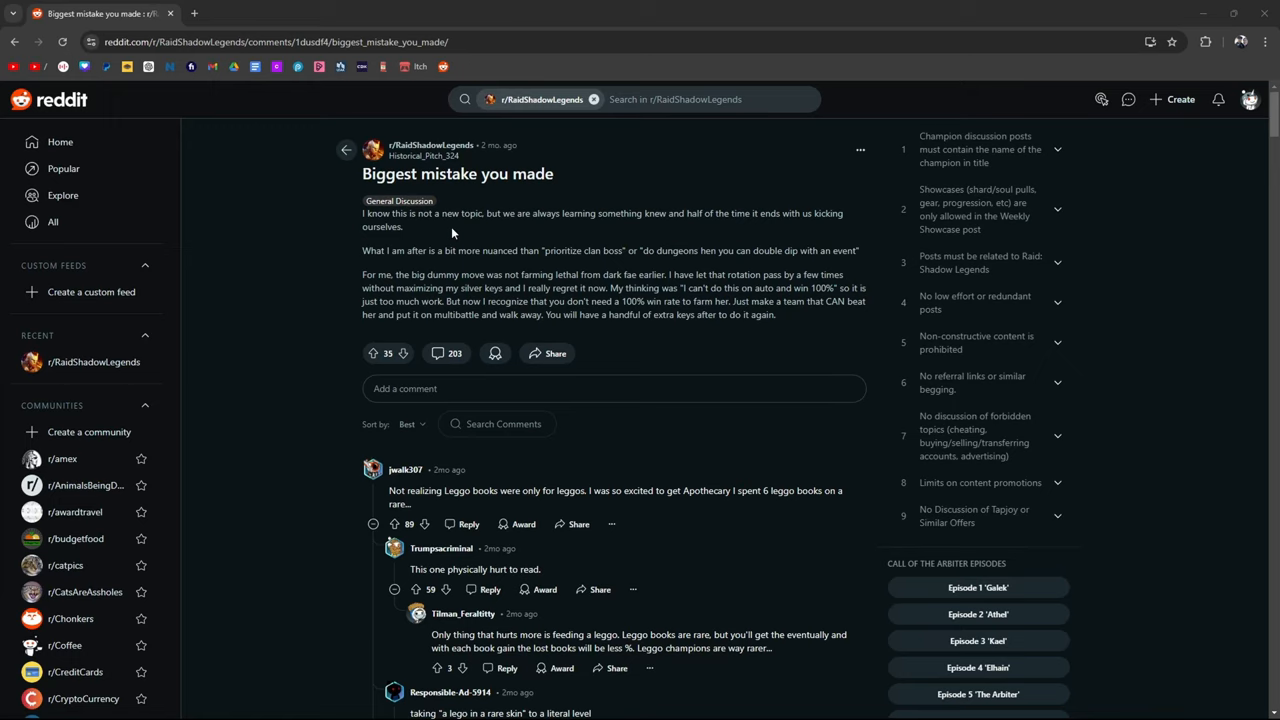
mouse_move(371, 307)
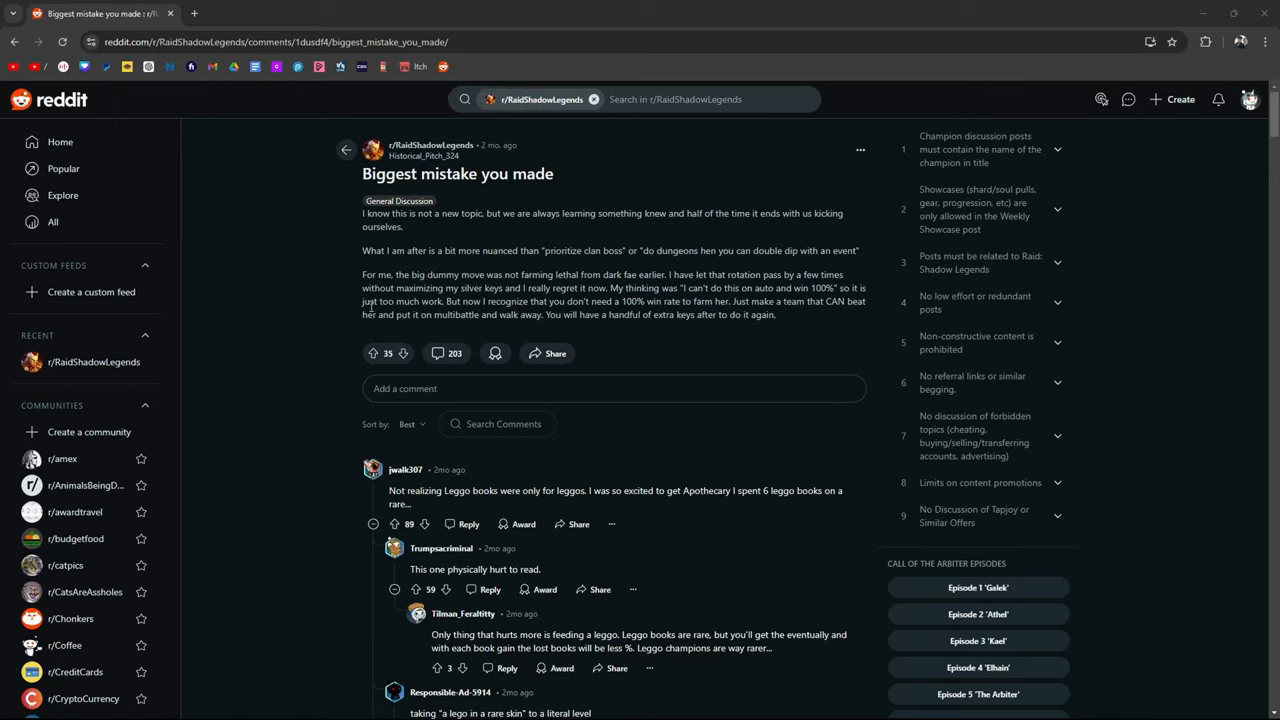
mouse_move(608, 181)
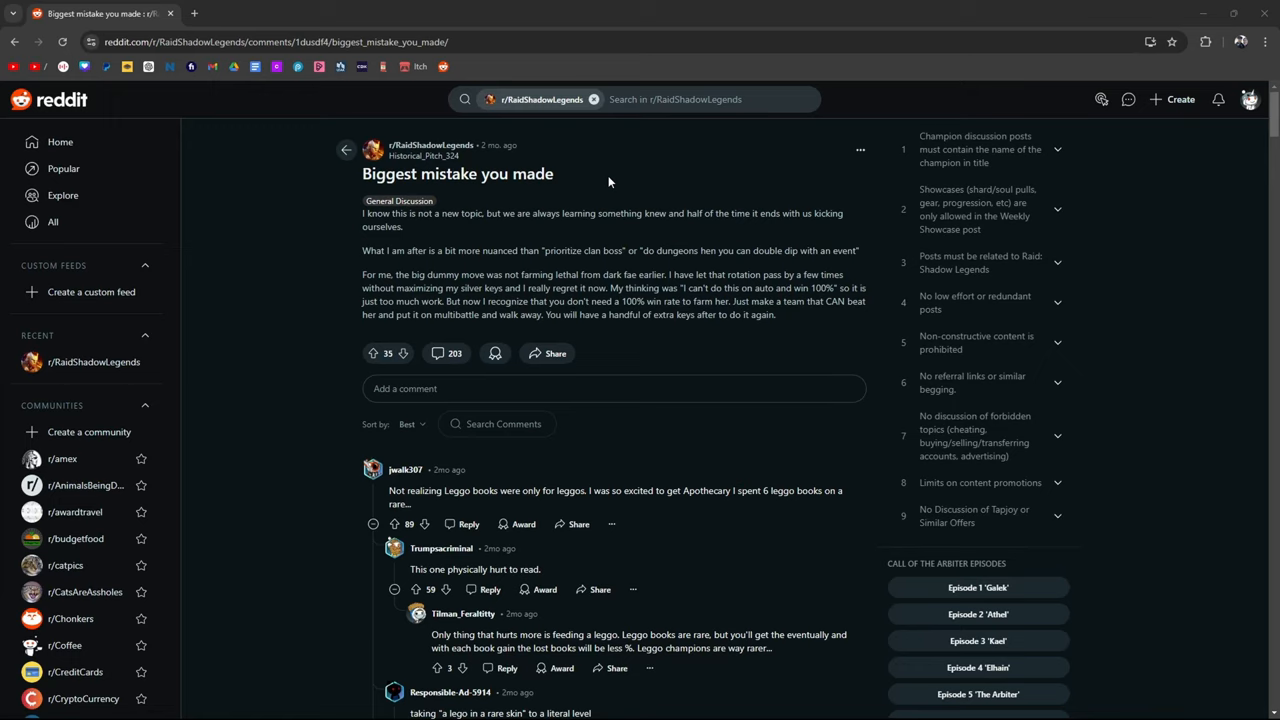
mouse_move(790, 178)
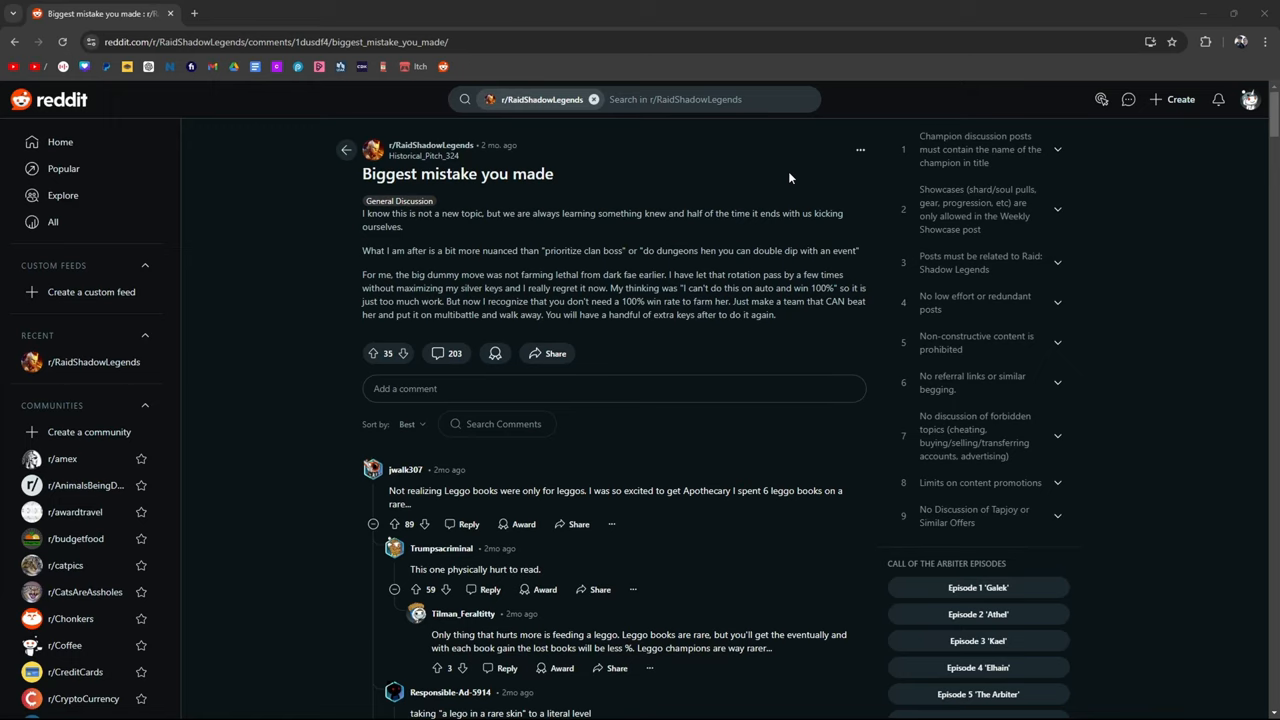
mouse_move(785, 186)
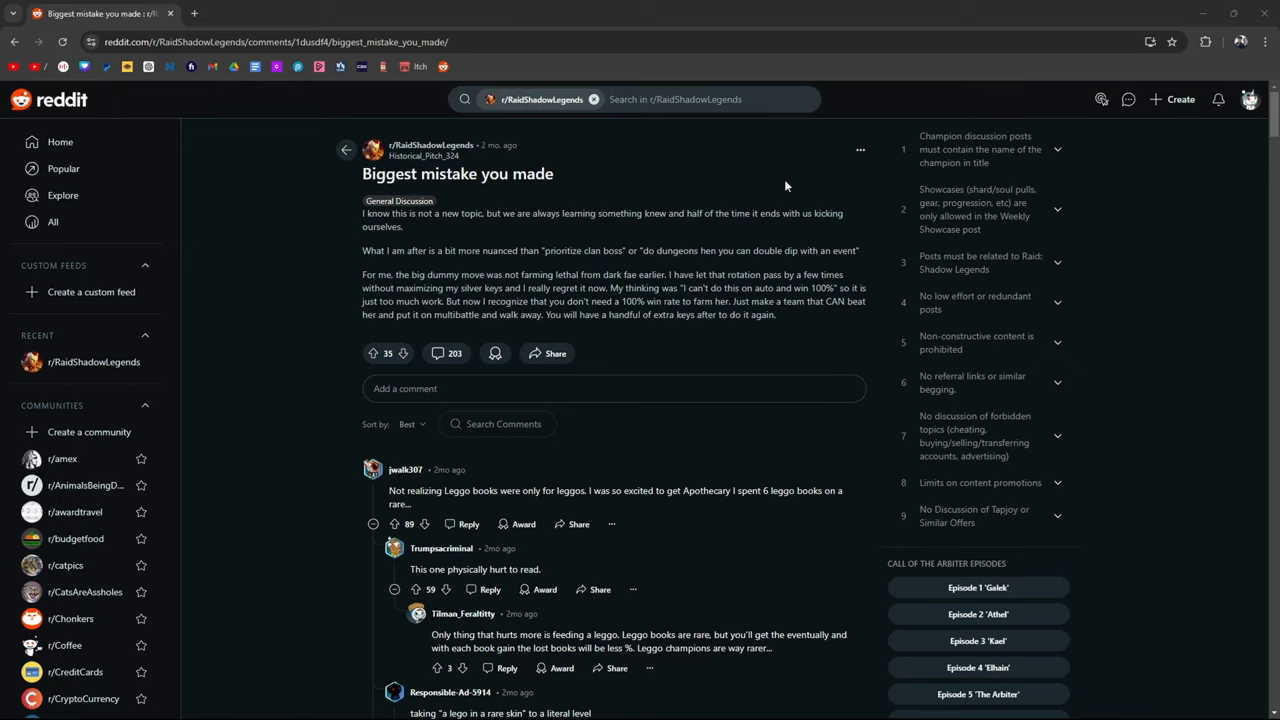
mouse_move(671, 197)
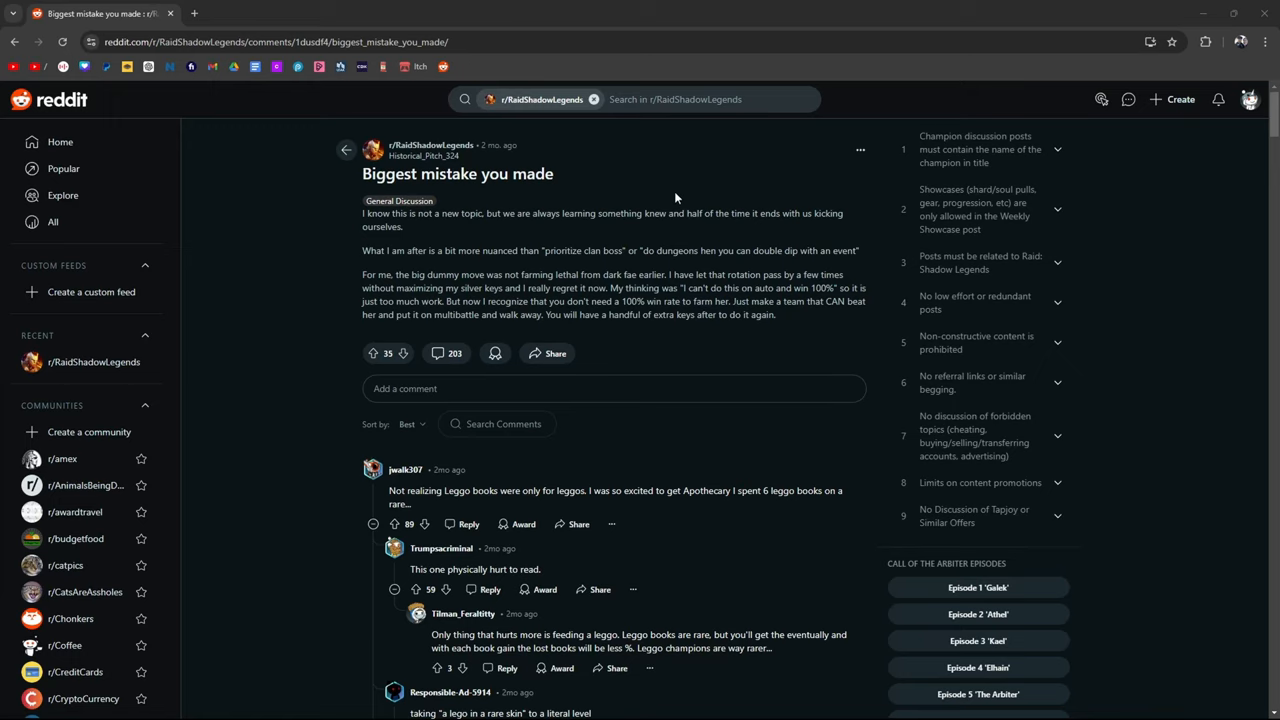
mouse_move(676, 197)
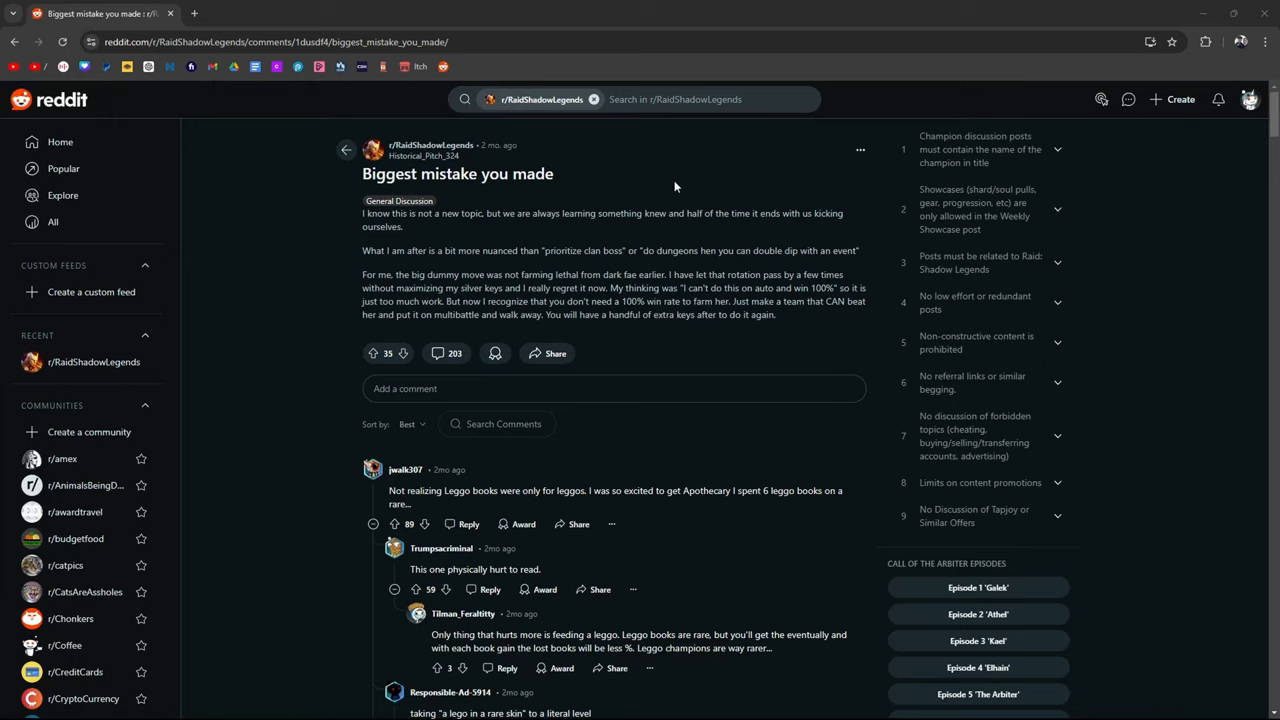
mouse_move(765, 193)
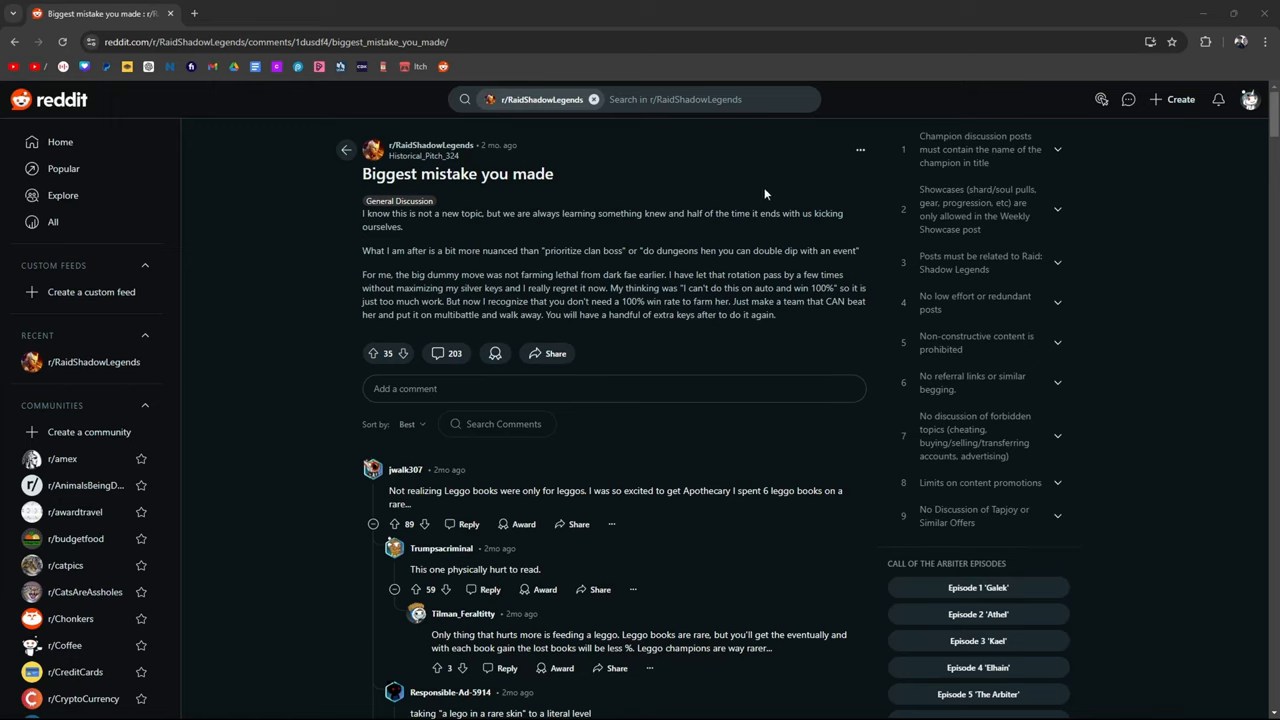
mouse_move(748, 188)
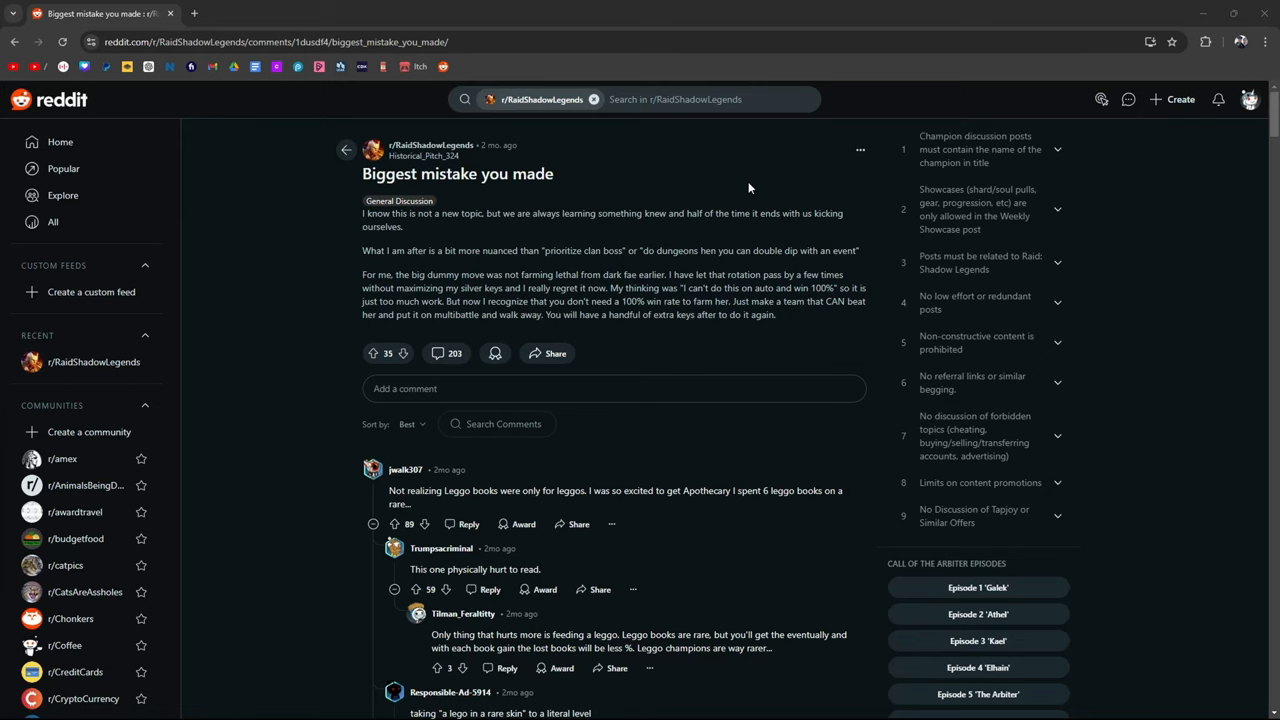
mouse_move(347, 278)
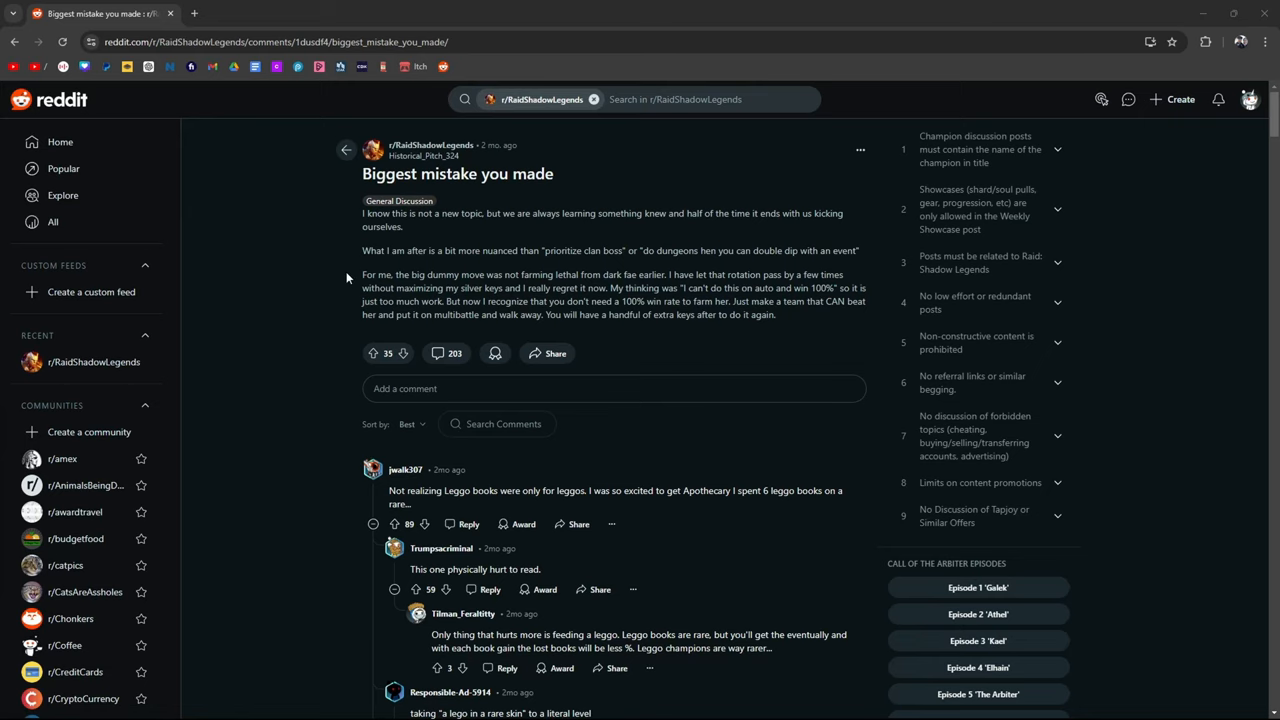
scroll("down", 3)
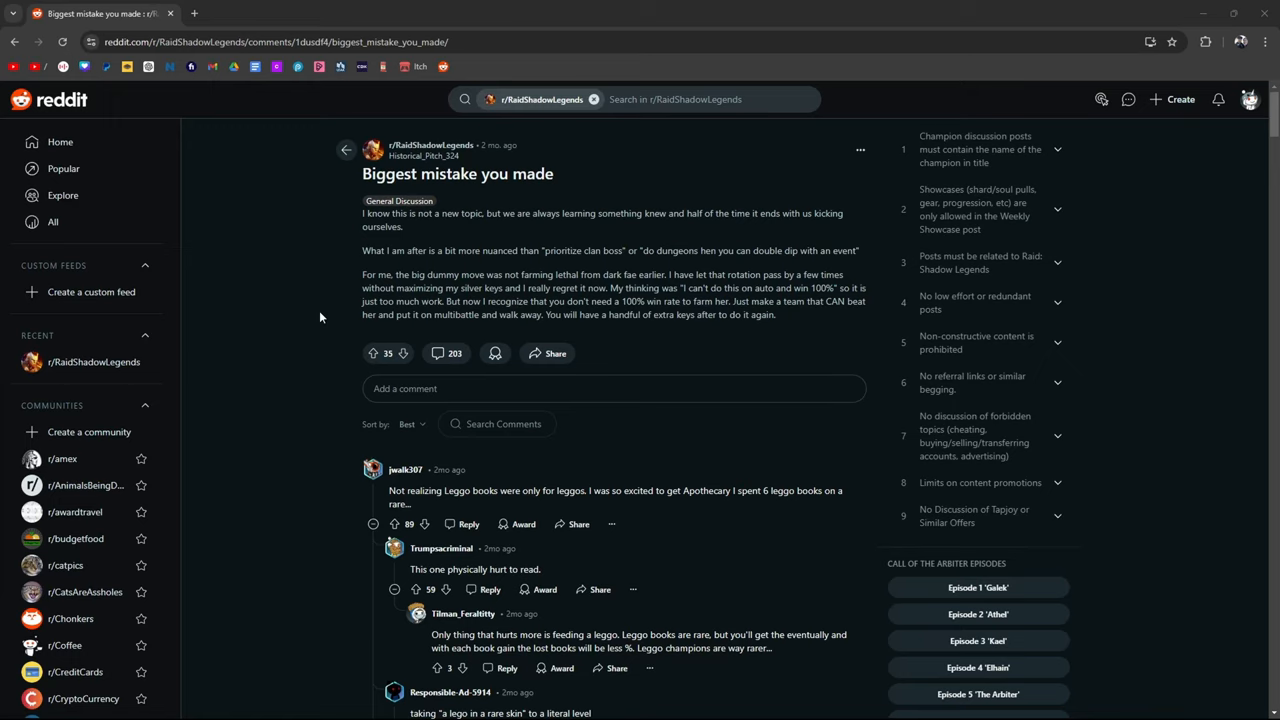
scroll("down", 3)
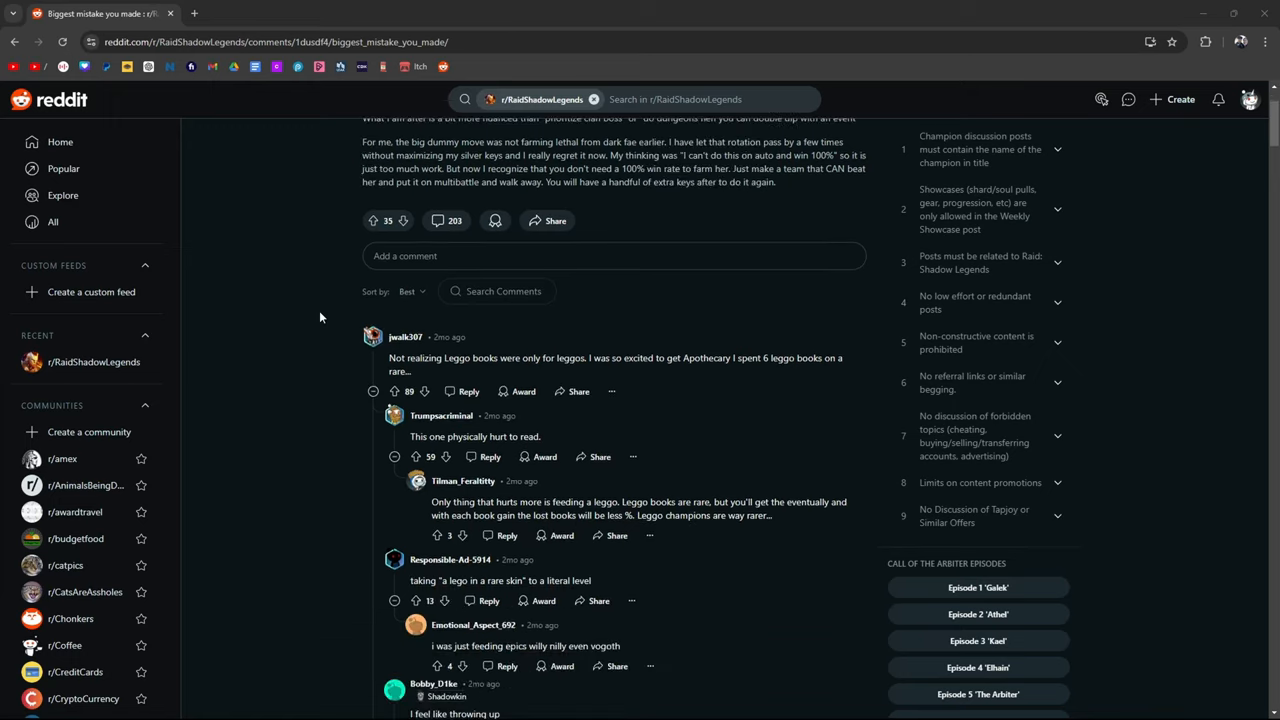
scroll("down", 3)
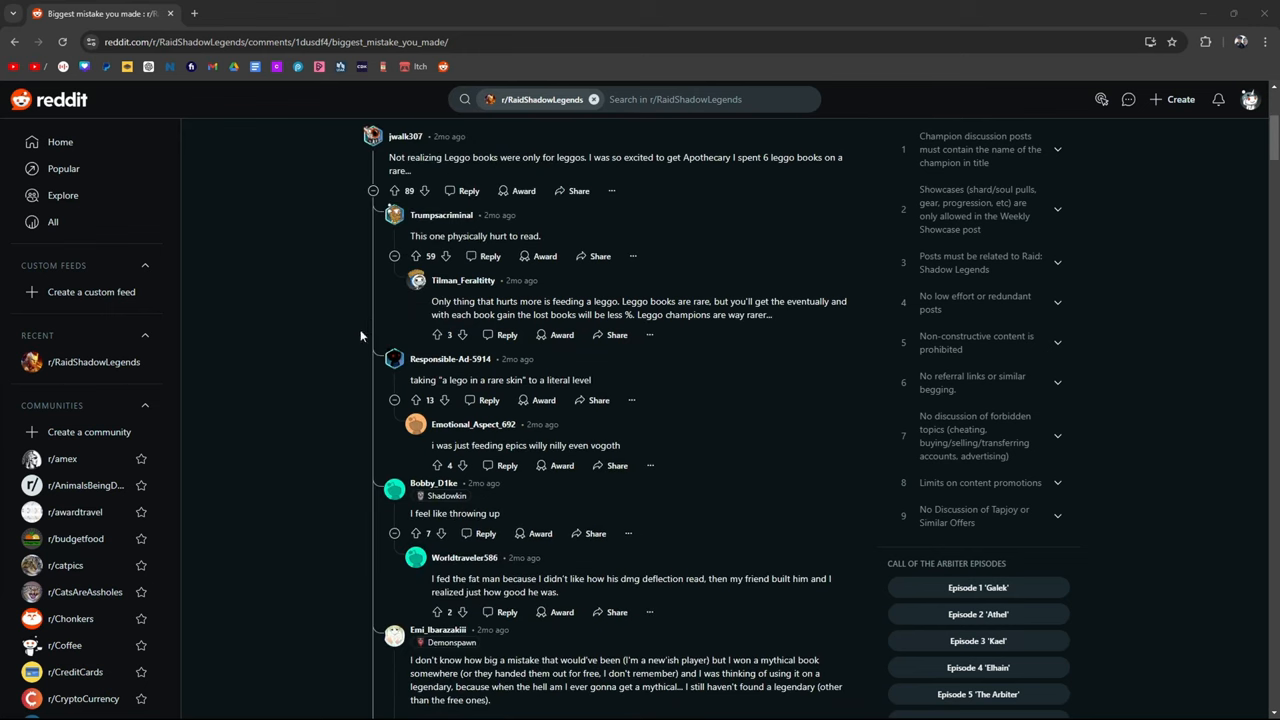
mouse_move(277, 431)
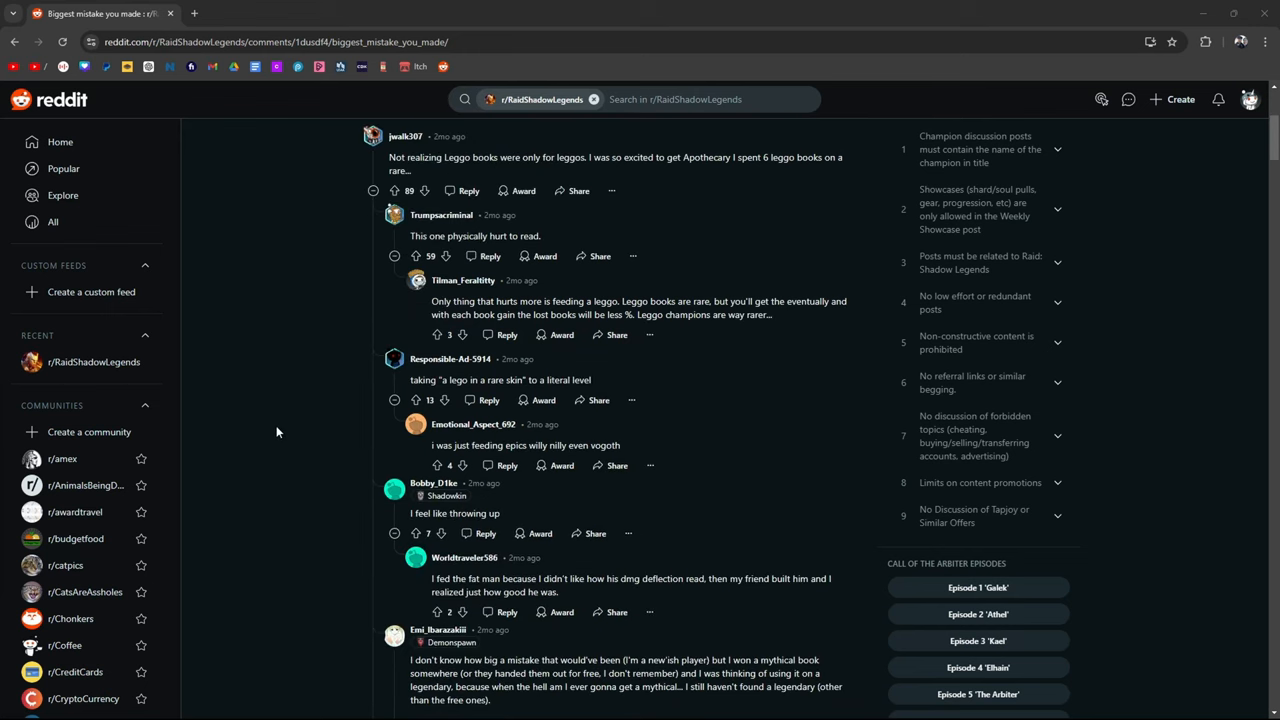
scroll("up", 3)
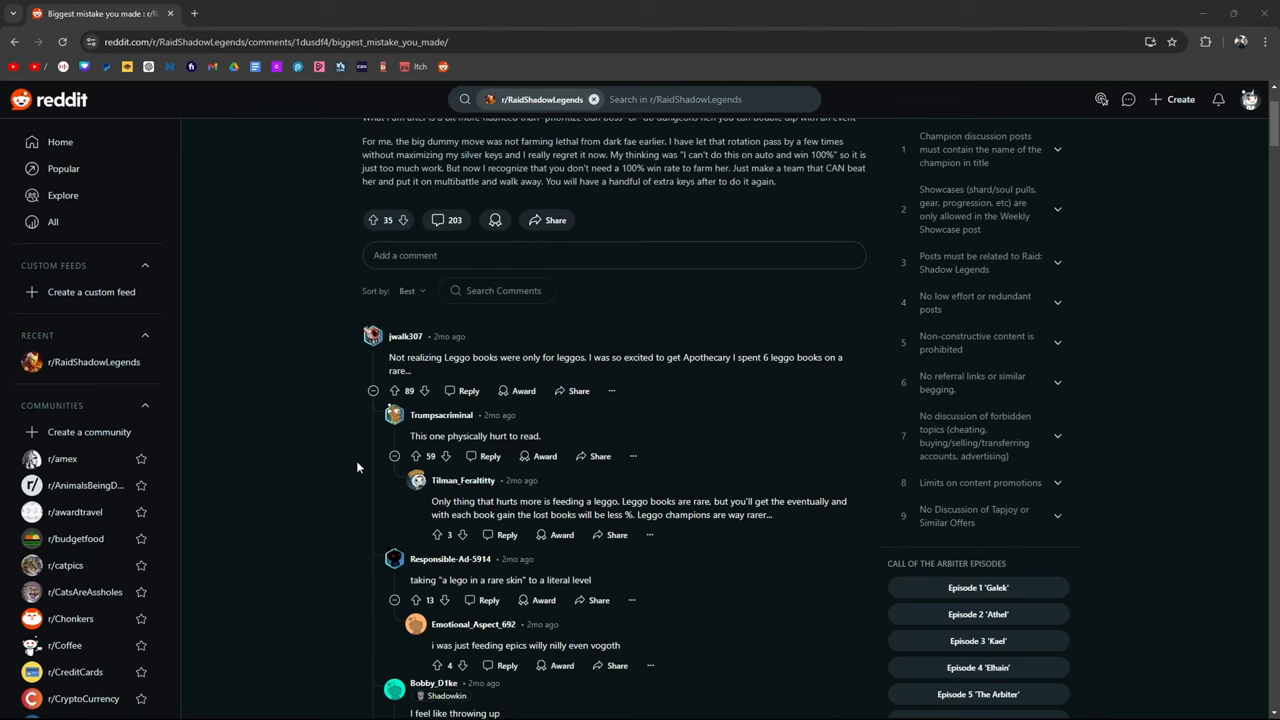
scroll("down", 3)
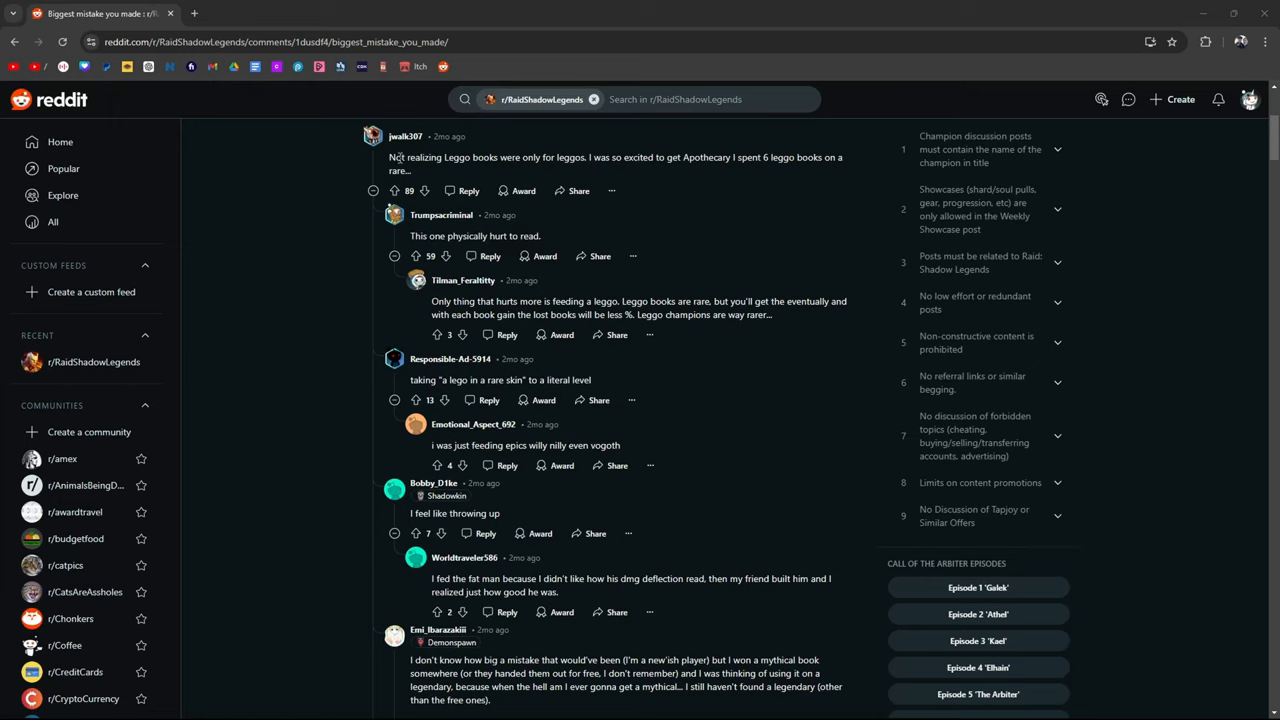
- Highlight words in the top Leggo books comment, then scroll down through the replies
double_click(696, 157)
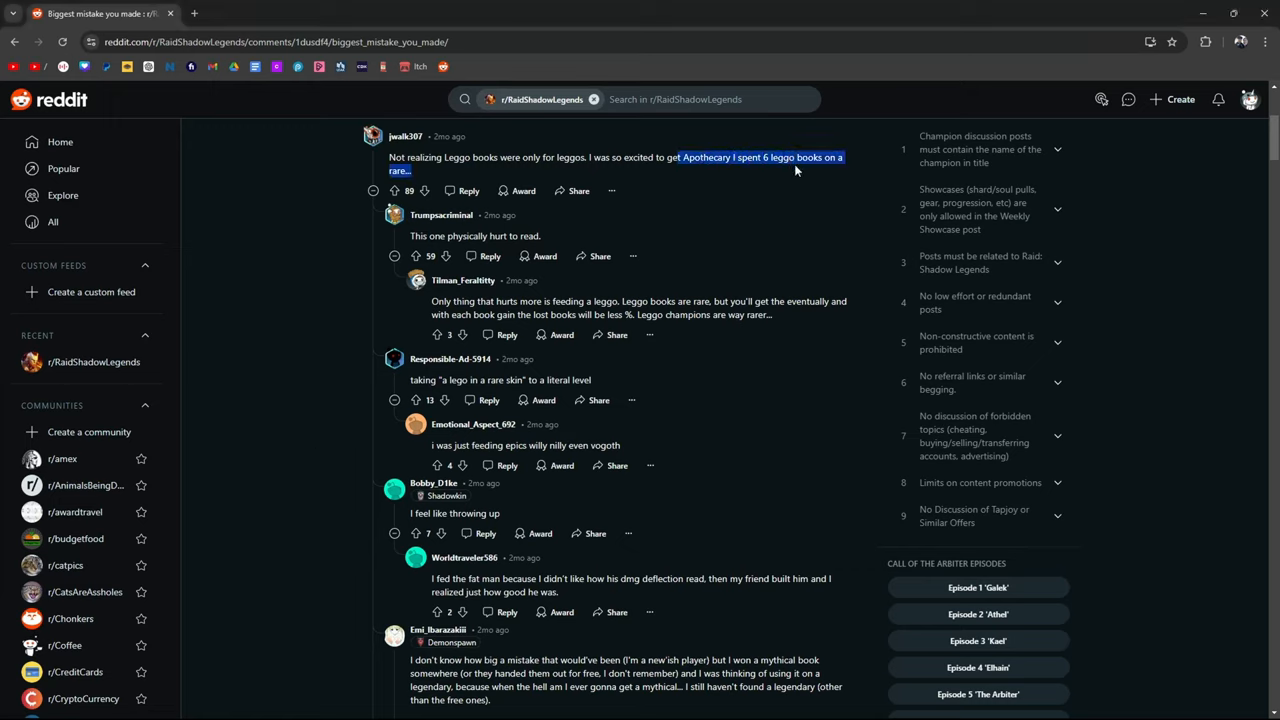
mouse_move(590, 245)
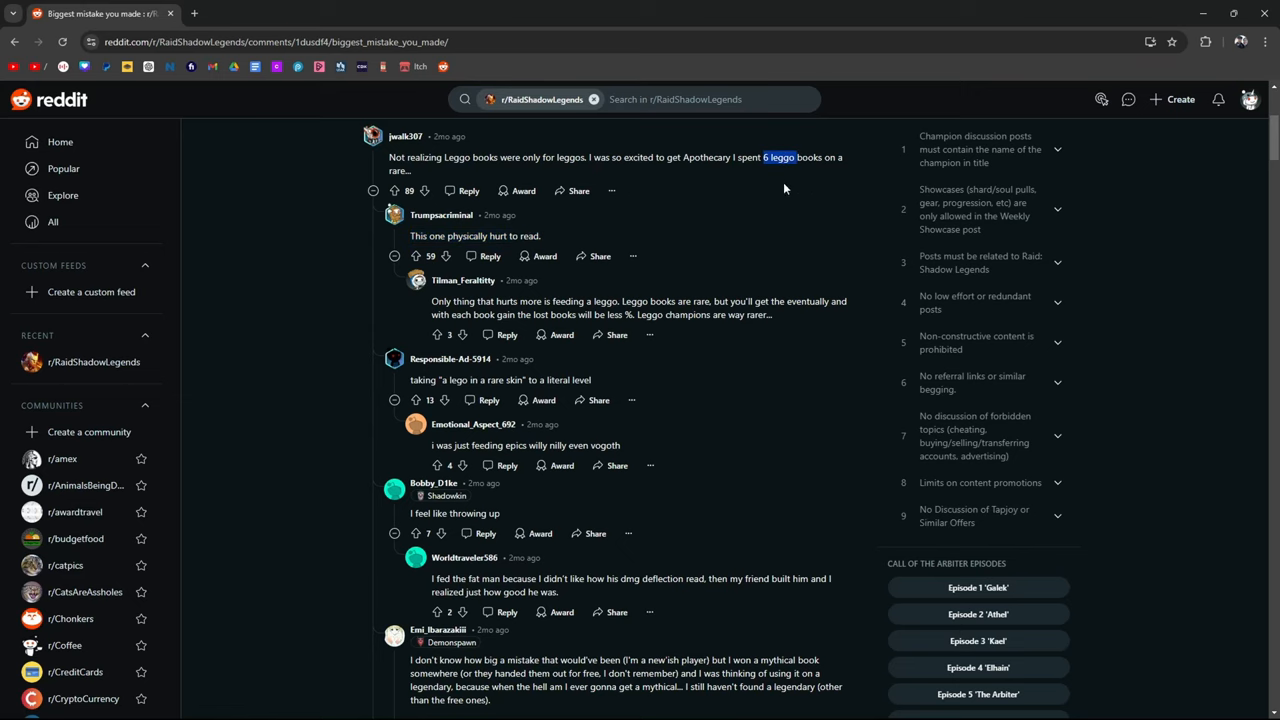
mouse_move(470, 172)
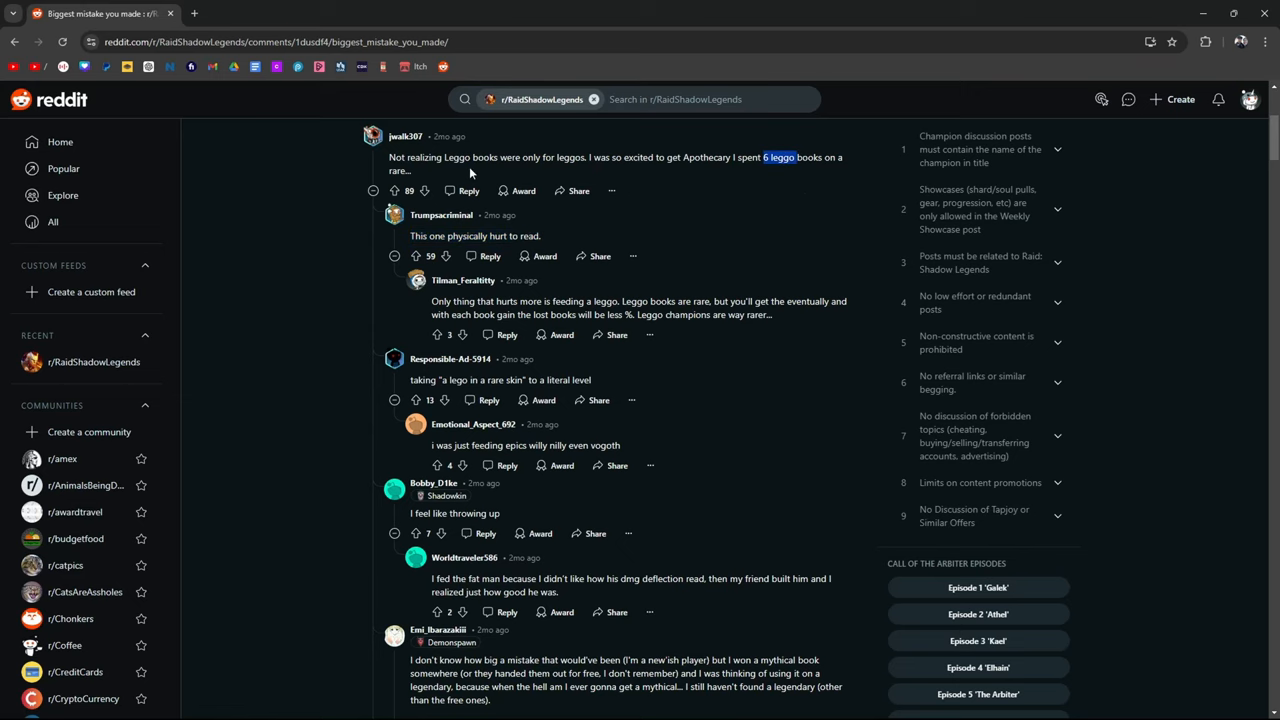
scroll("down", 3)
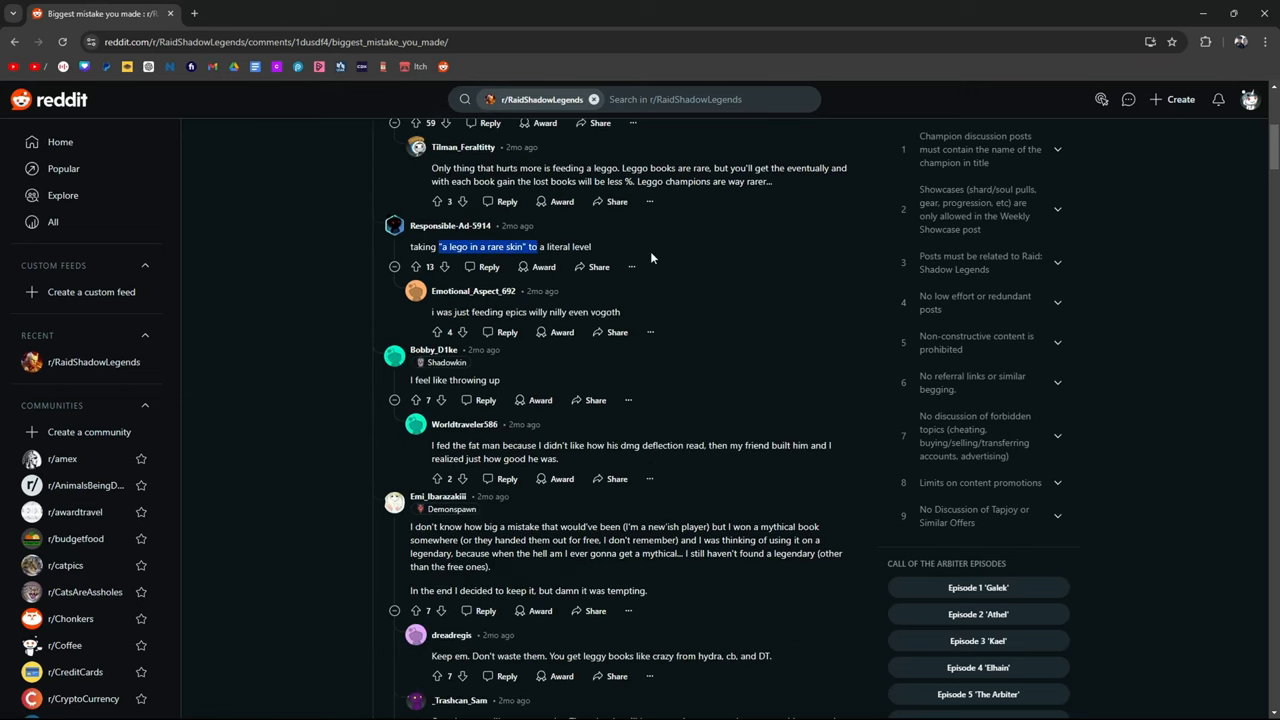
scroll("down", 3)
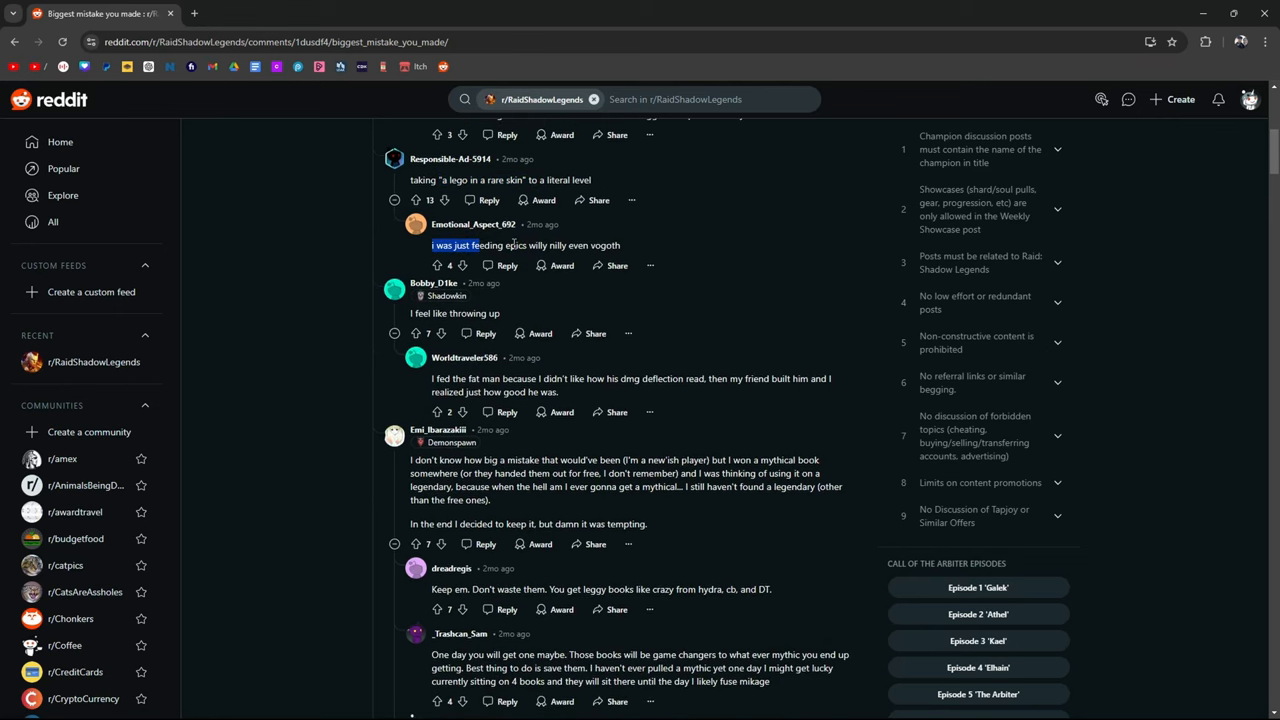
scroll("down", 3)
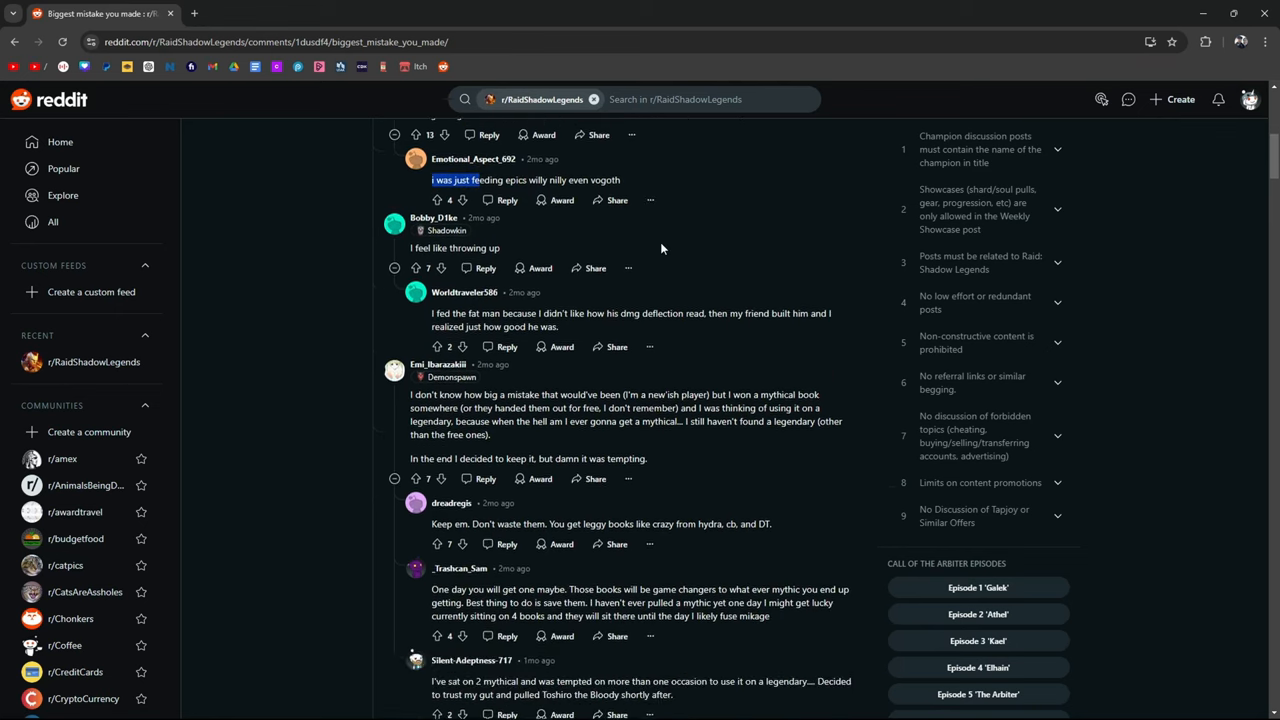
scroll("down", 3)
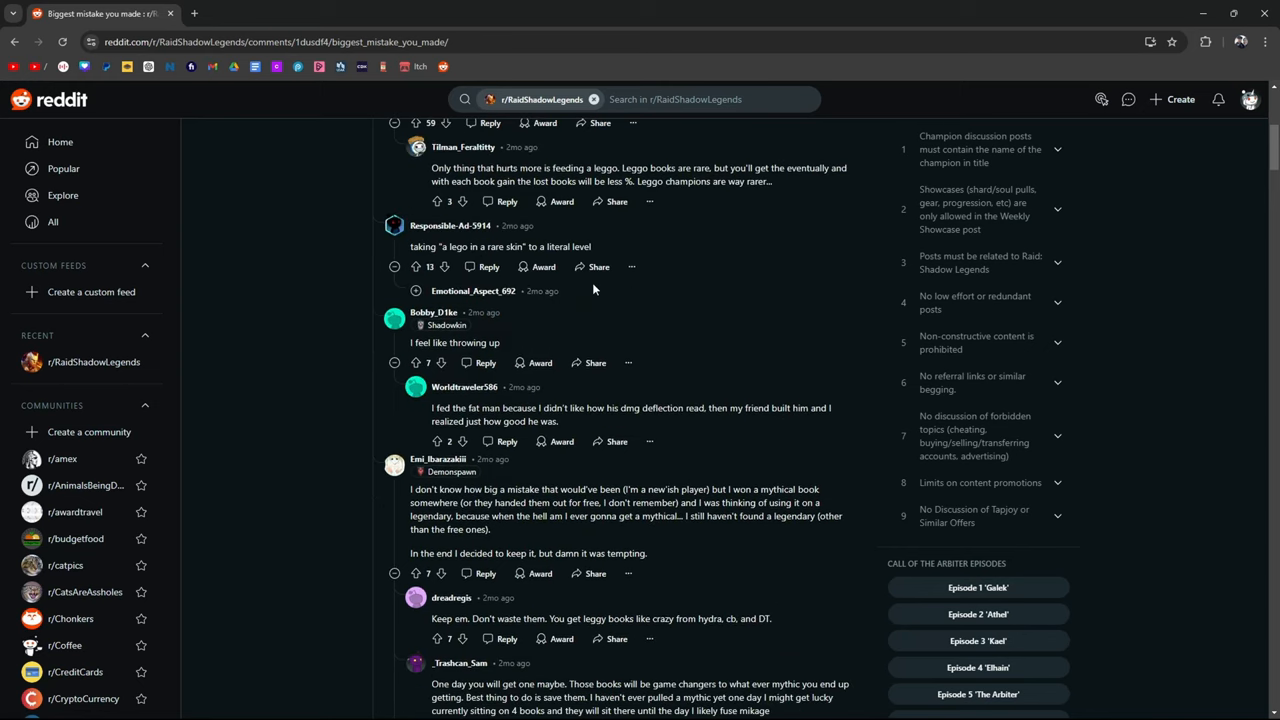
scroll("down", 3)
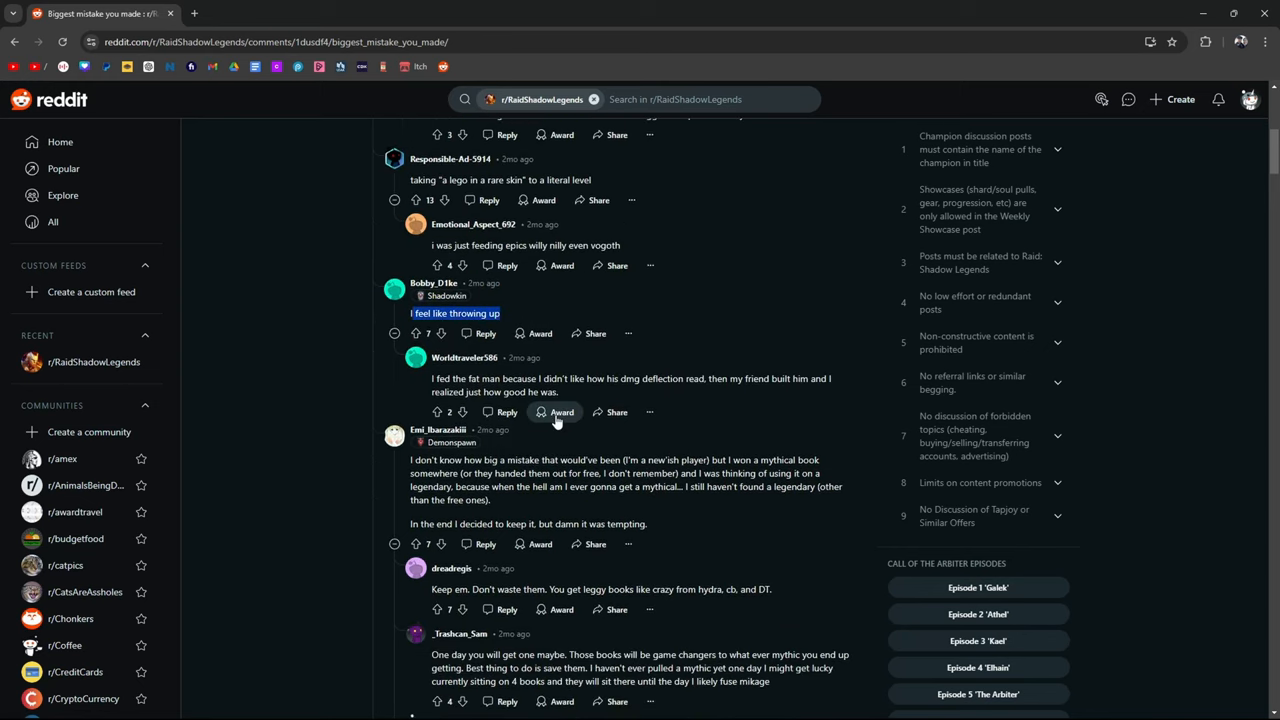
mouse_move(680, 341)
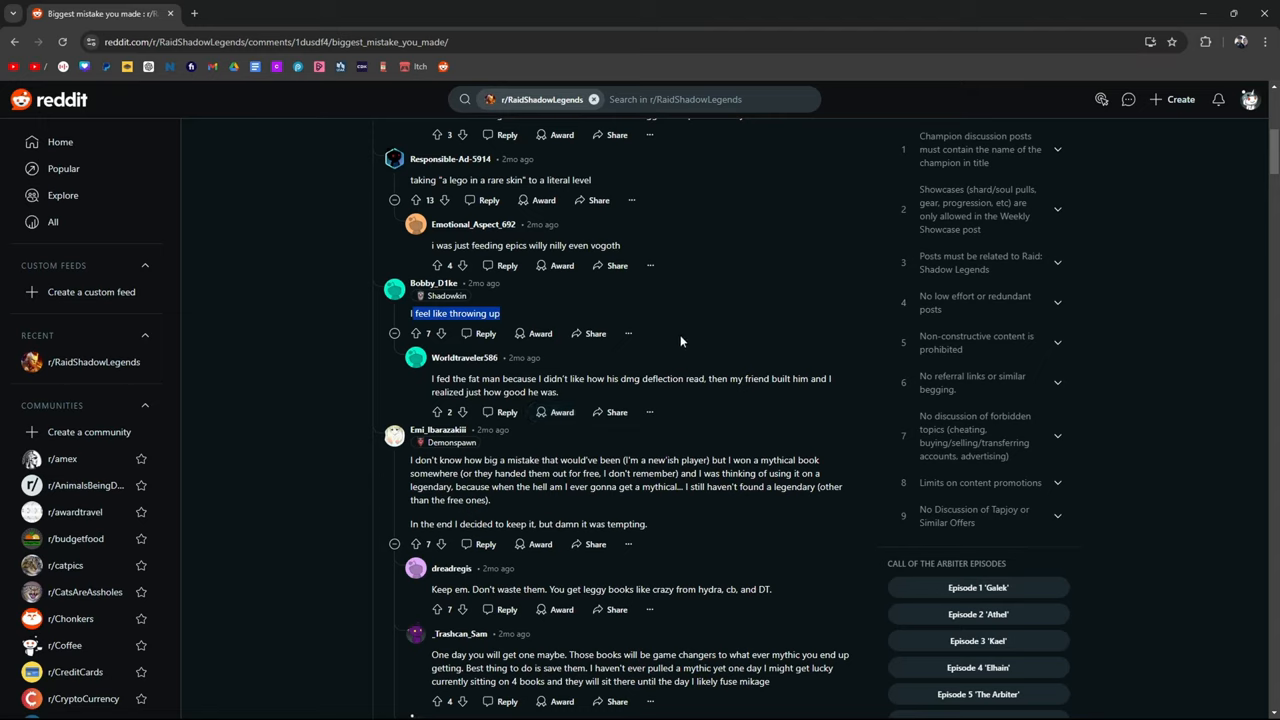
mouse_move(685, 345)
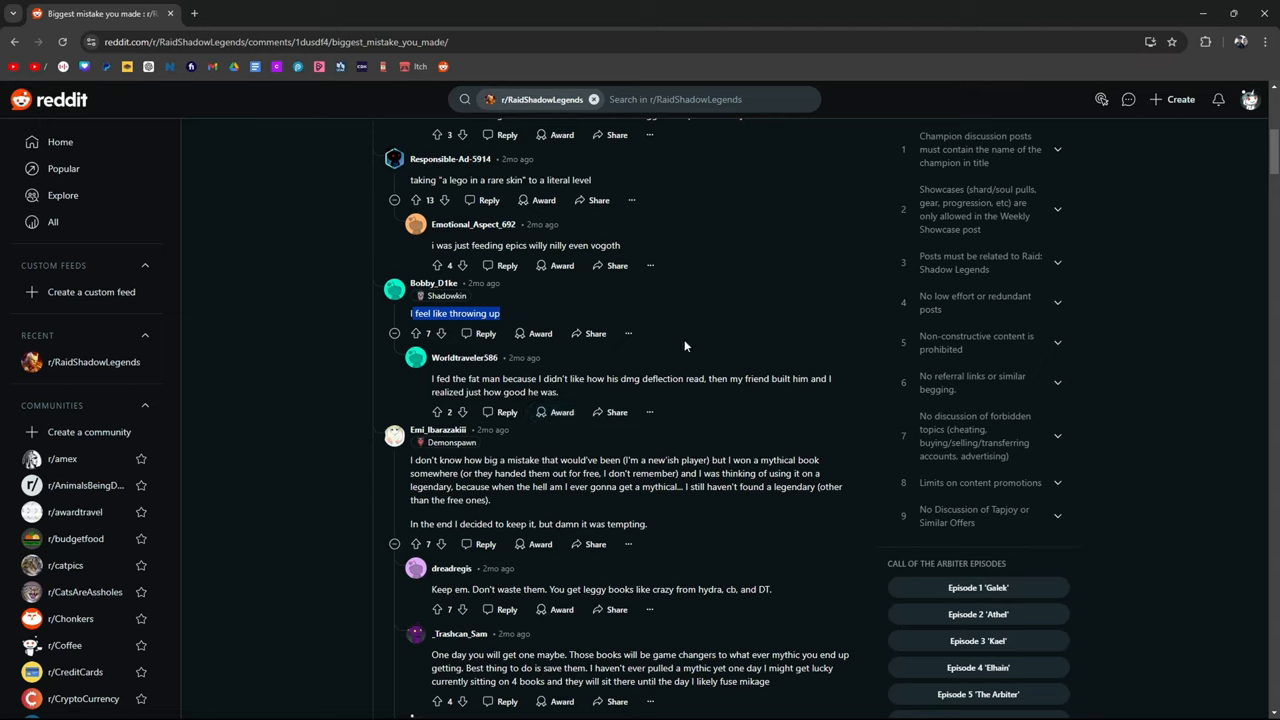
mouse_move(828, 394)
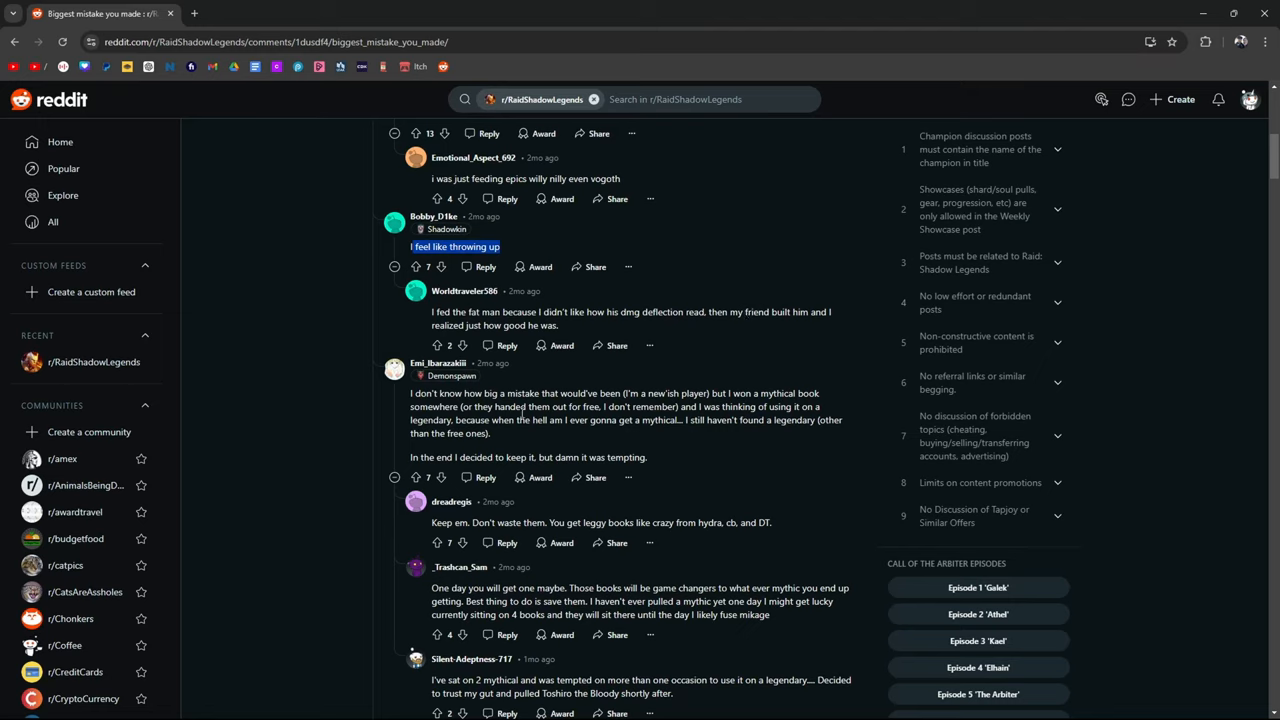
mouse_move(797, 387)
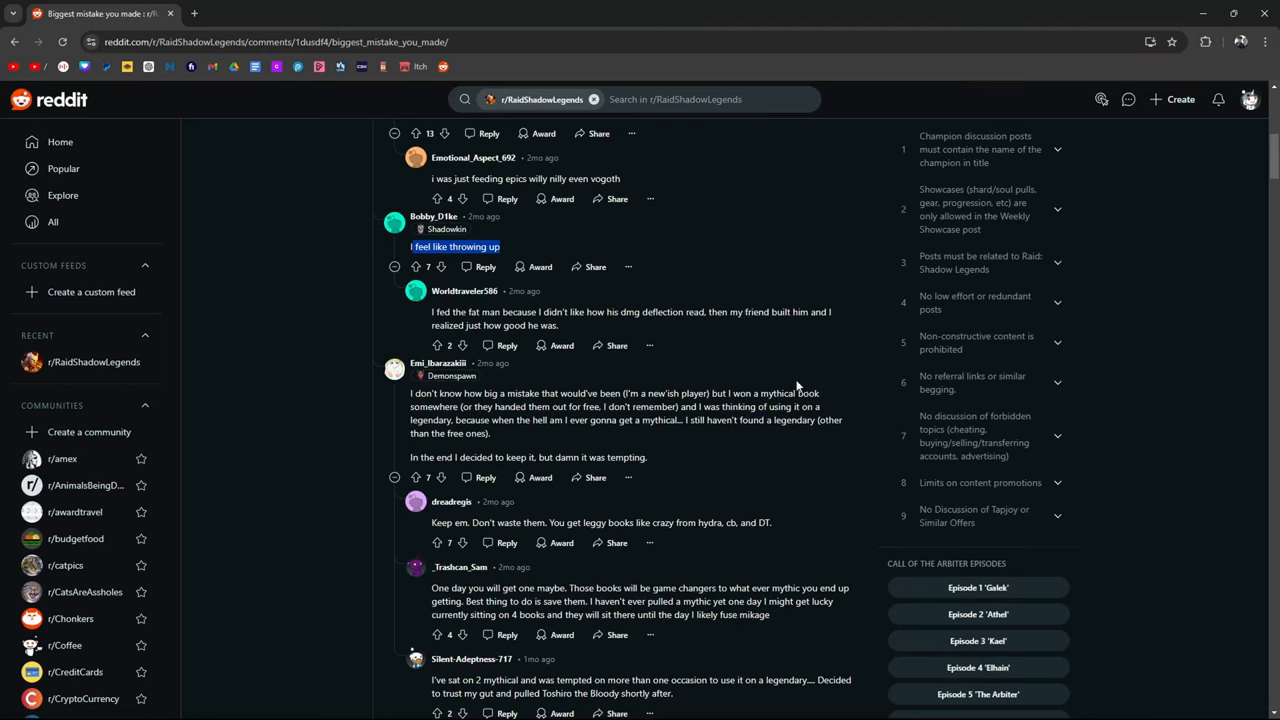
mouse_move(500, 423)
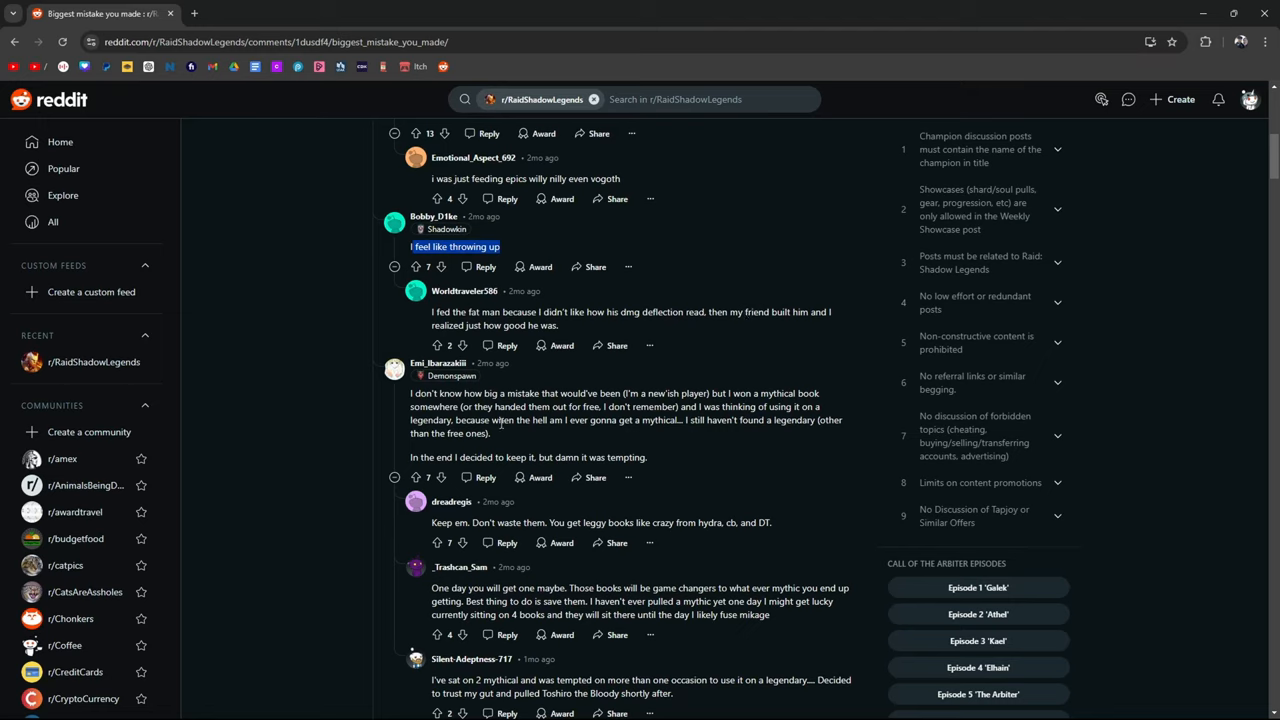
mouse_move(655, 449)
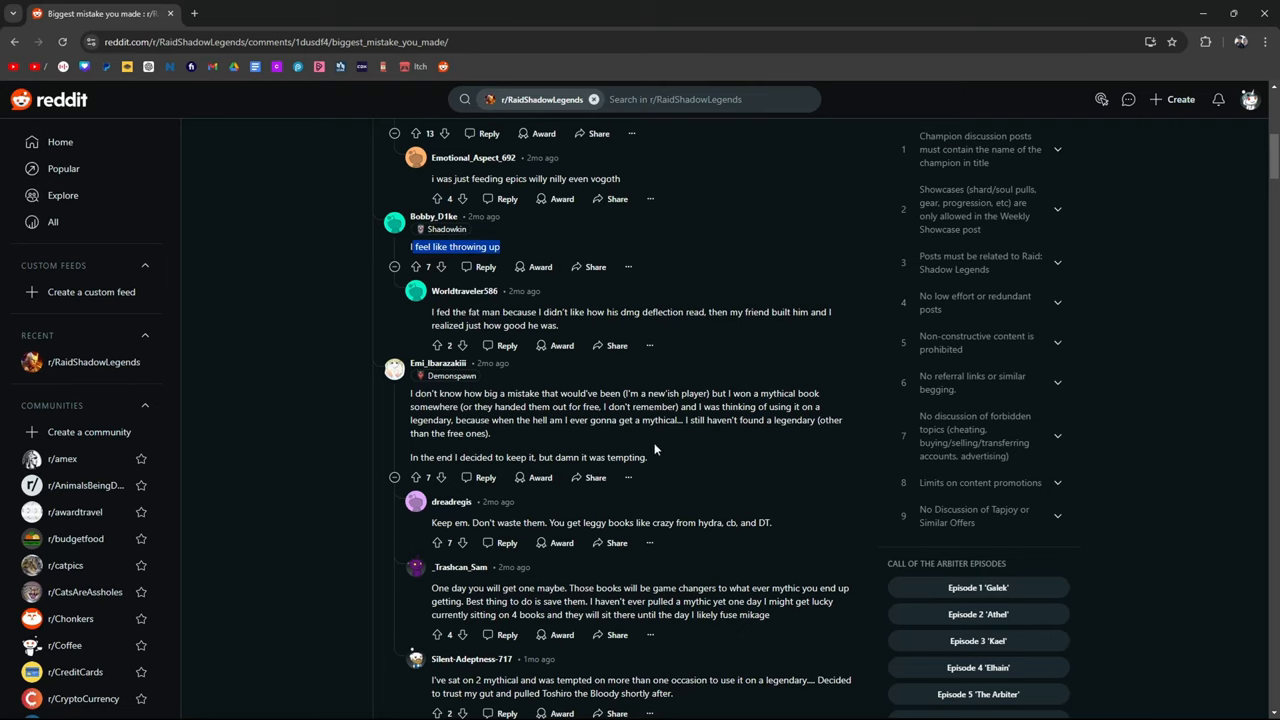
mouse_move(632, 390)
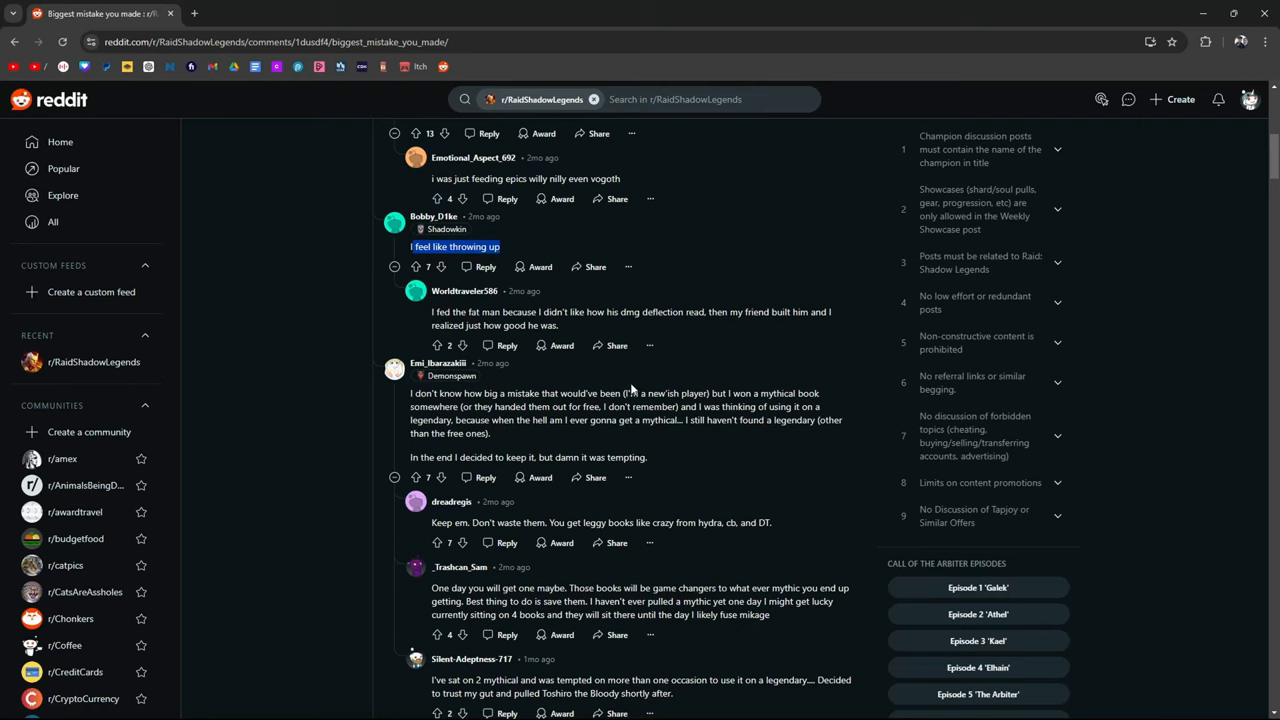
scroll("down", 3)
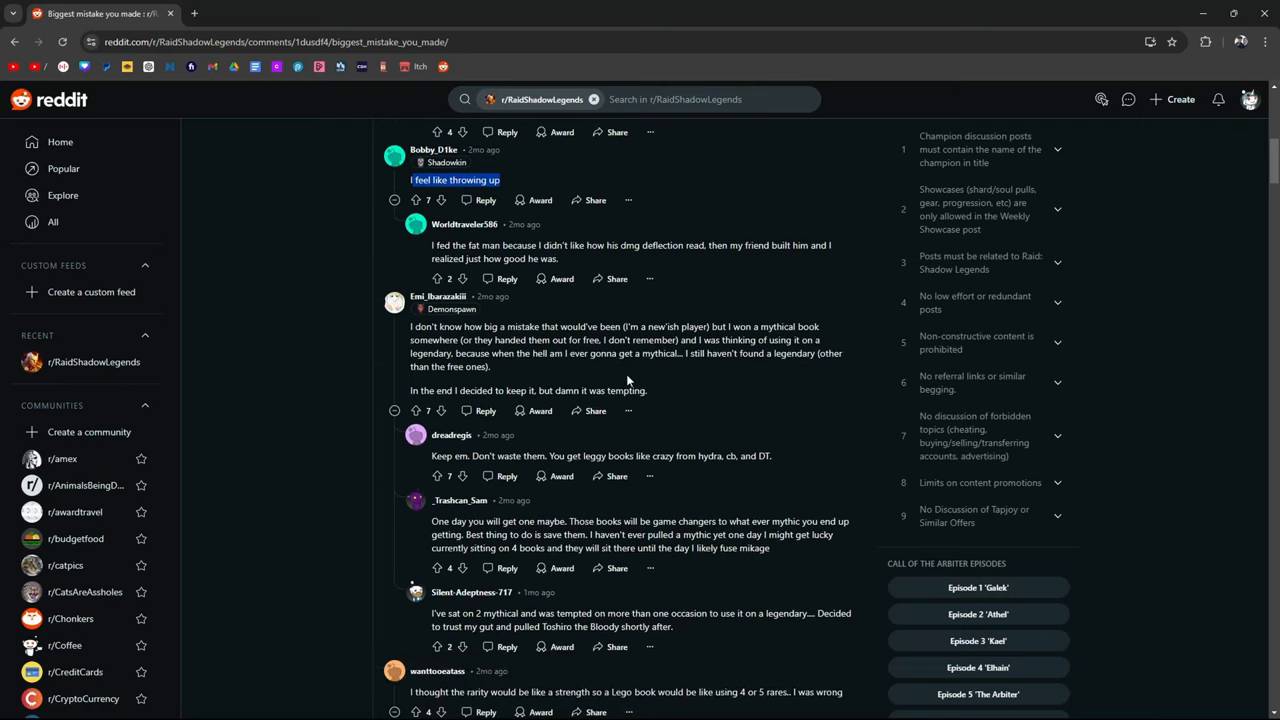
scroll("down", 3)
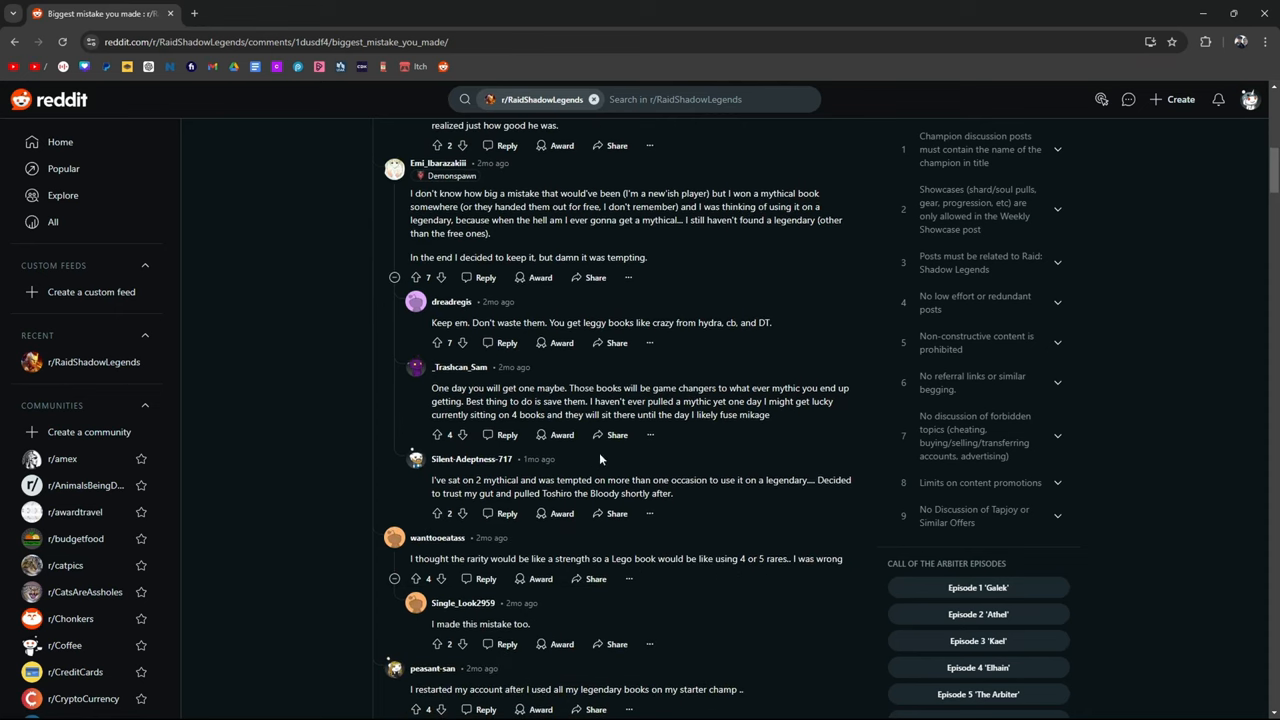
mouse_move(705, 326)
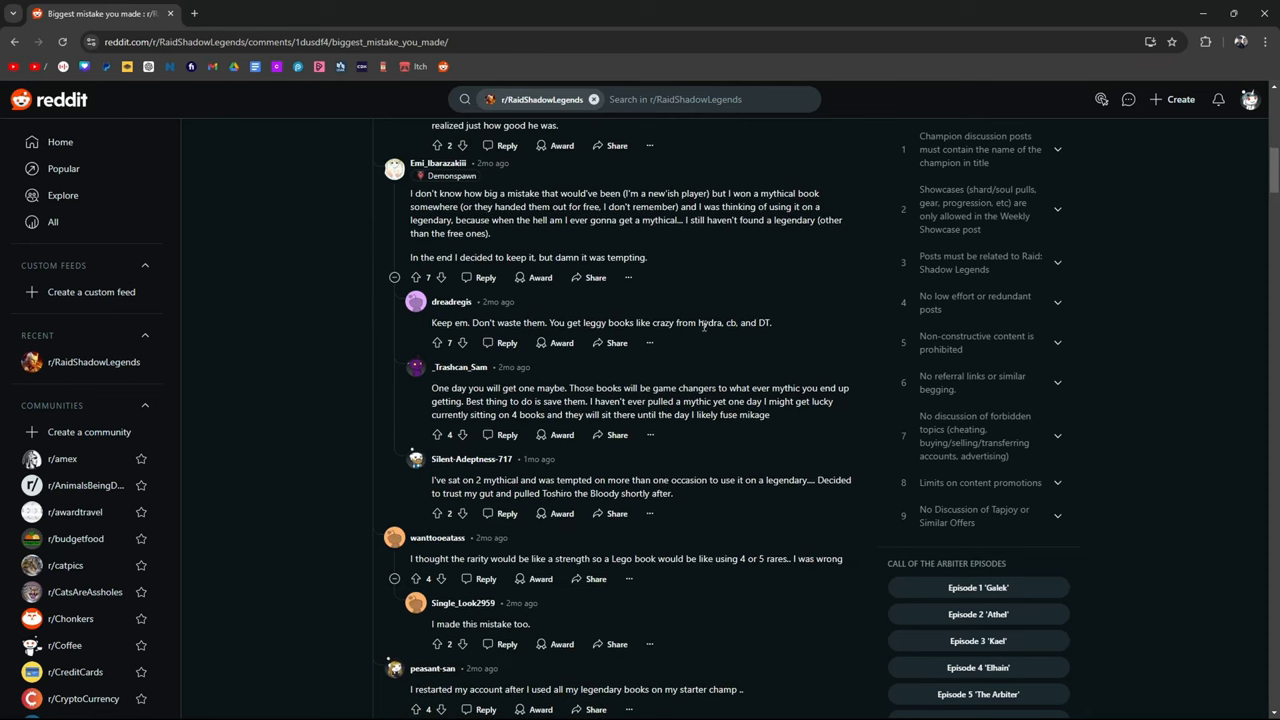
mouse_move(330, 317)
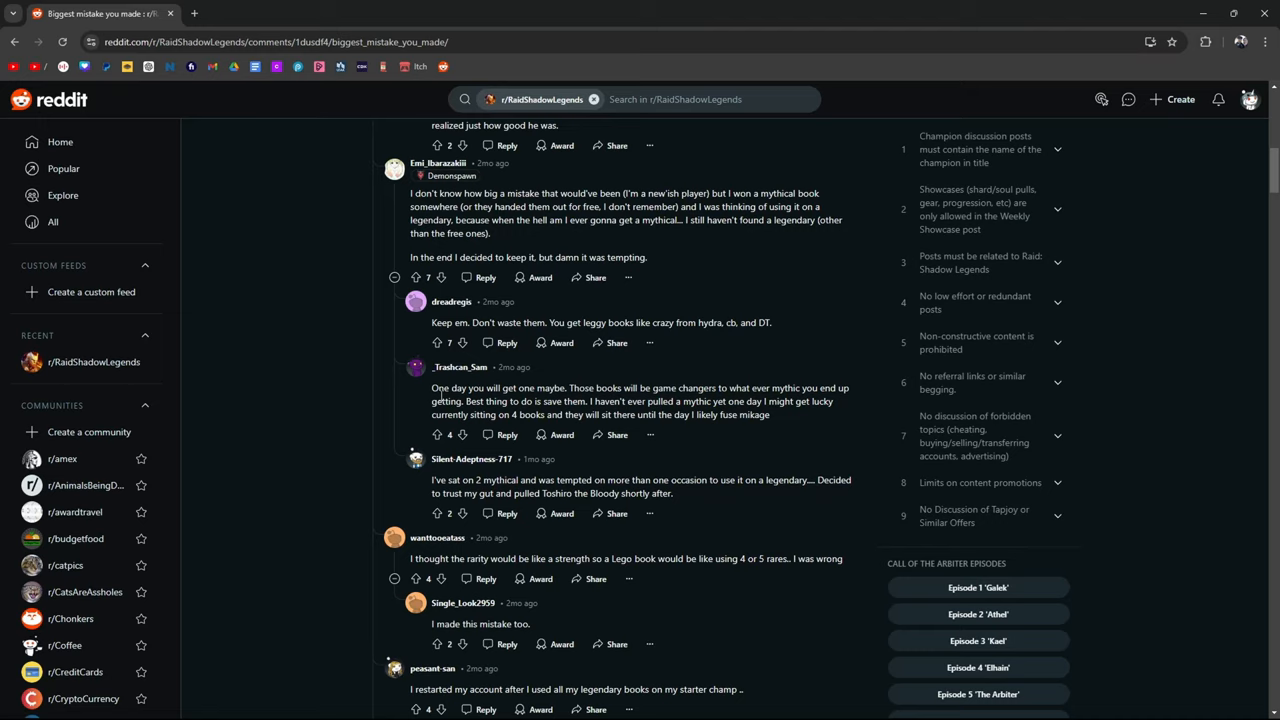
mouse_move(751, 366)
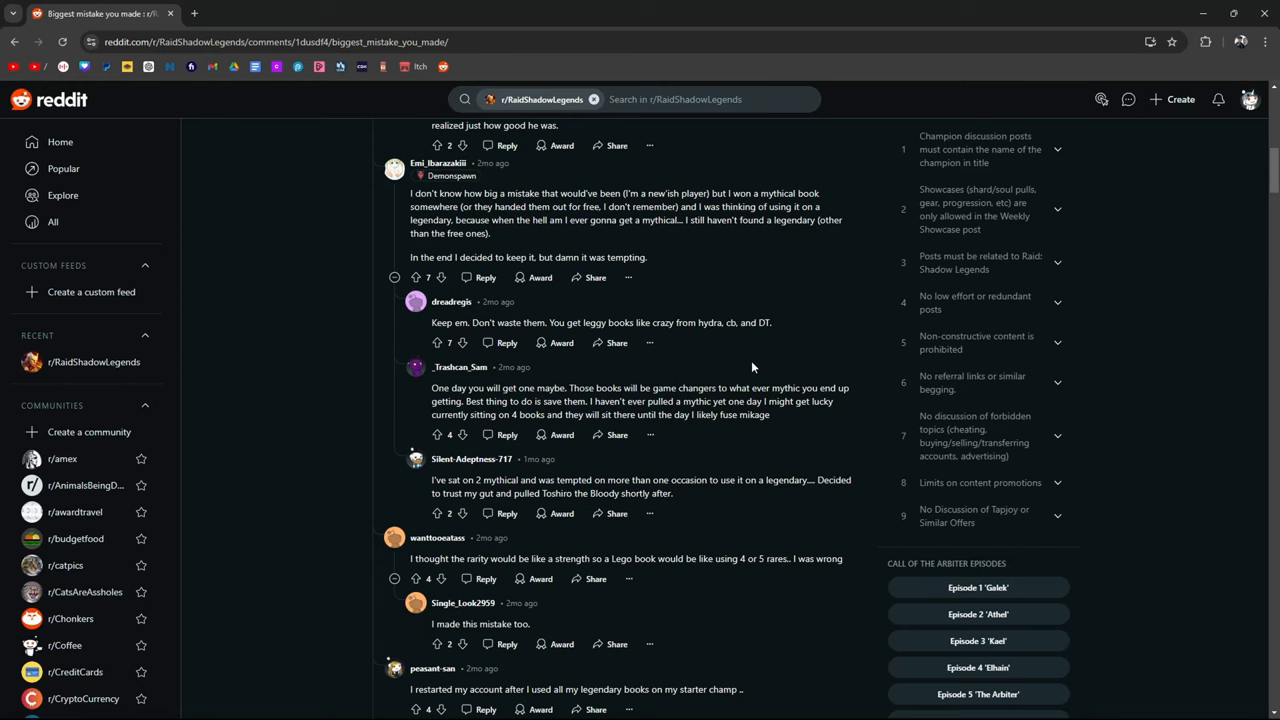
- Highlight 'Lego book' in a comment and scroll on to the Gnut fusion comment
scroll("down", 3)
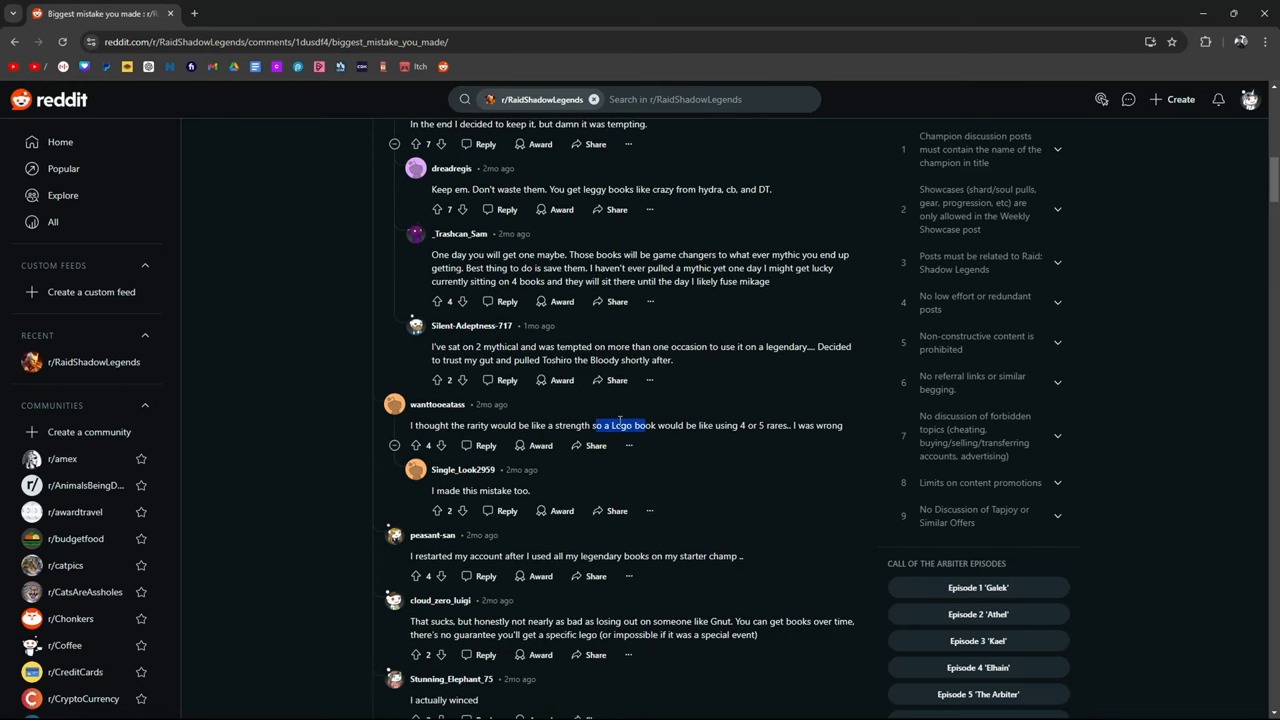
left_click_drag(595, 425, 675, 425)
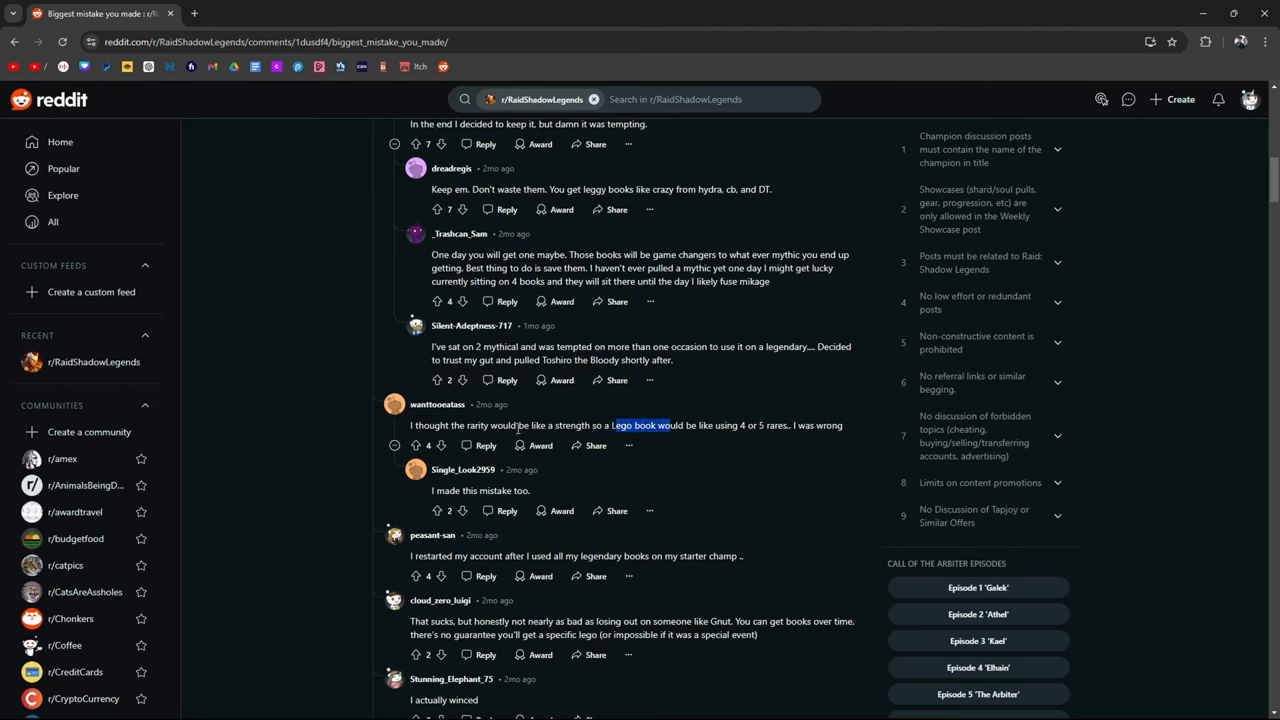
scroll("down", 3)
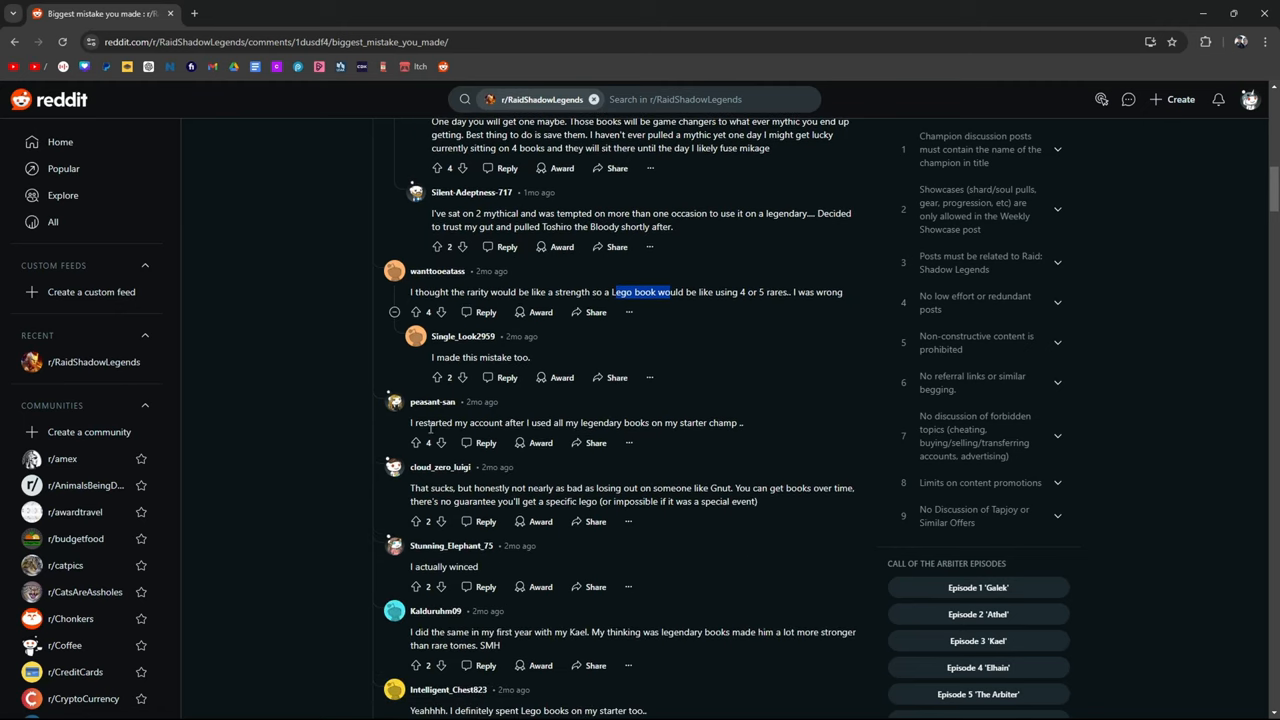
scroll("down", 3)
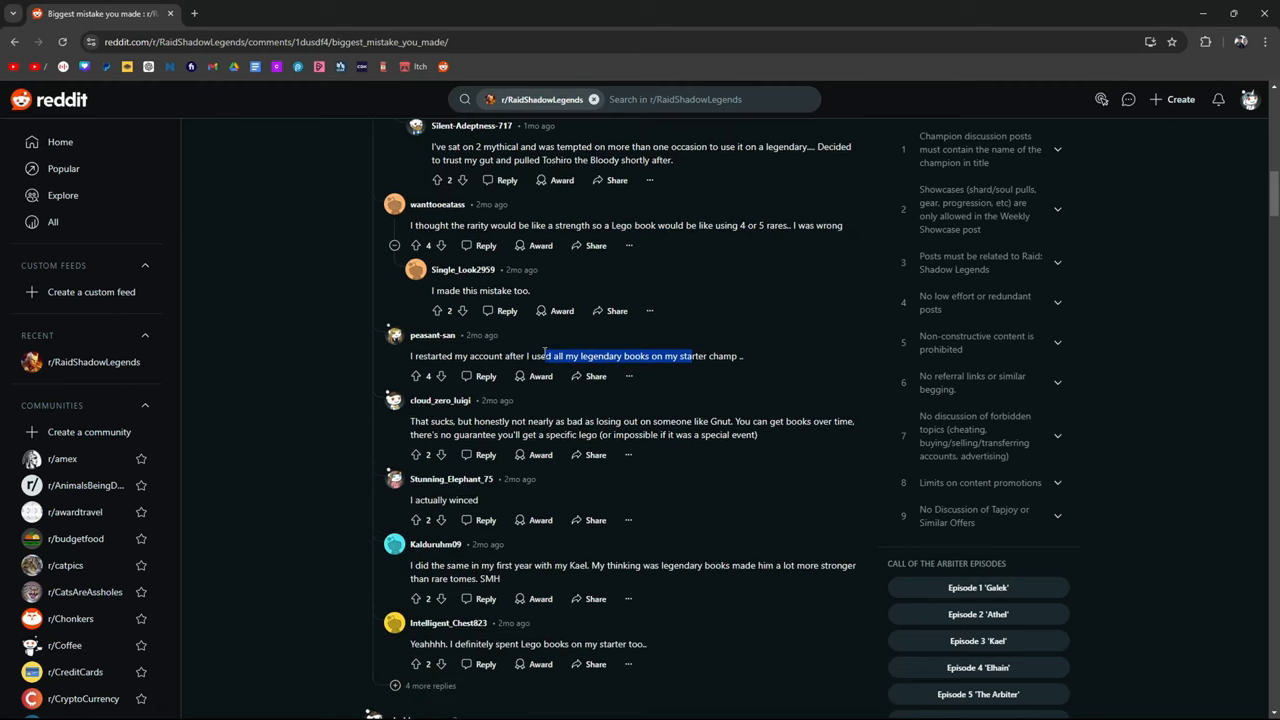
scroll("down", 3)
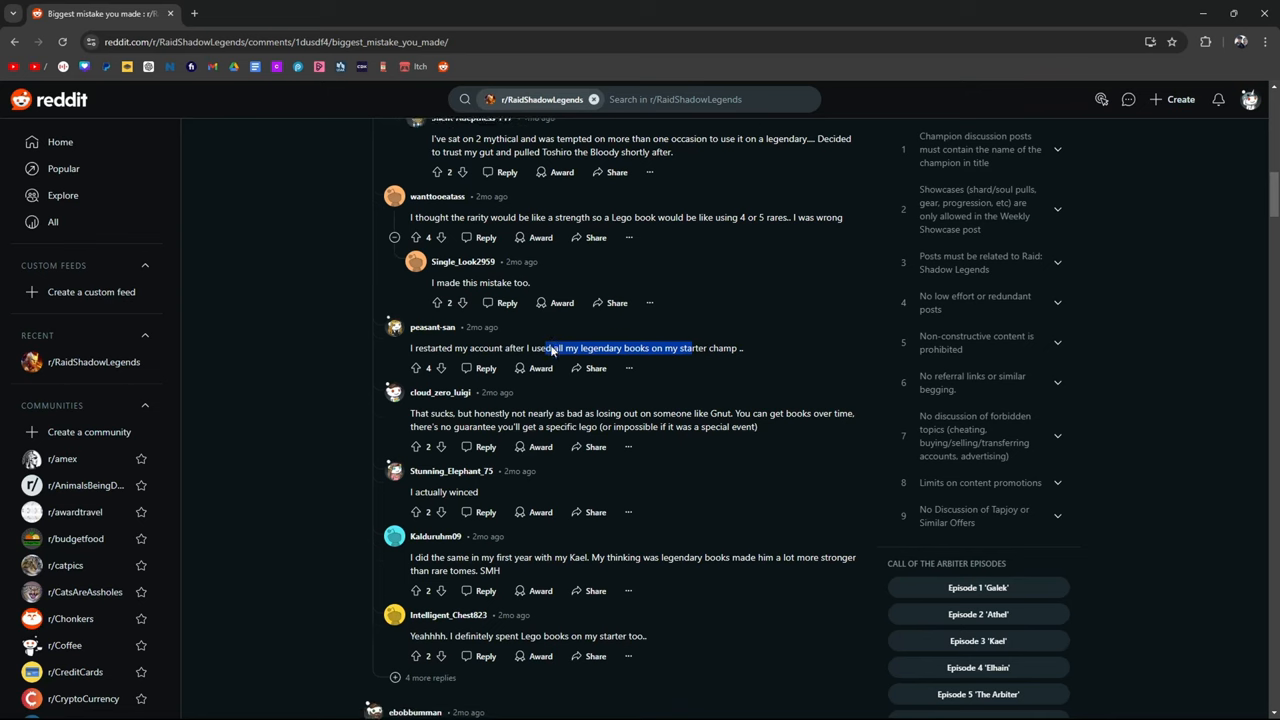
scroll("down", 3)
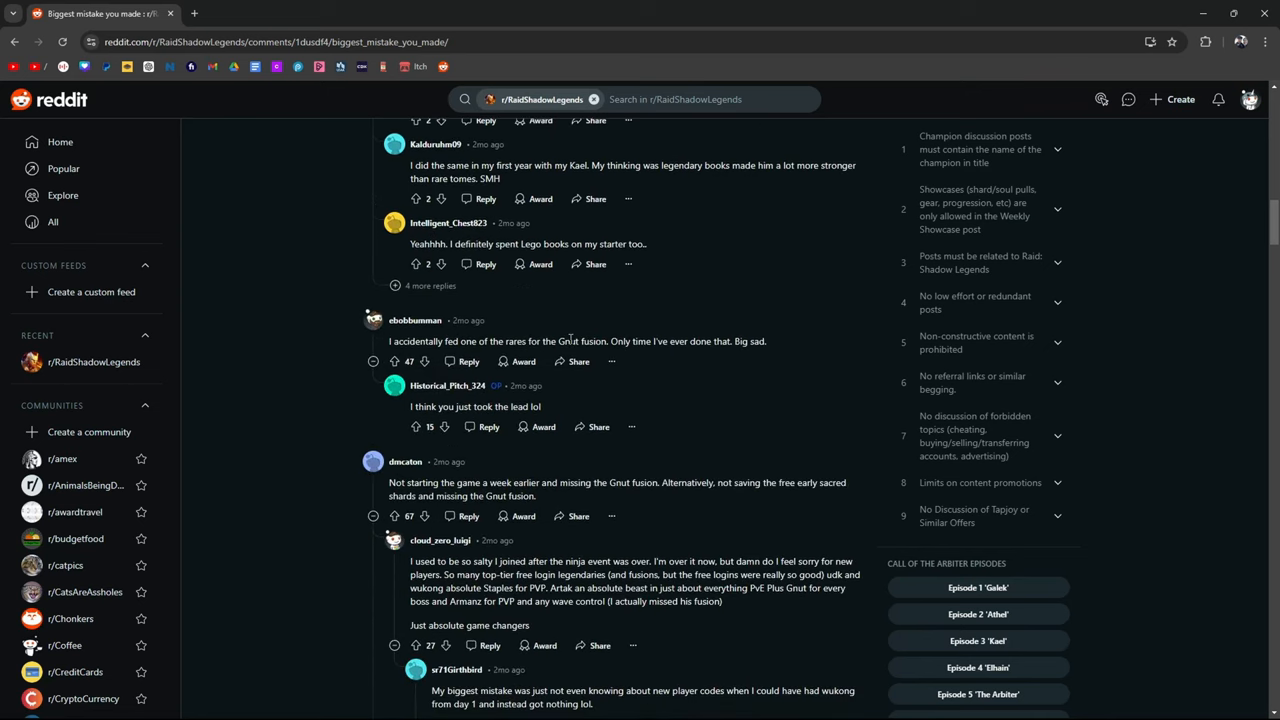
mouse_move(668, 329)
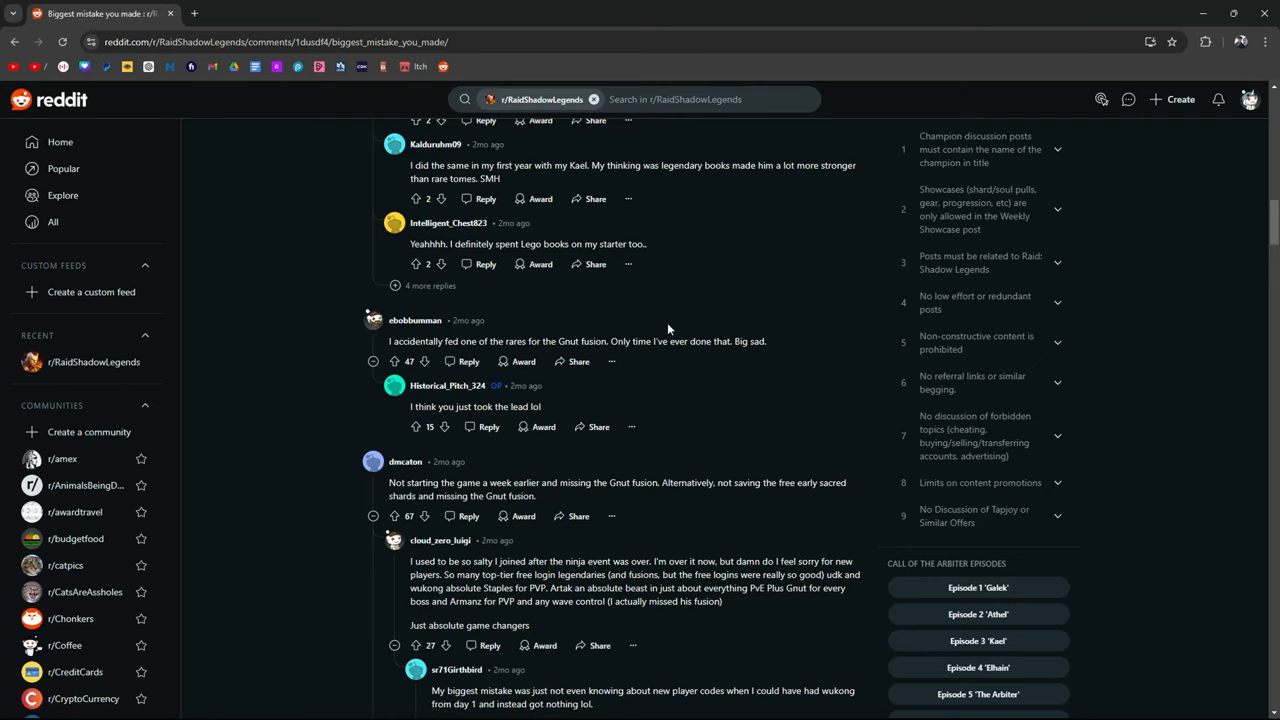
- Highlight 'Gnut fusion' and scroll to the new player codes and Wukong code replies
double_click(583, 341)
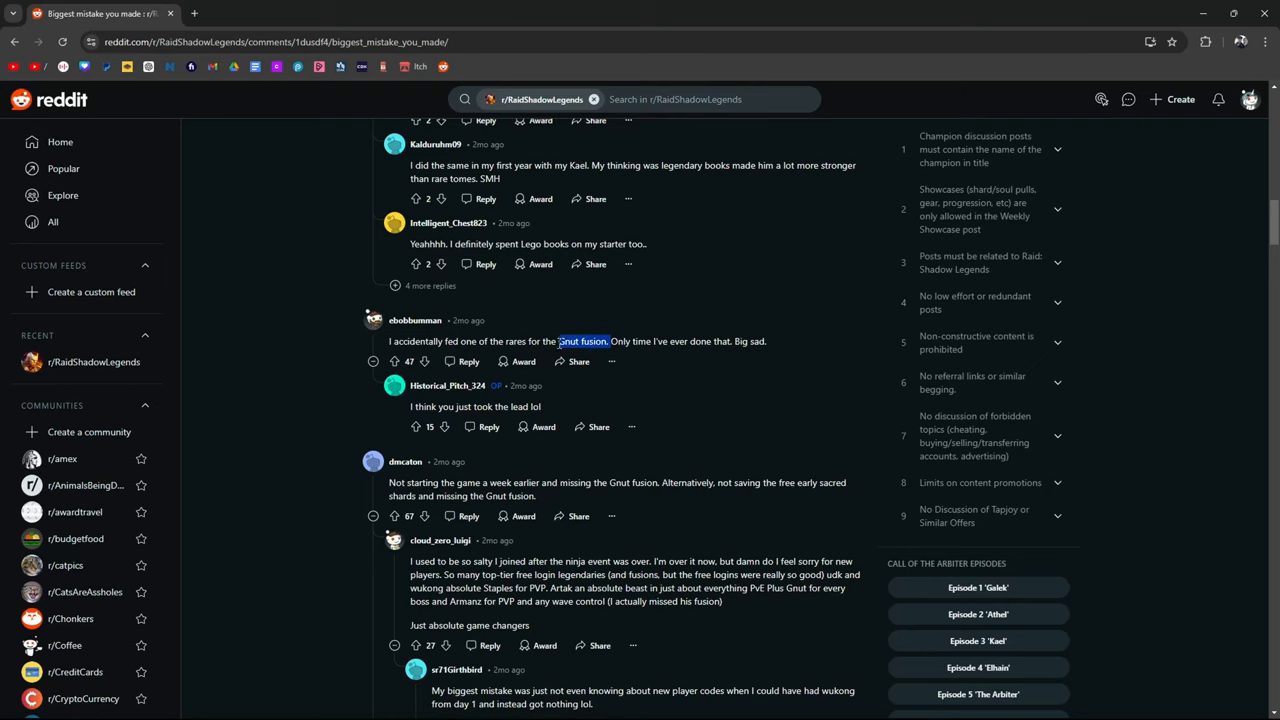
scroll("down", 3)
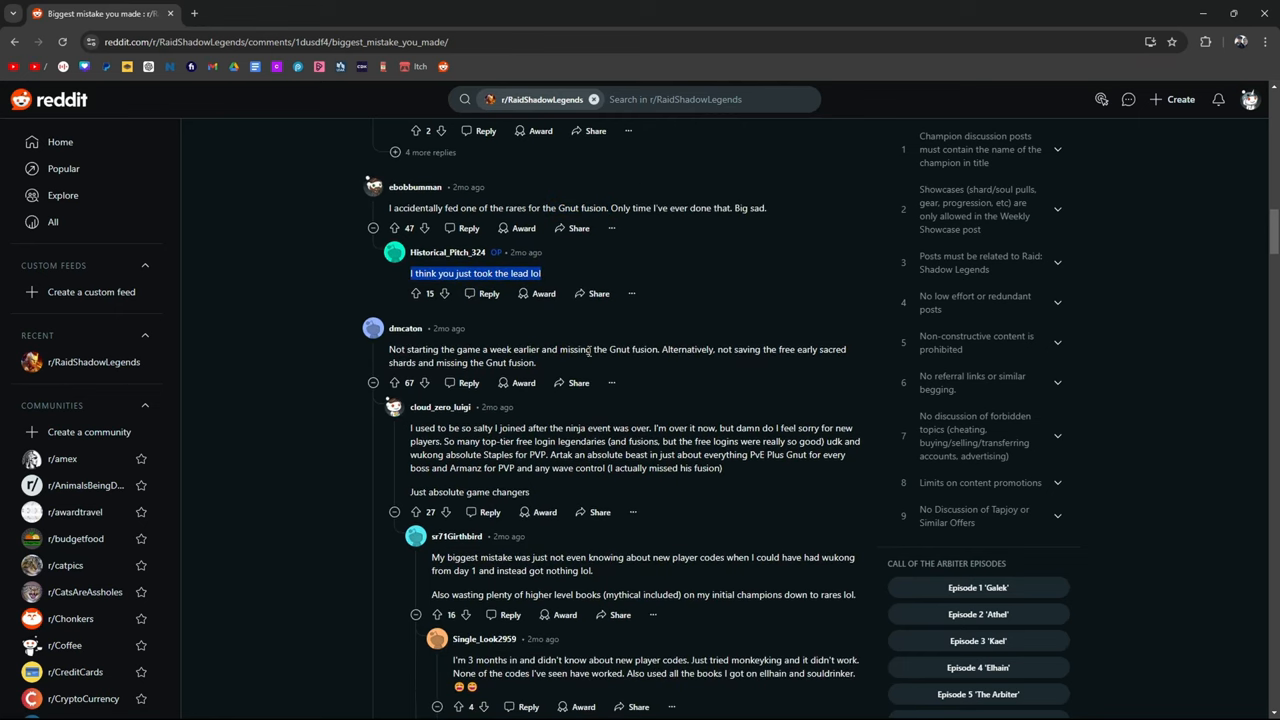
mouse_move(738, 381)
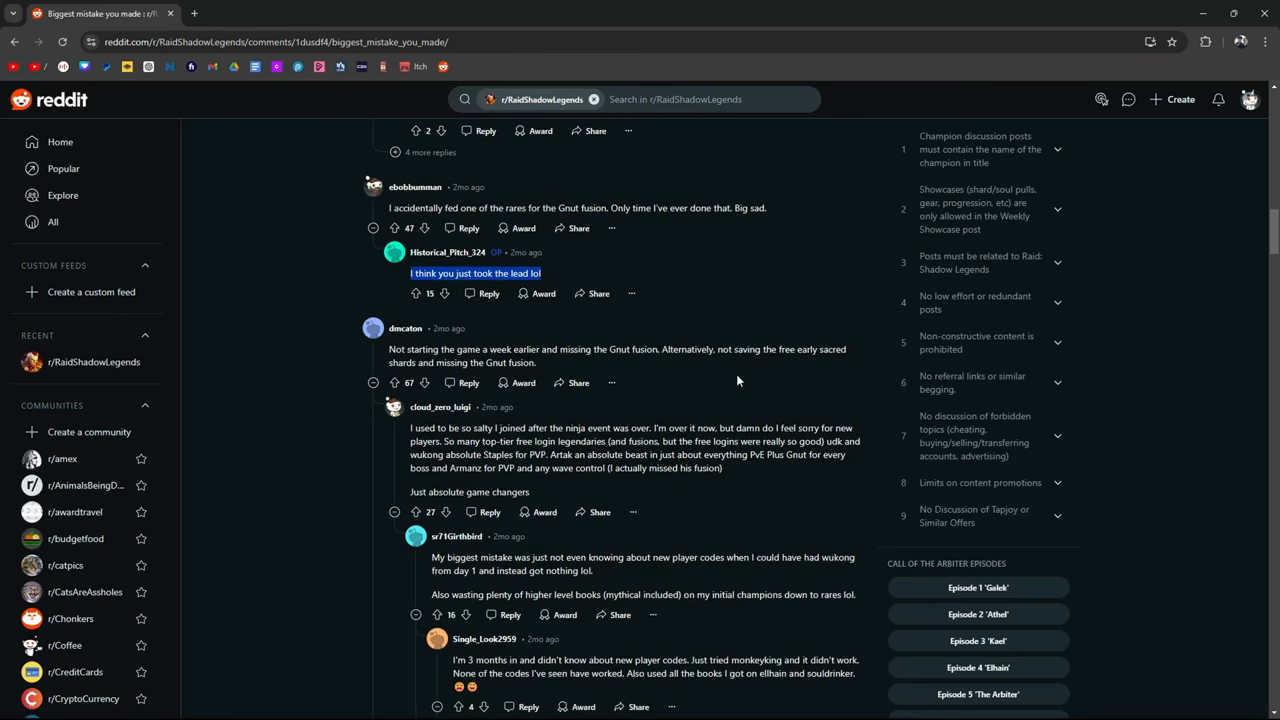
mouse_move(555, 382)
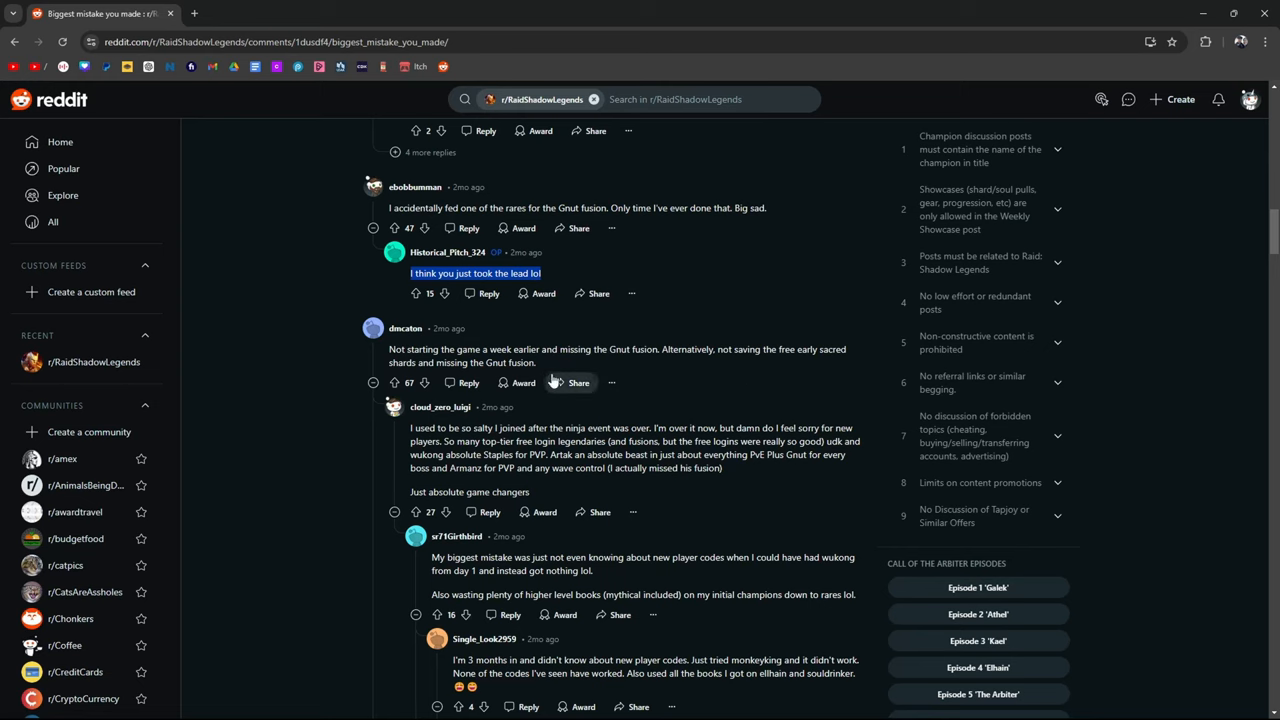
scroll("down", 3)
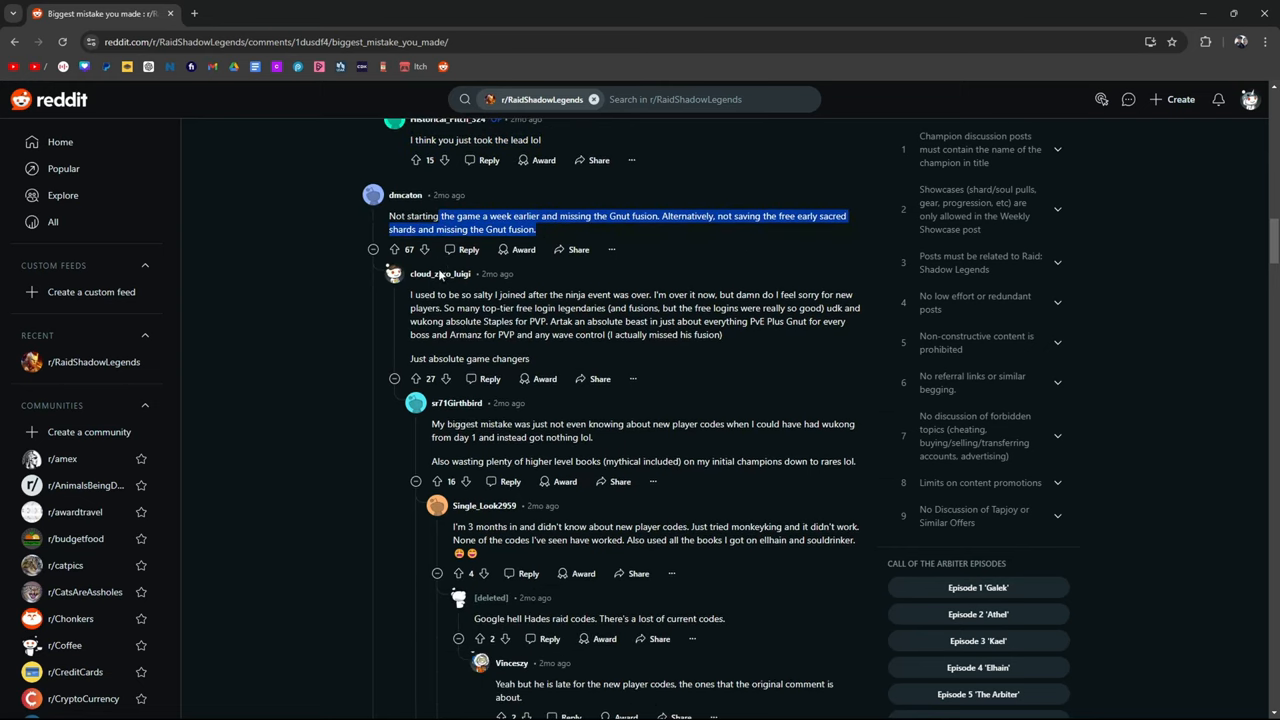
mouse_move(630, 315)
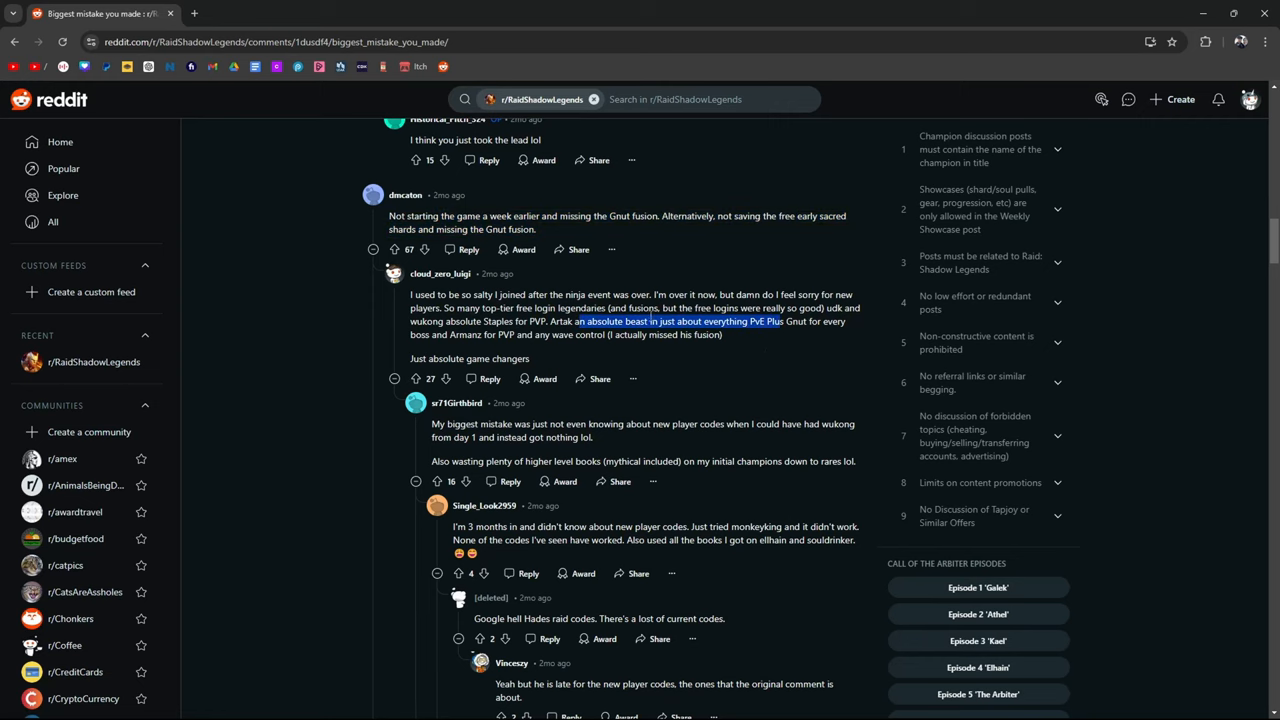
scroll("down", 3)
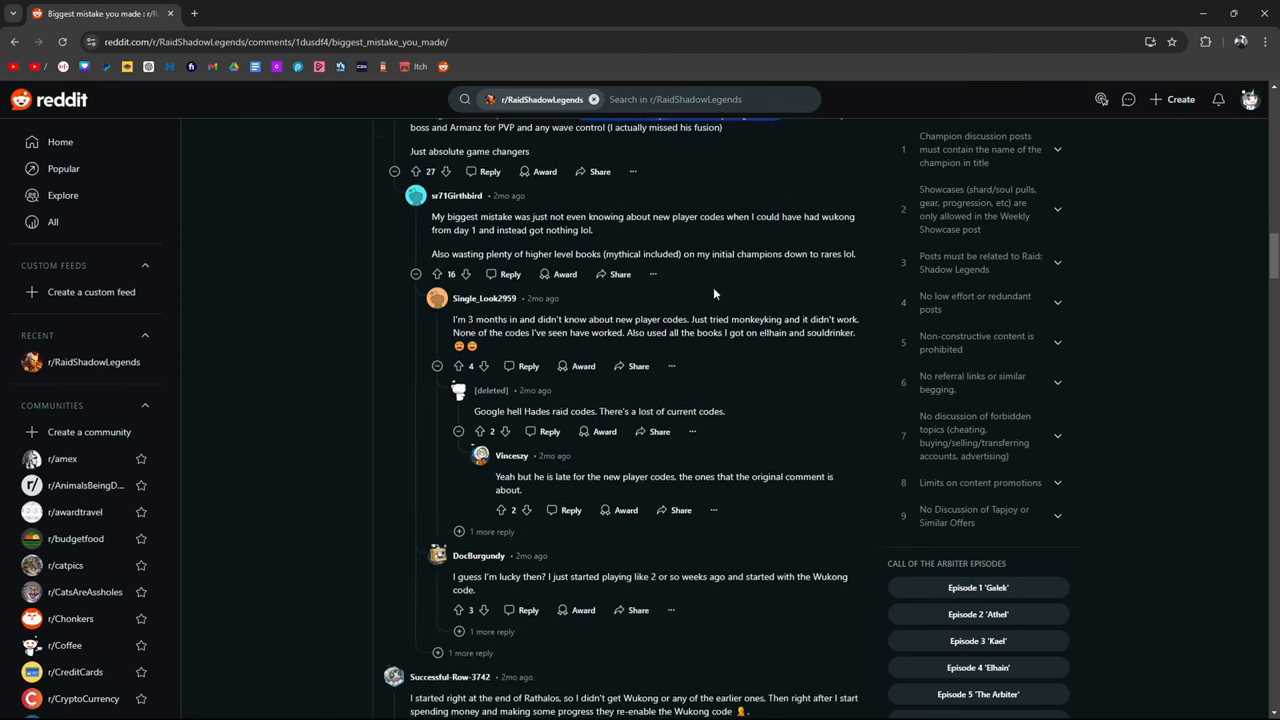
scroll("down", 3)
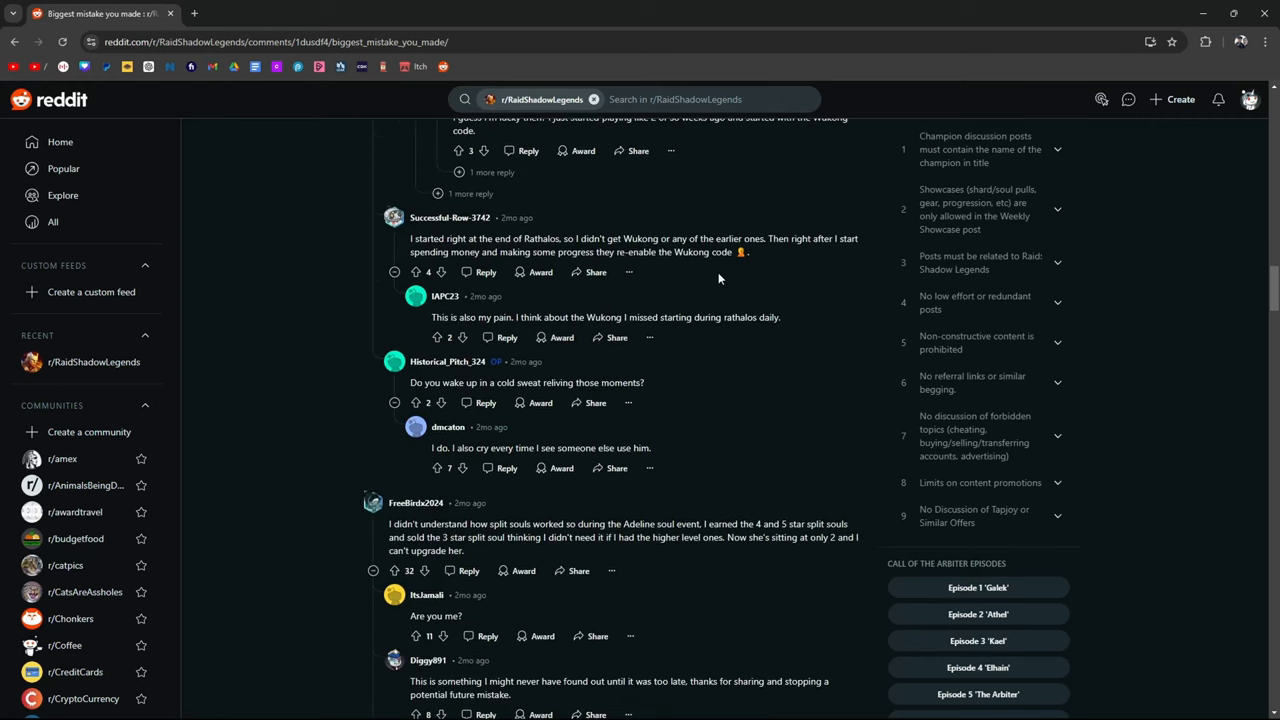
scroll("down", 3)
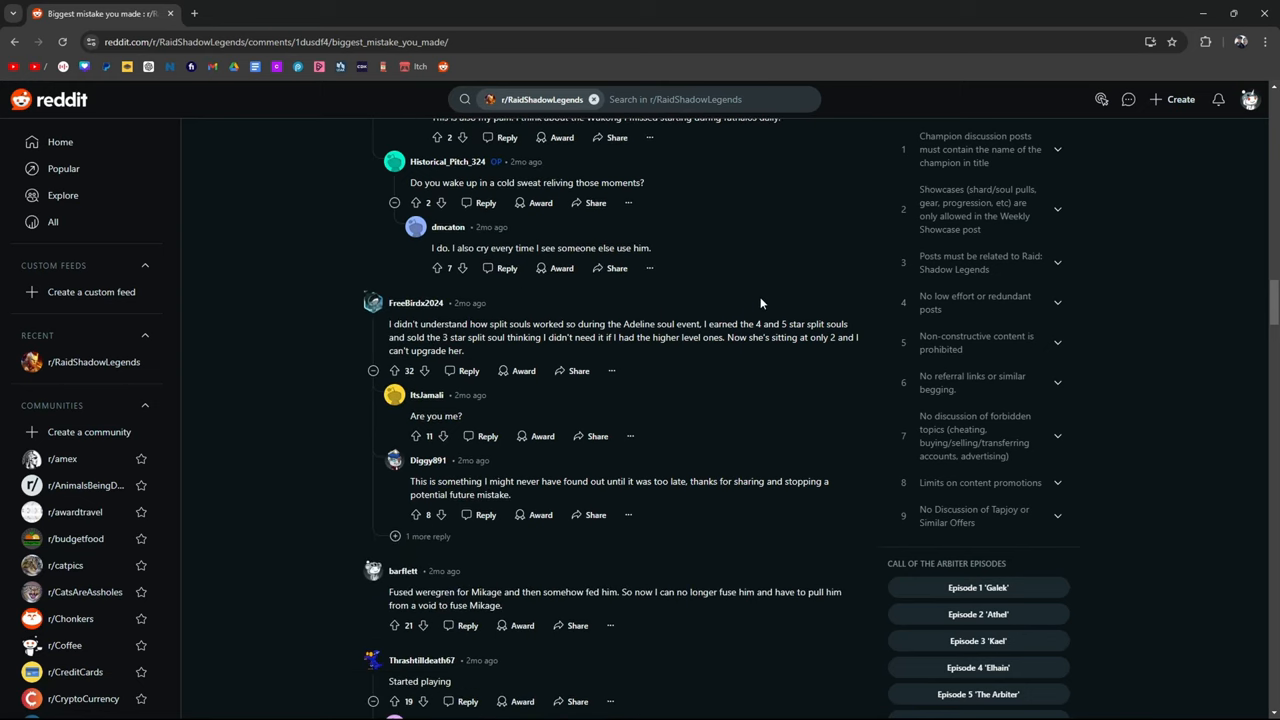
mouse_move(752, 308)
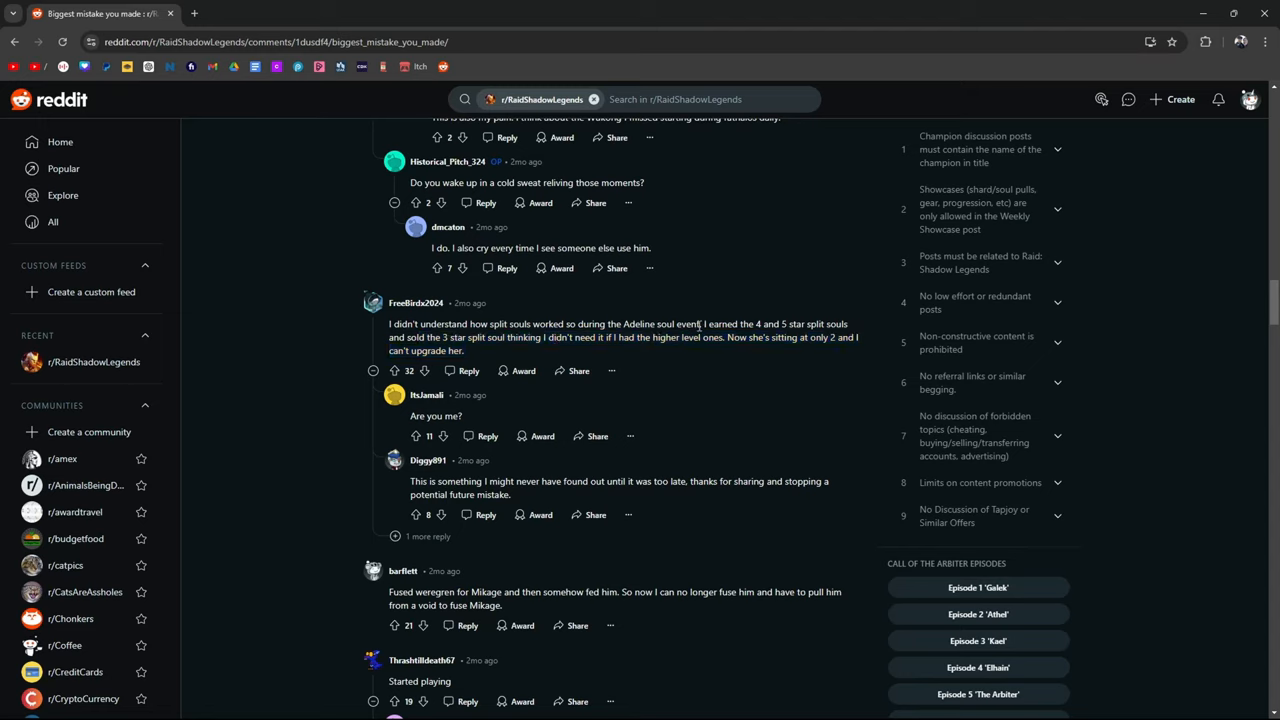
left_click_drag(421, 323, 557, 337)
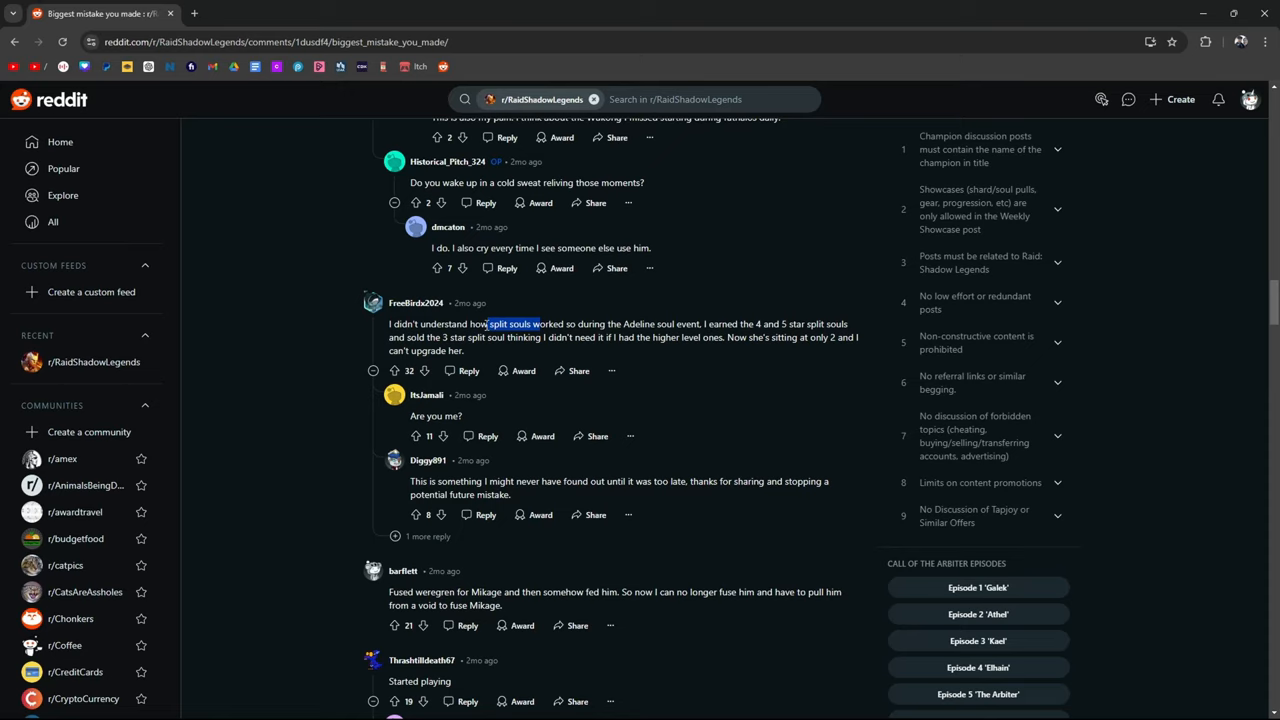
mouse_move(482, 354)
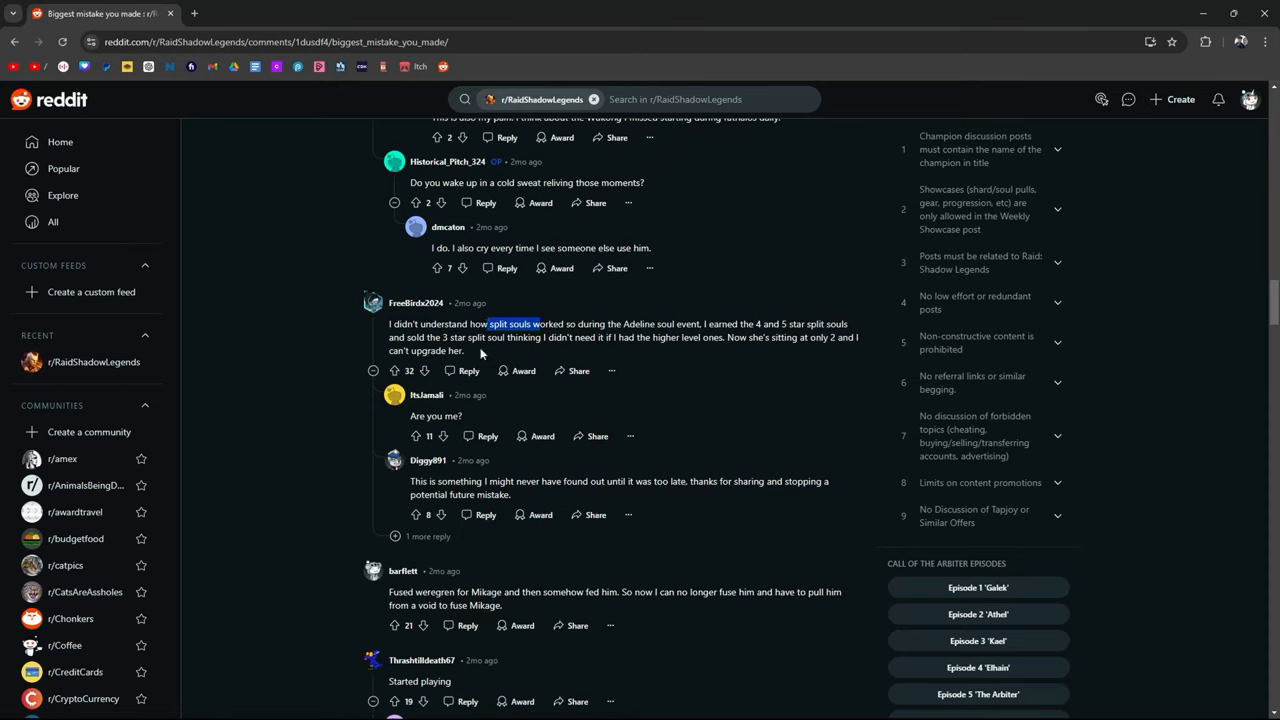
mouse_move(487, 357)
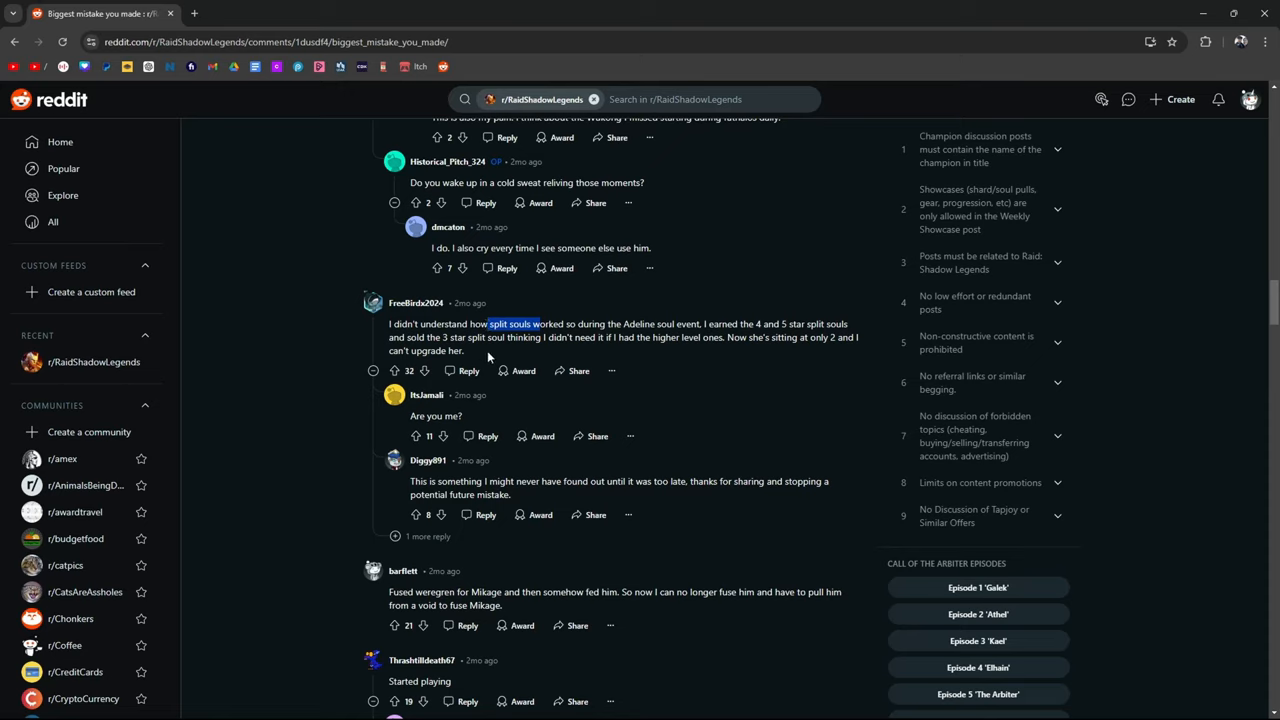
- Highlight the Mikage fusion and void-pull sentences, then scroll to the 'Started playing' comment
scroll("down", 3)
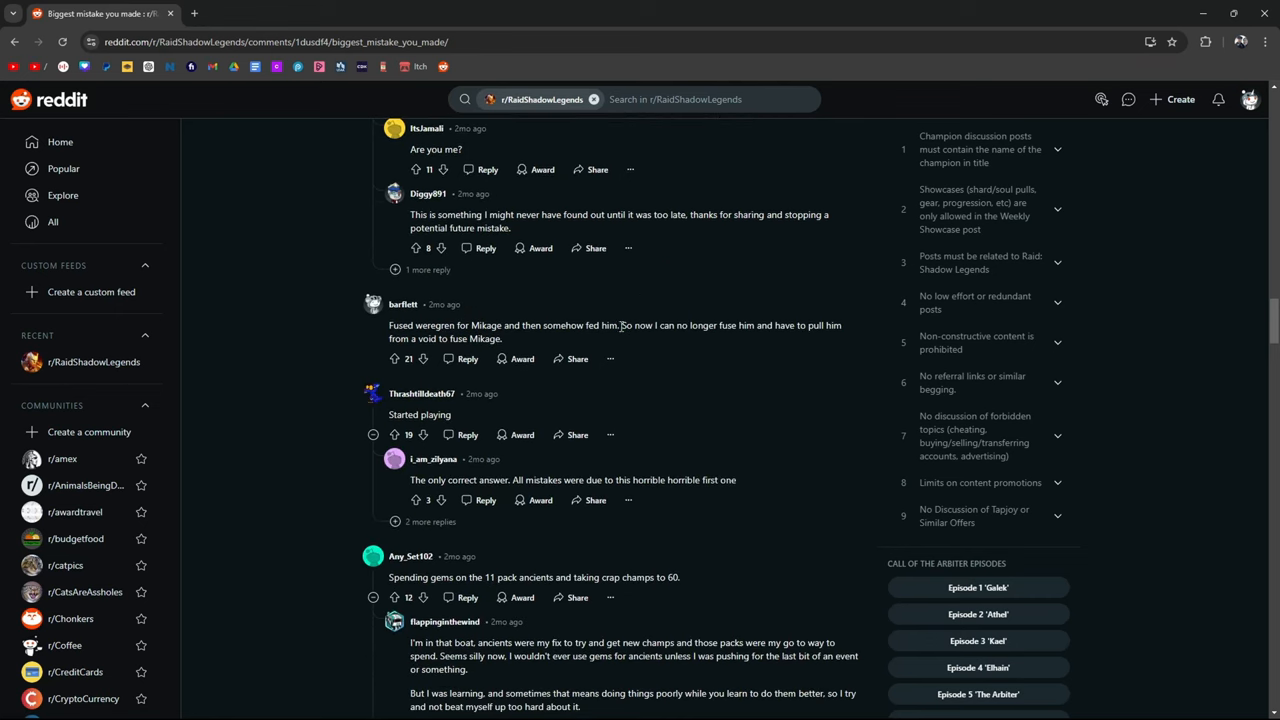
left_click_drag(389, 325, 619, 325)
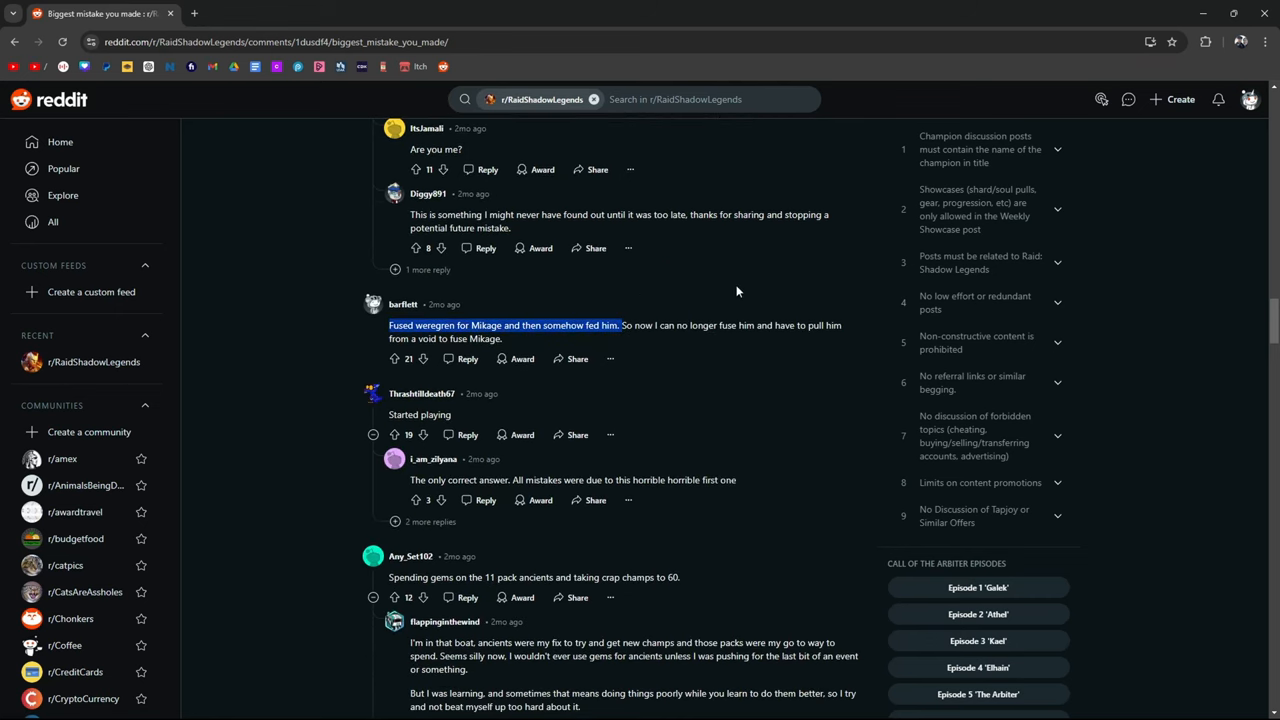
left_click_drag(619, 325, 503, 338)
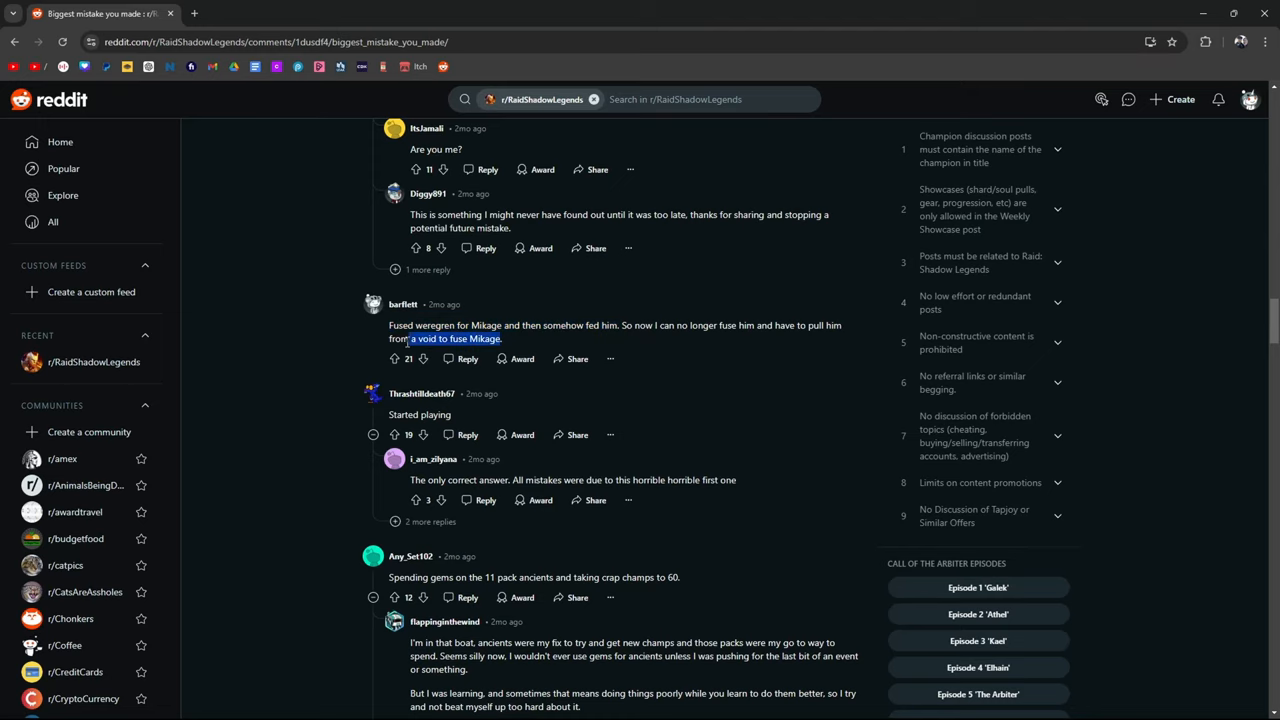
scroll("down", 3)
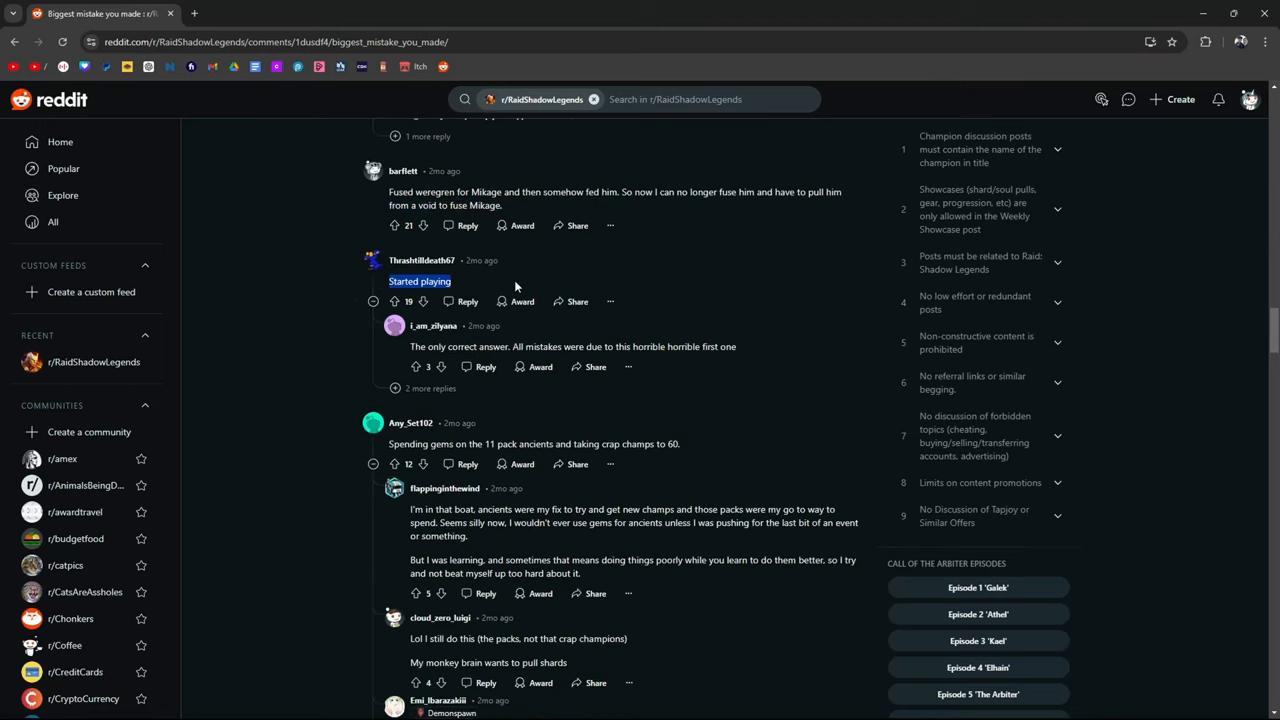
mouse_move(586, 353)
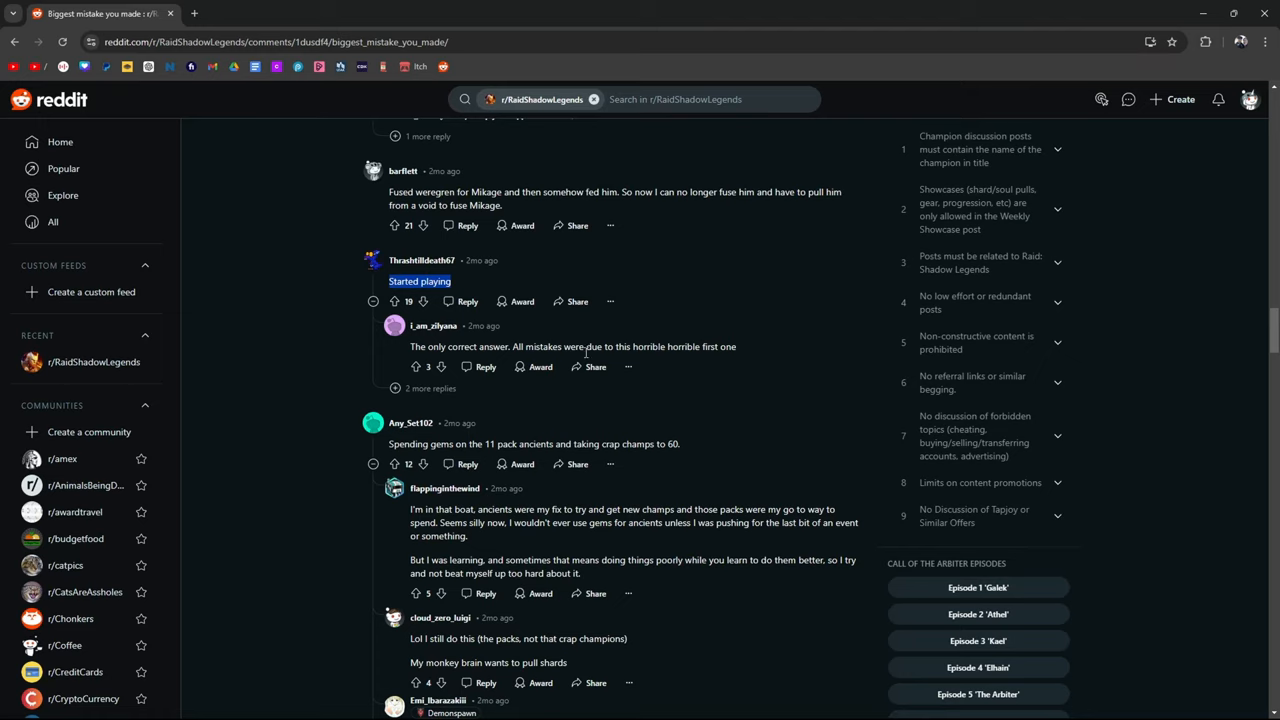
mouse_move(719, 365)
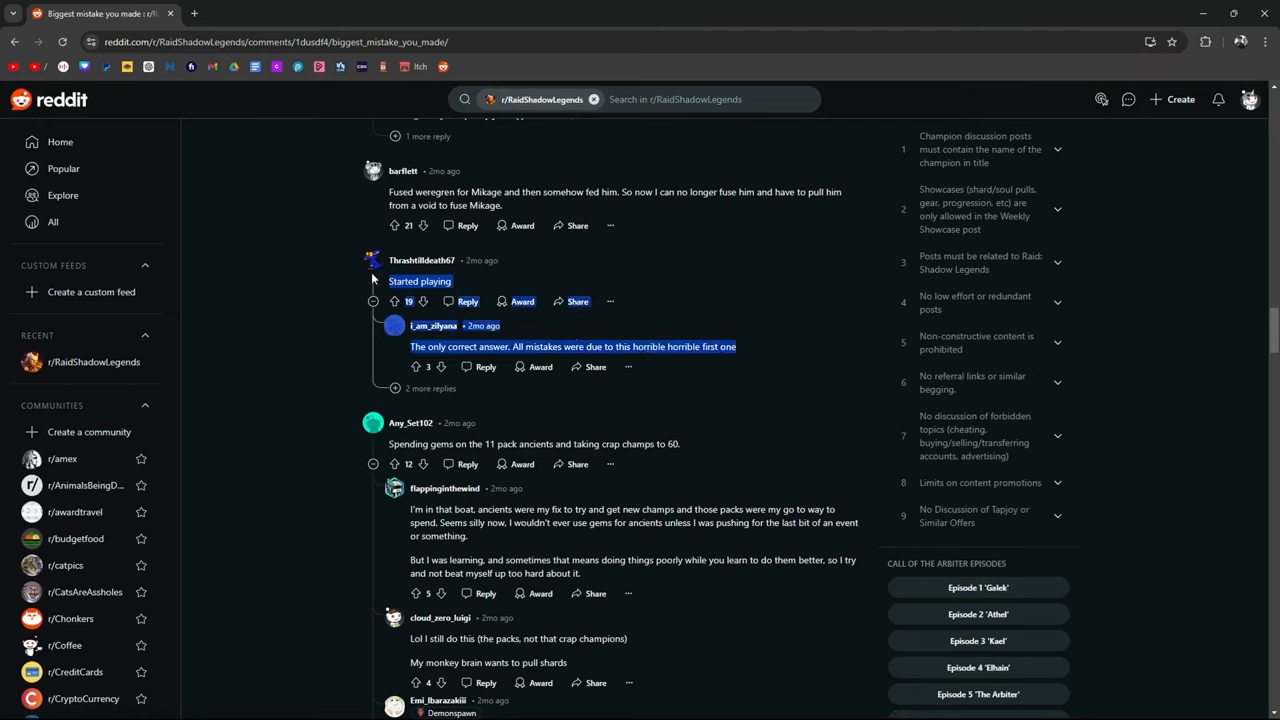
mouse_move(748, 263)
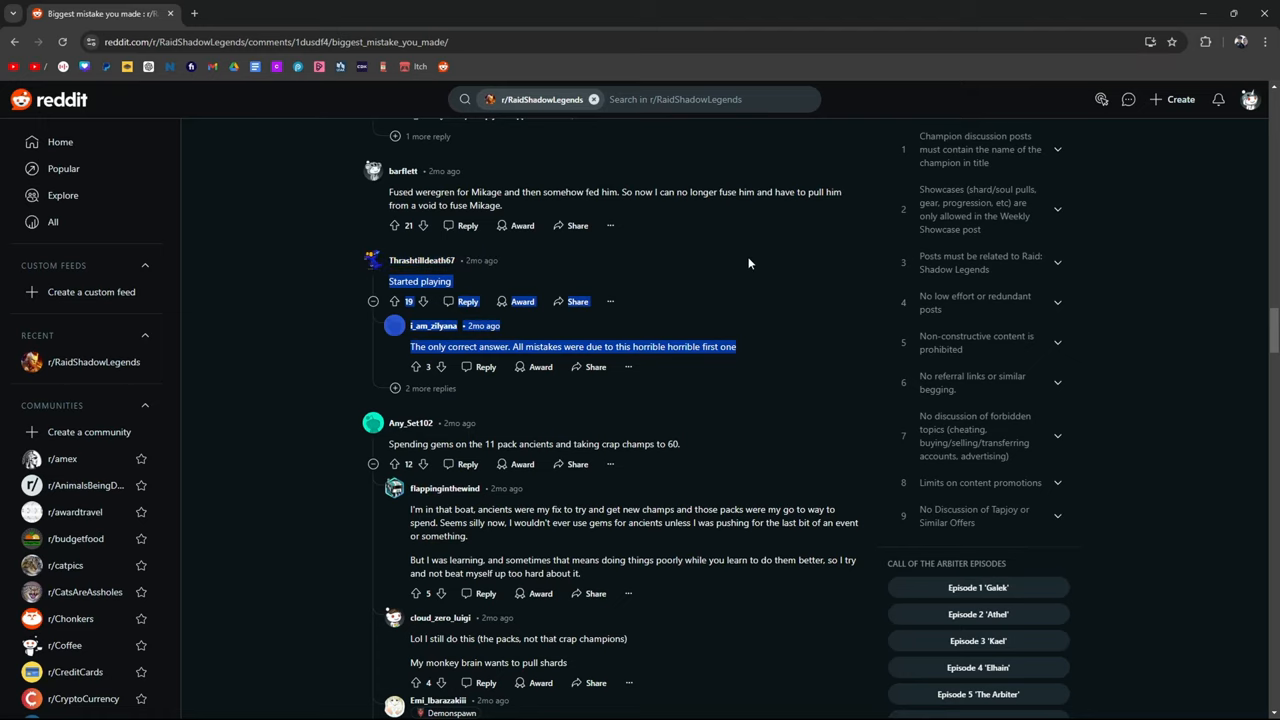
mouse_move(801, 368)
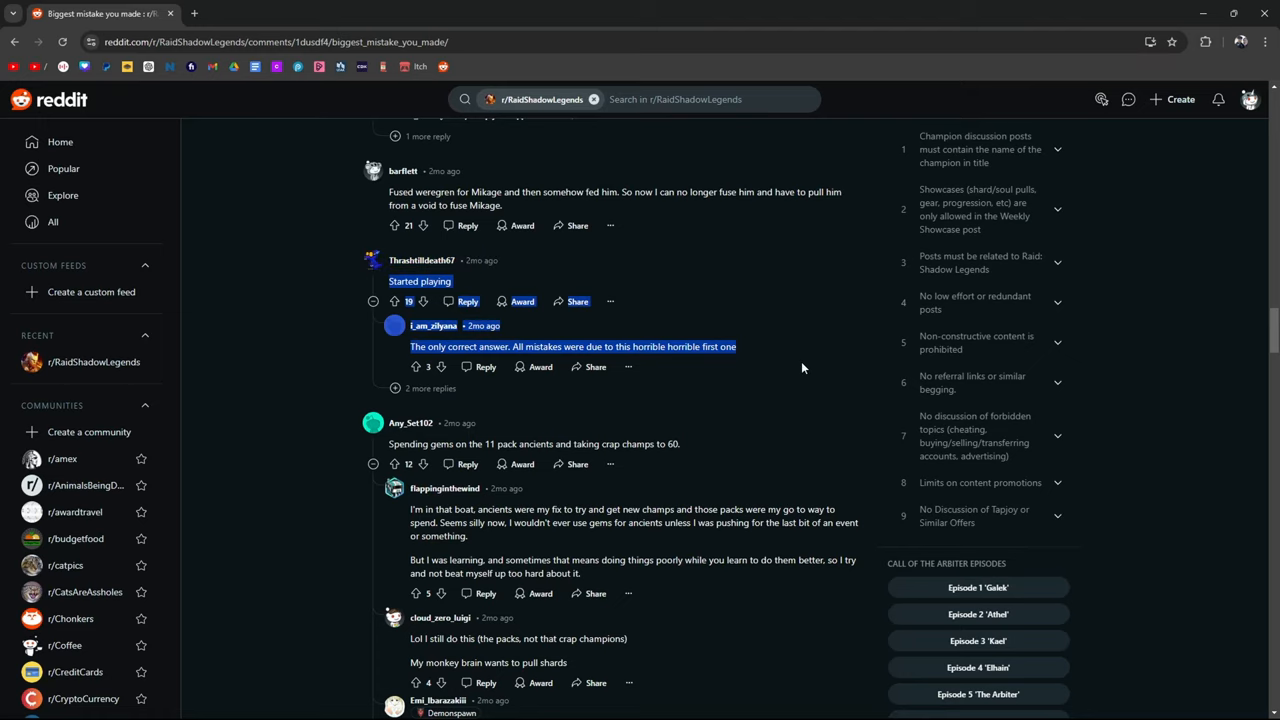
- Scroll down the replies and highlight just '11 pack ancients' in the quoted line
scroll("down", 3)
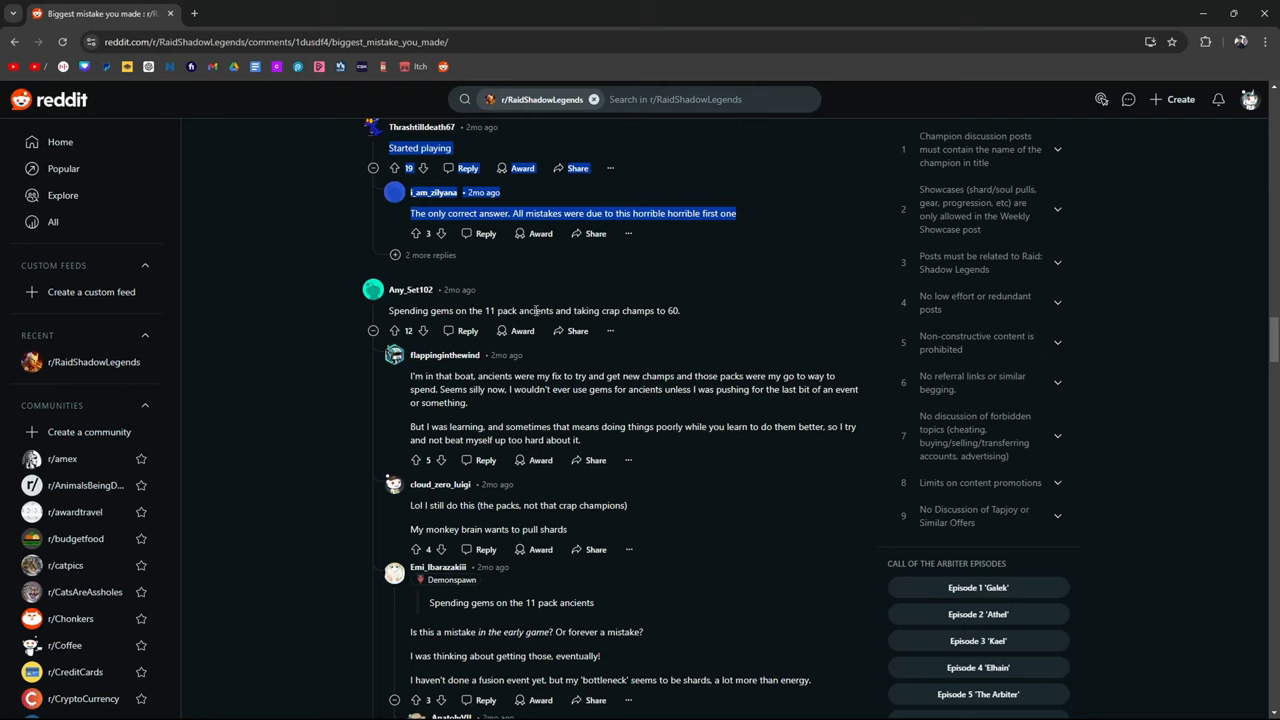
scroll("down", 3)
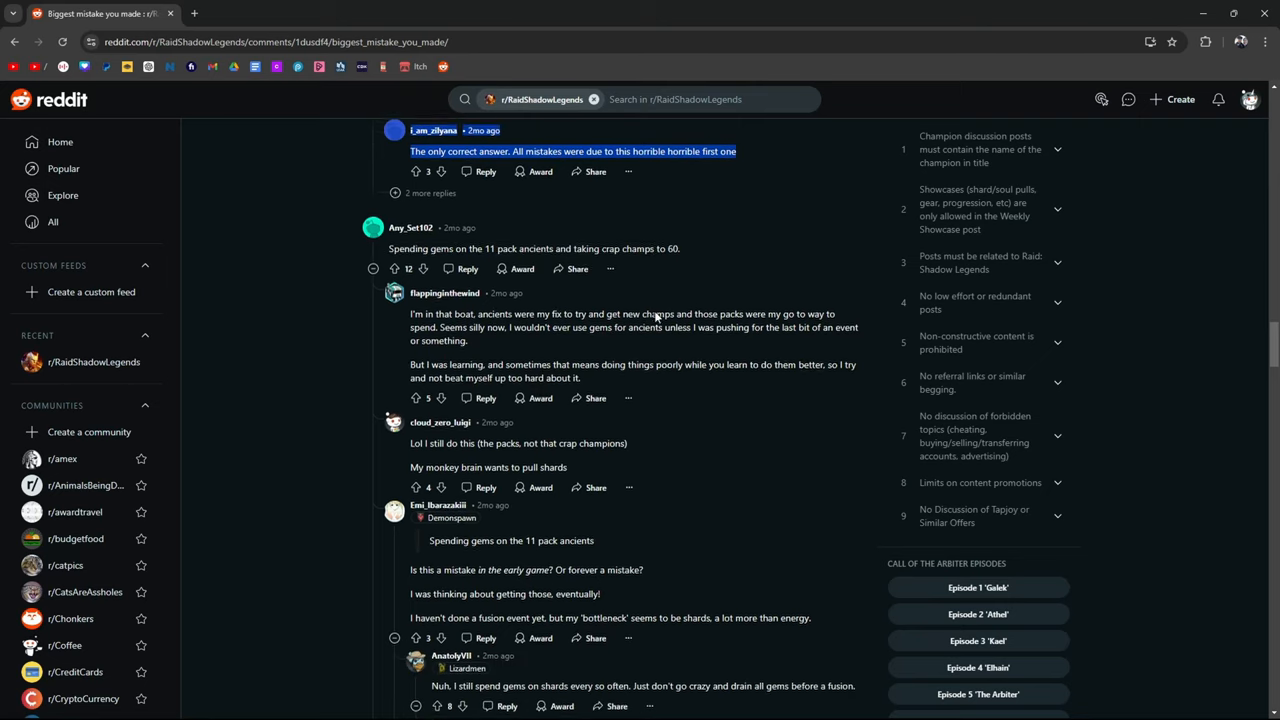
scroll("down", 3)
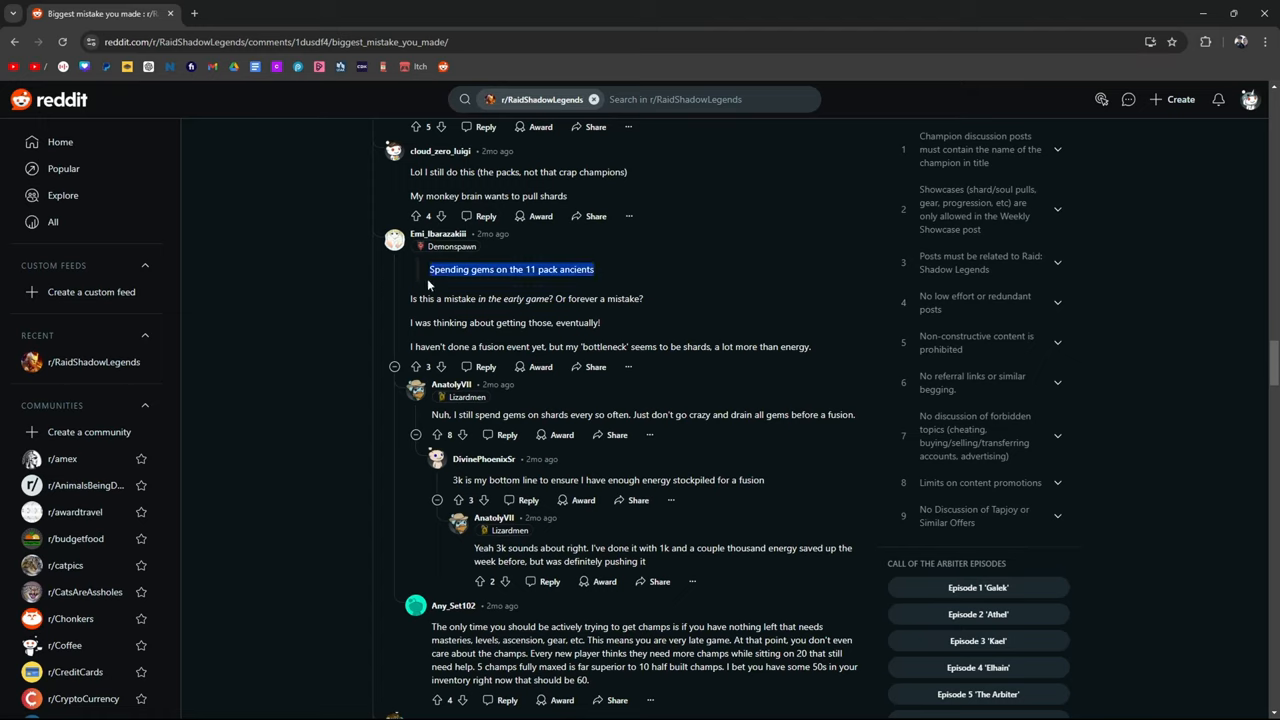
mouse_move(615, 282)
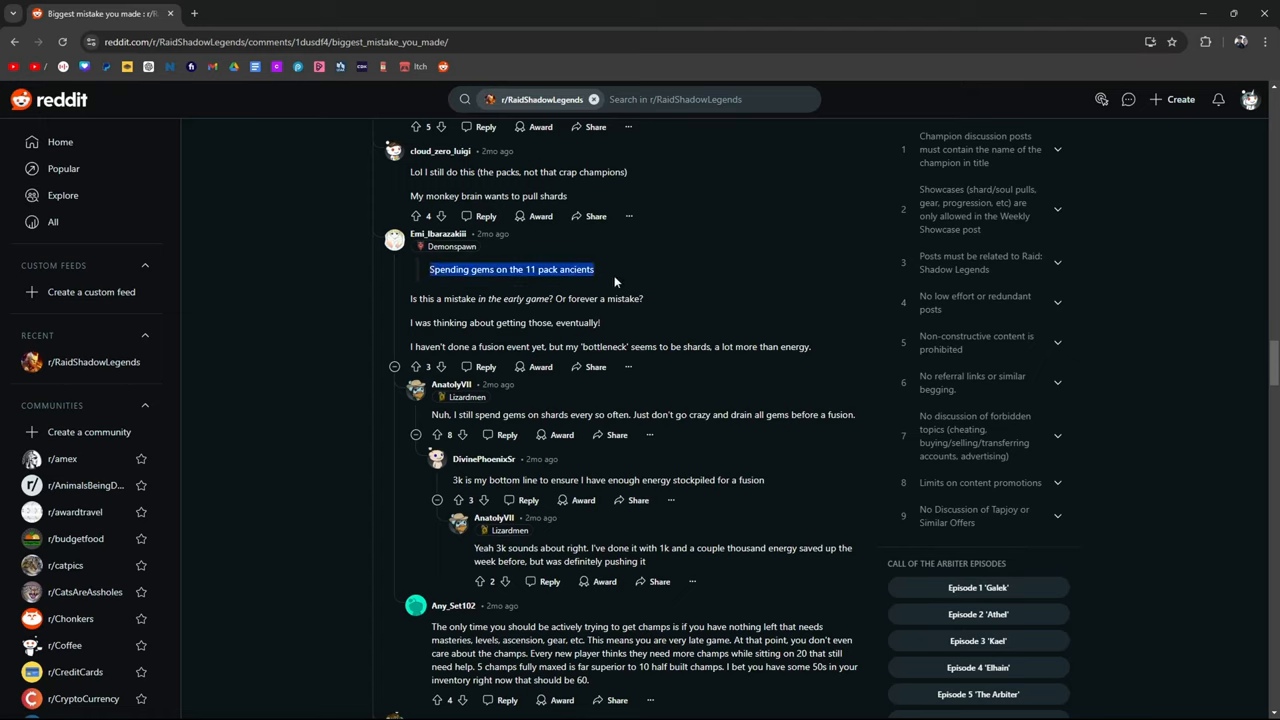
mouse_move(494, 287)
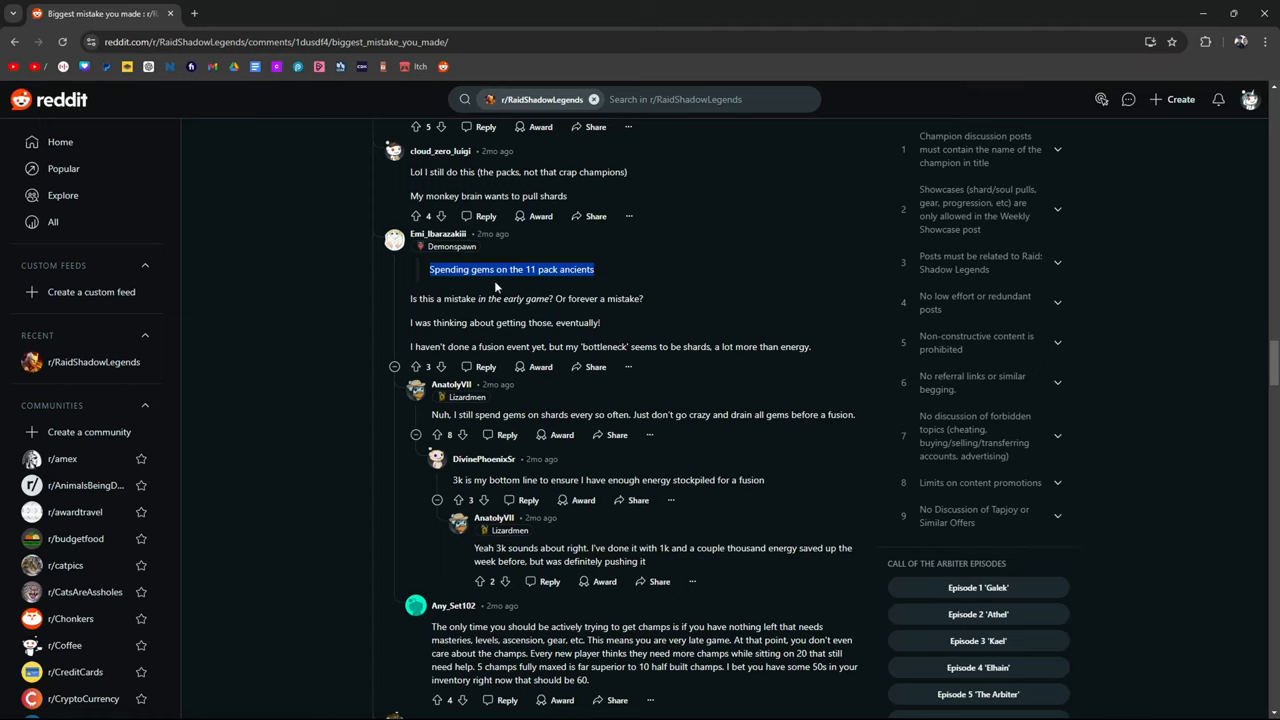
mouse_move(627, 281)
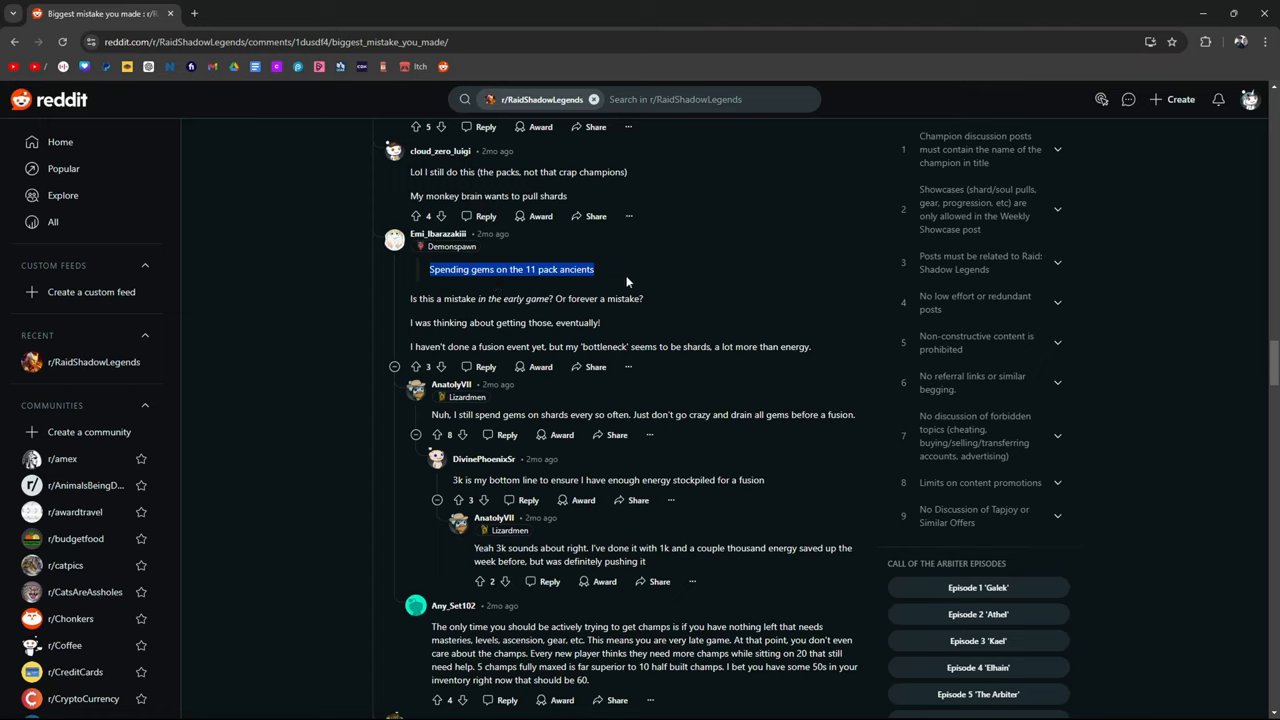
mouse_move(627, 282)
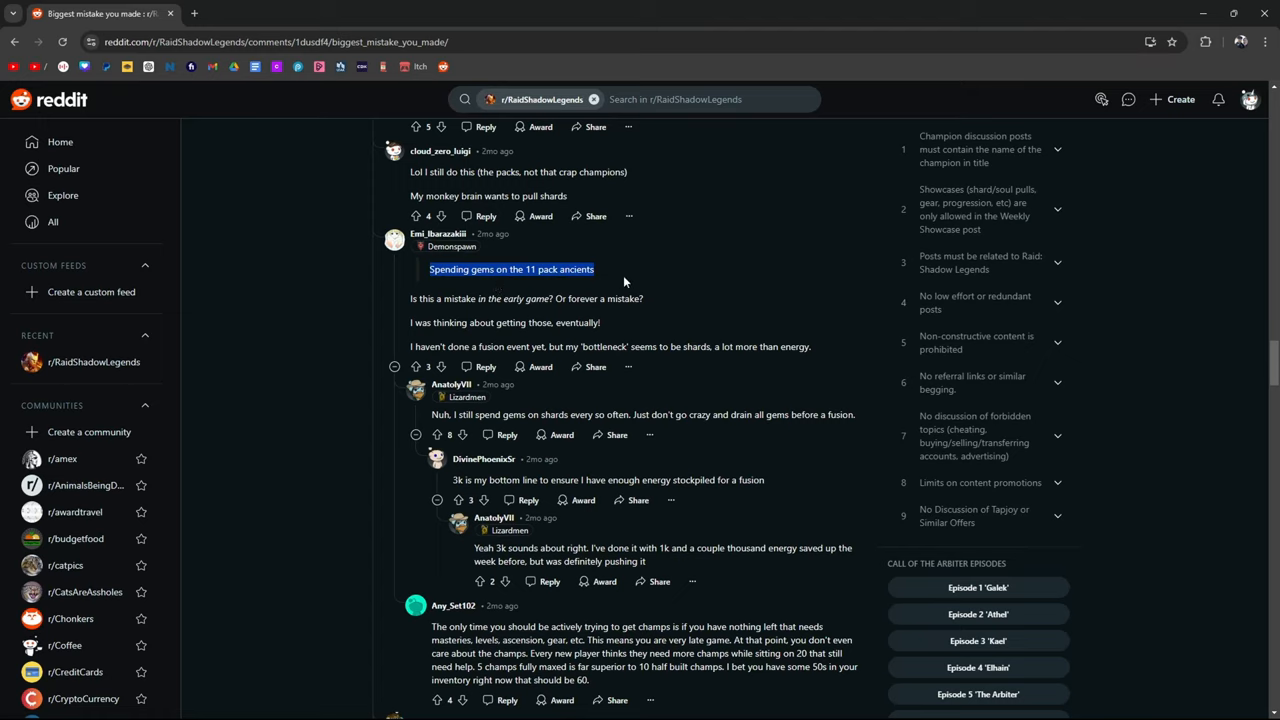
left_click_drag(624, 281, 530, 281)
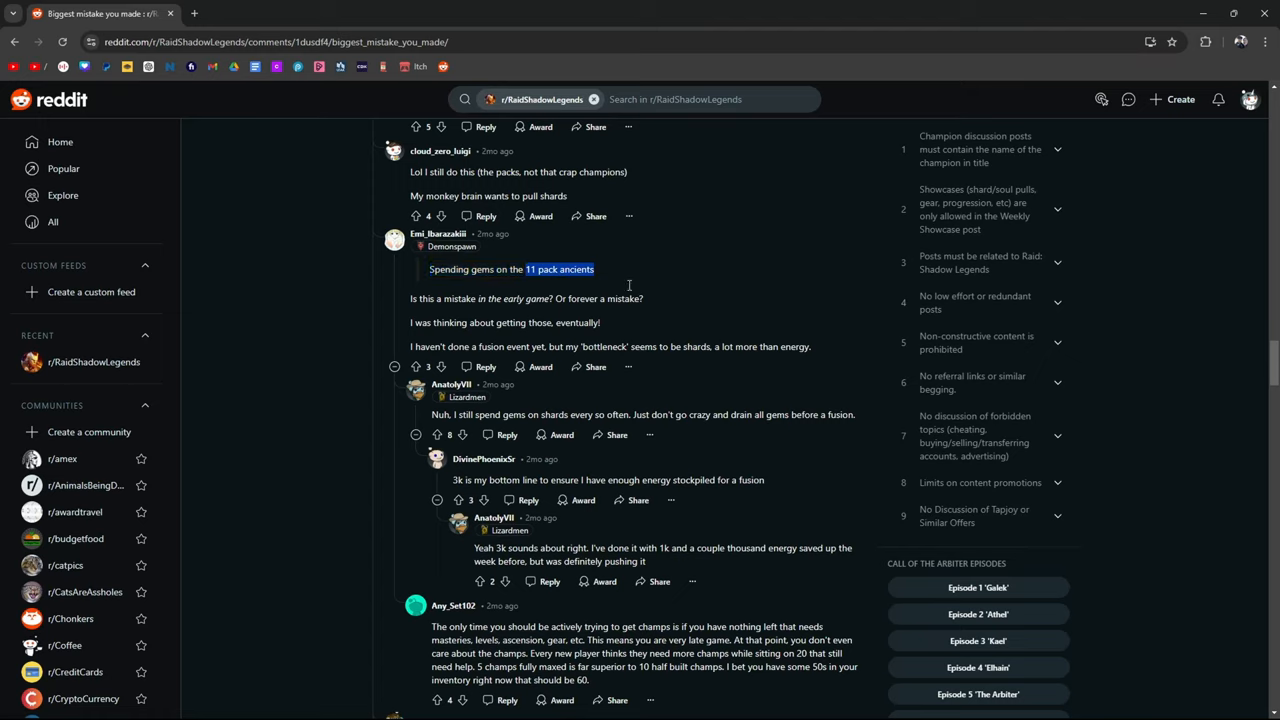
- Highlight 'farm champs forever apparently I was very', then scroll to the Armanz fusion comments
scroll("down", 3)
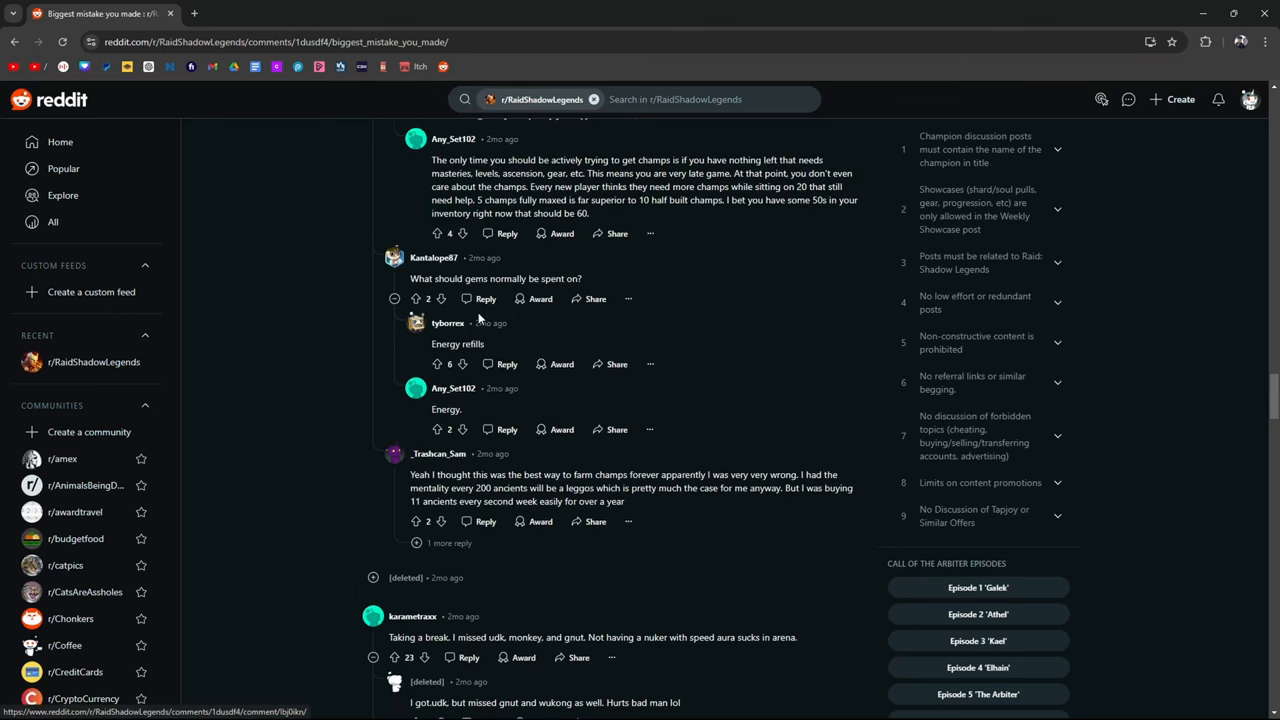
mouse_move(572, 384)
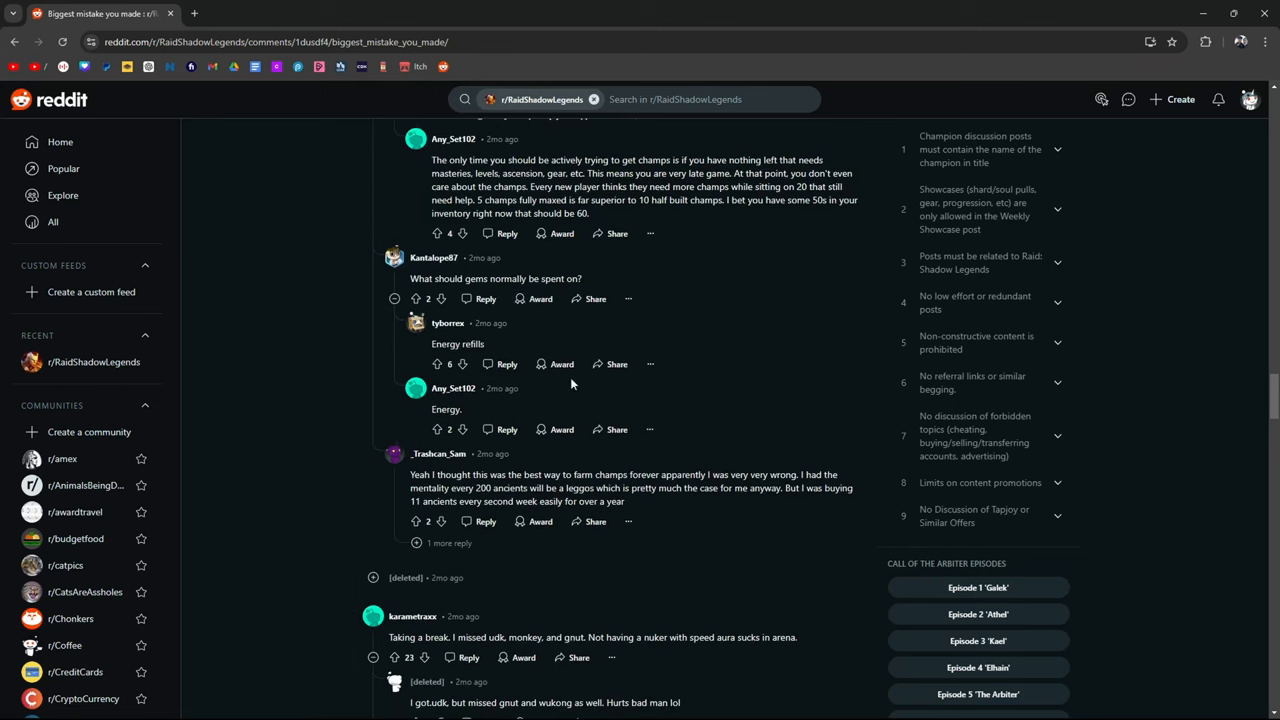
scroll("down", 3)
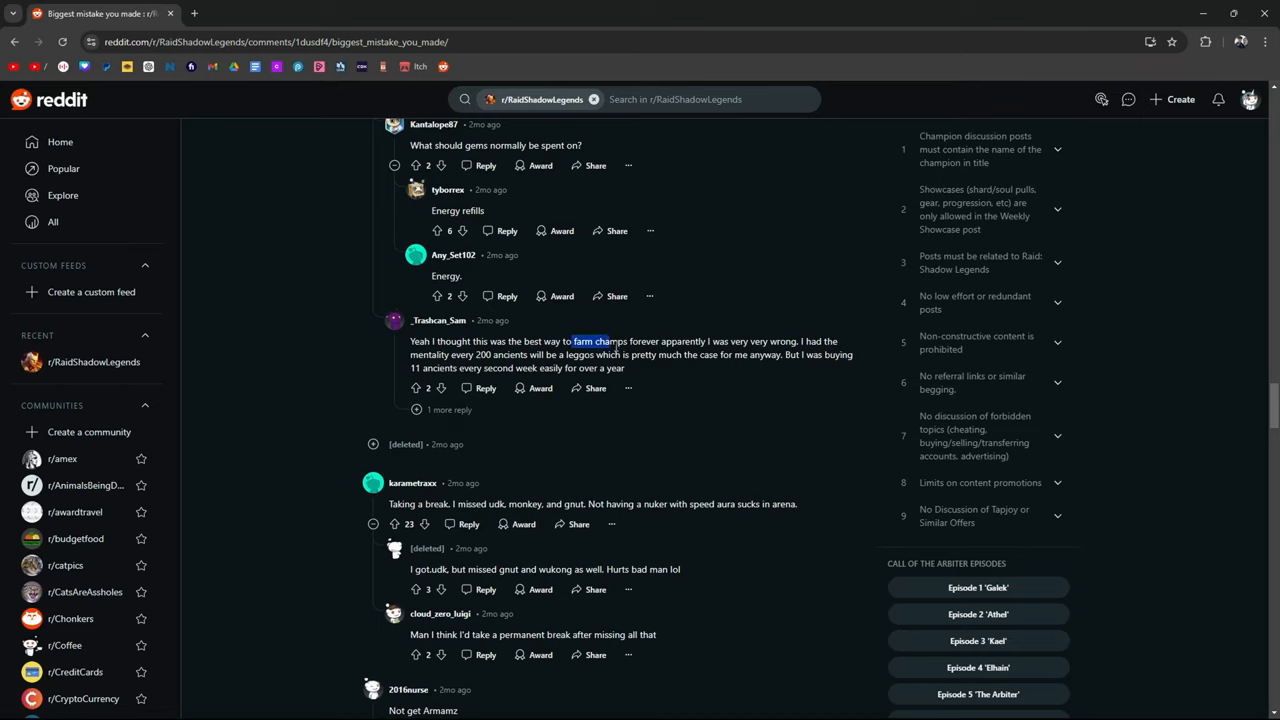
left_click_drag(571, 341, 748, 341)
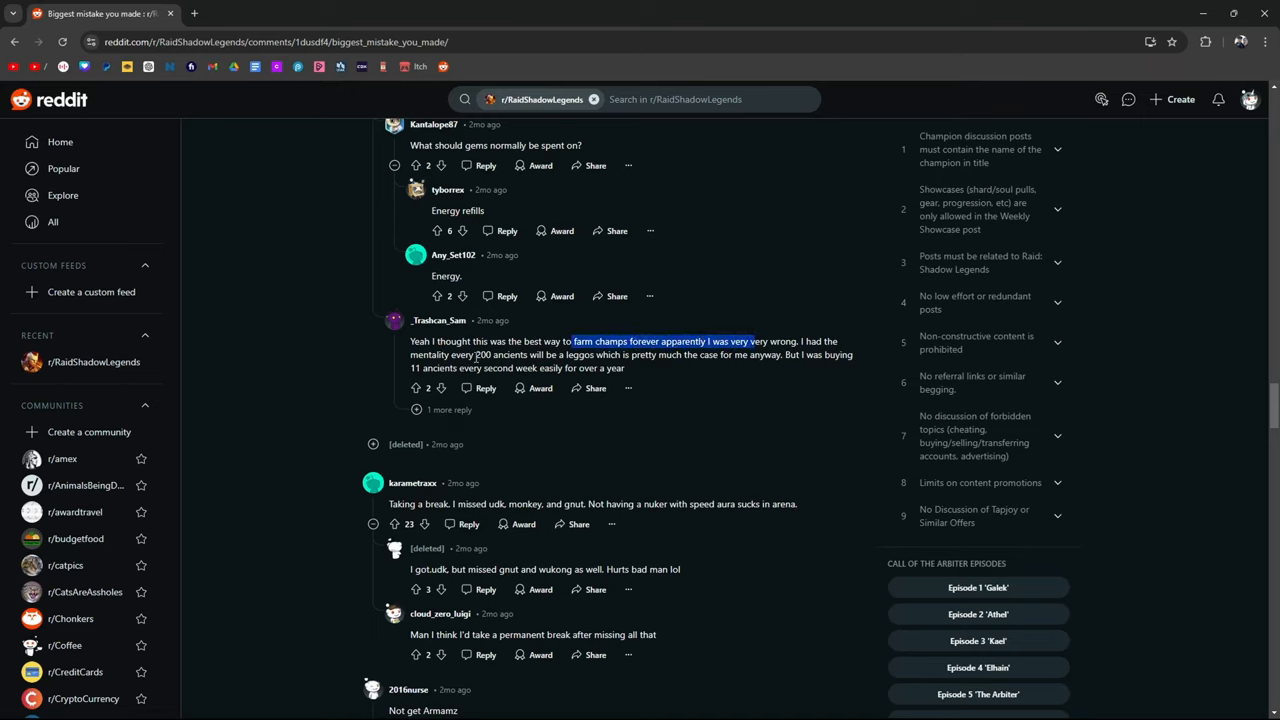
mouse_move(556, 315)
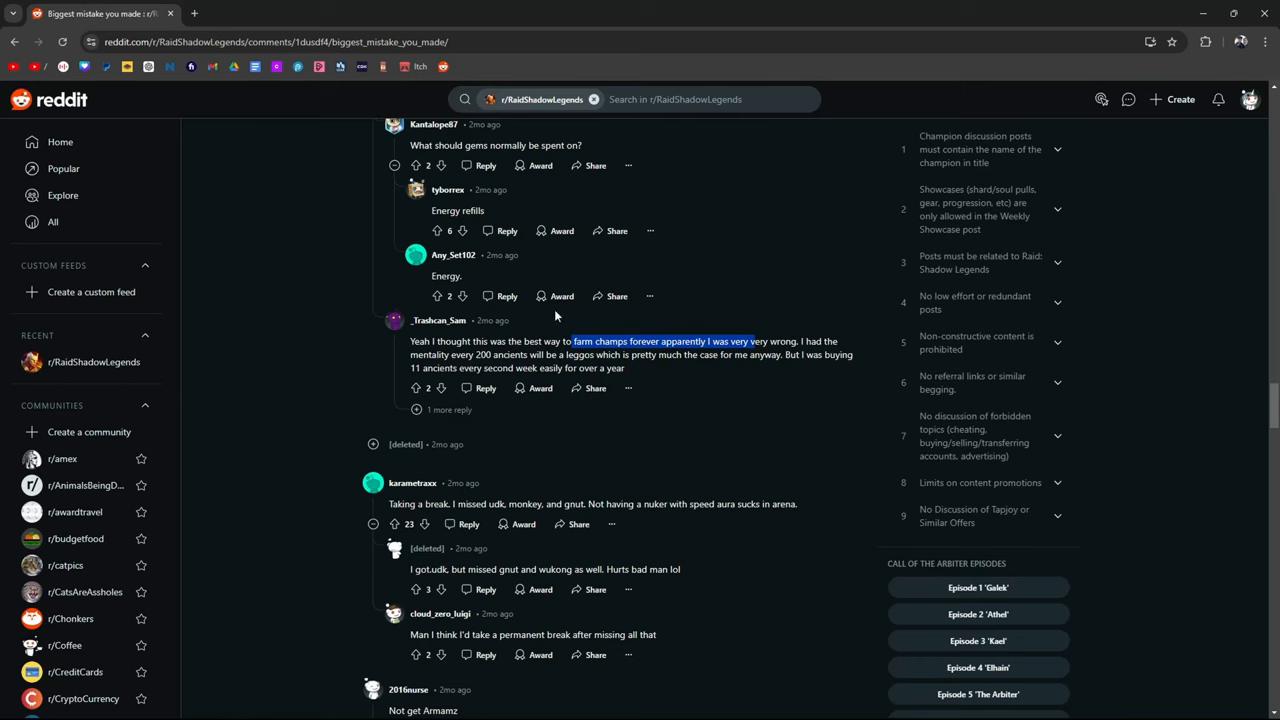
scroll("down", 3)
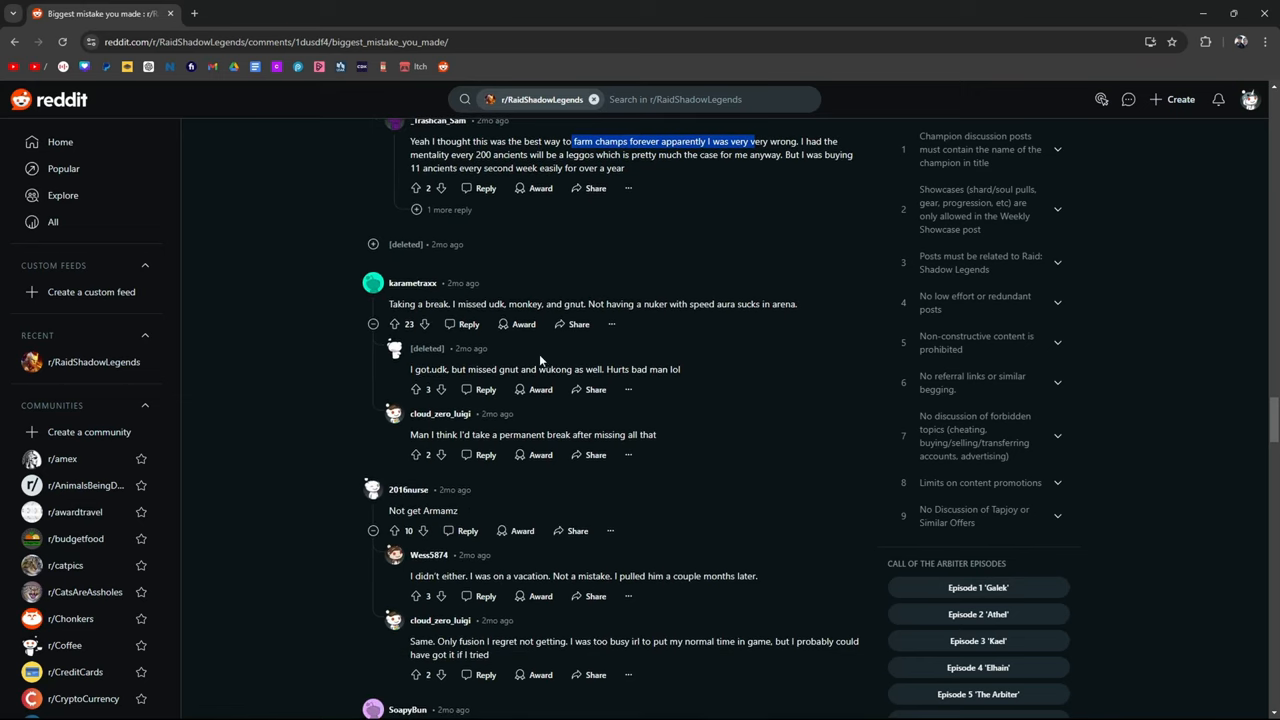
scroll("down", 3)
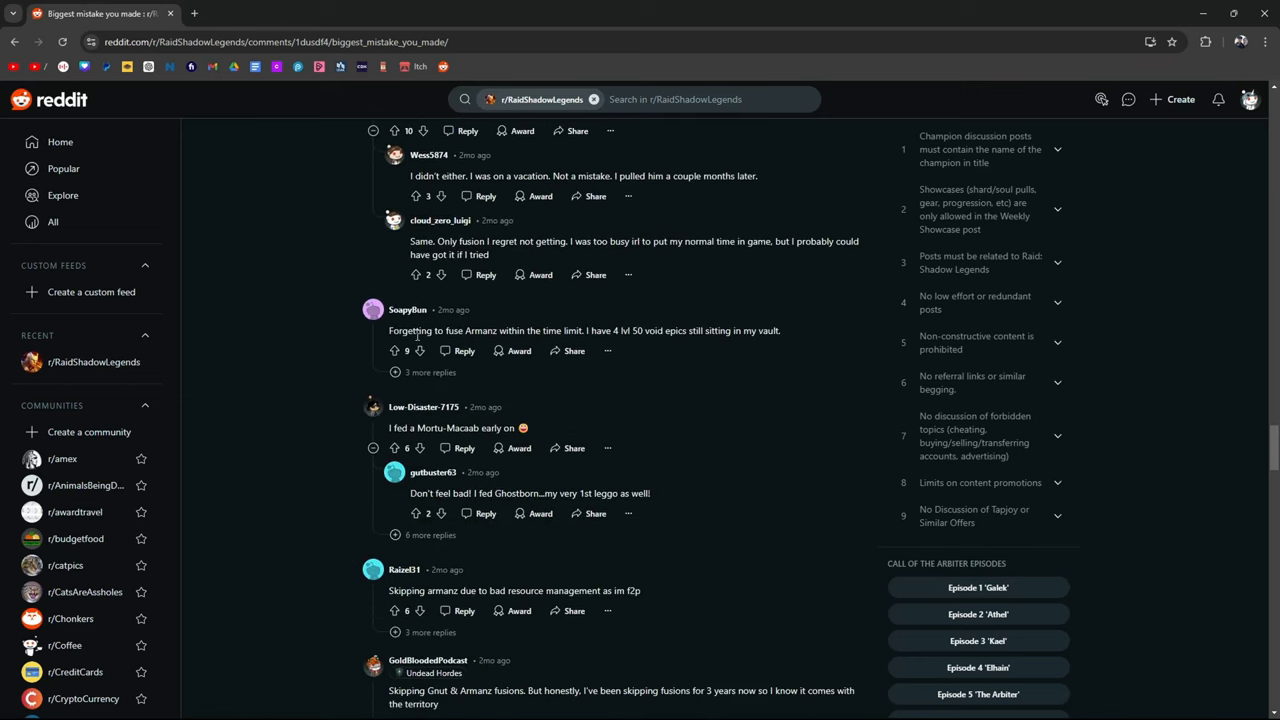
scroll("down", 3)
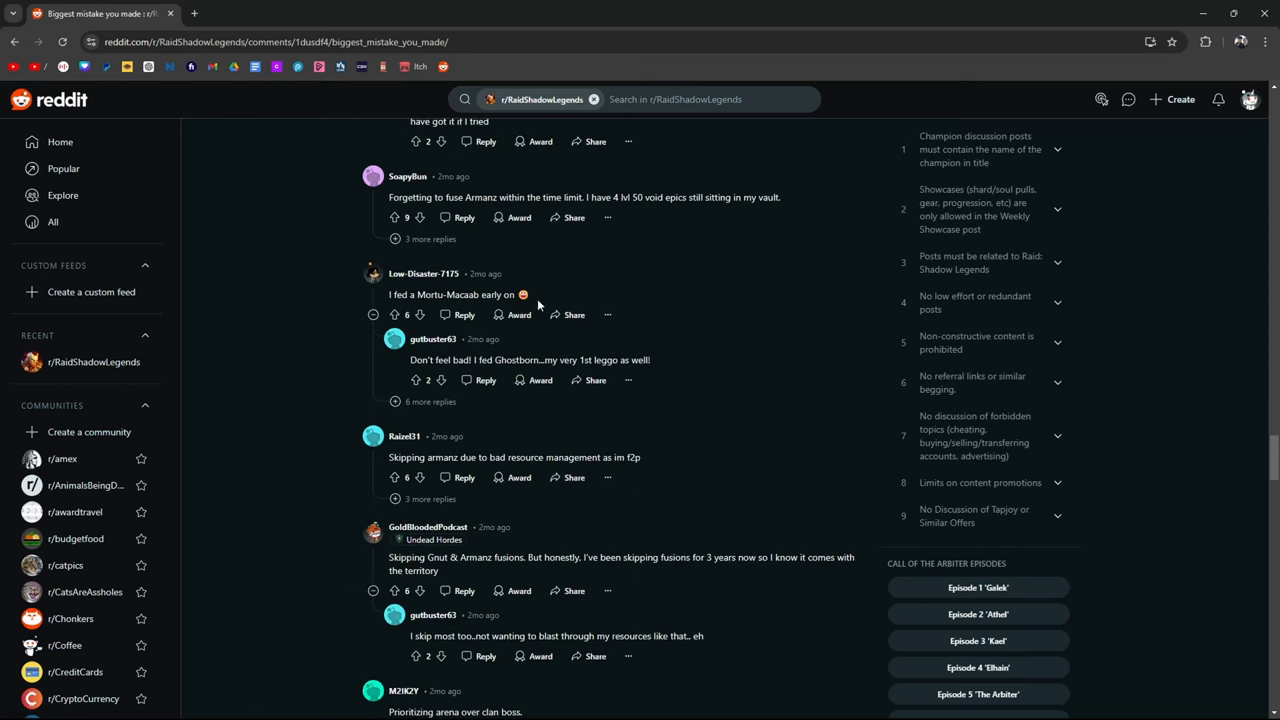
- Scroll past the Armanz and Gnut fusion replies
scroll("down", 3)
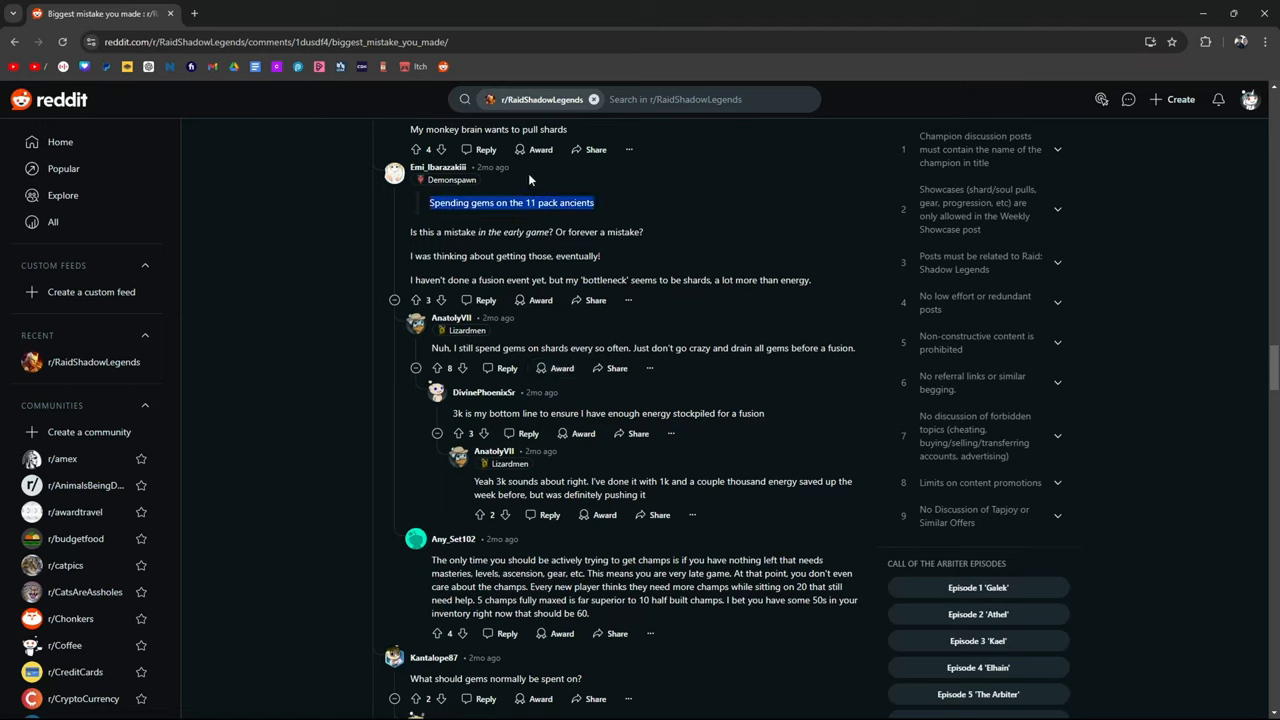
mouse_move(575, 215)
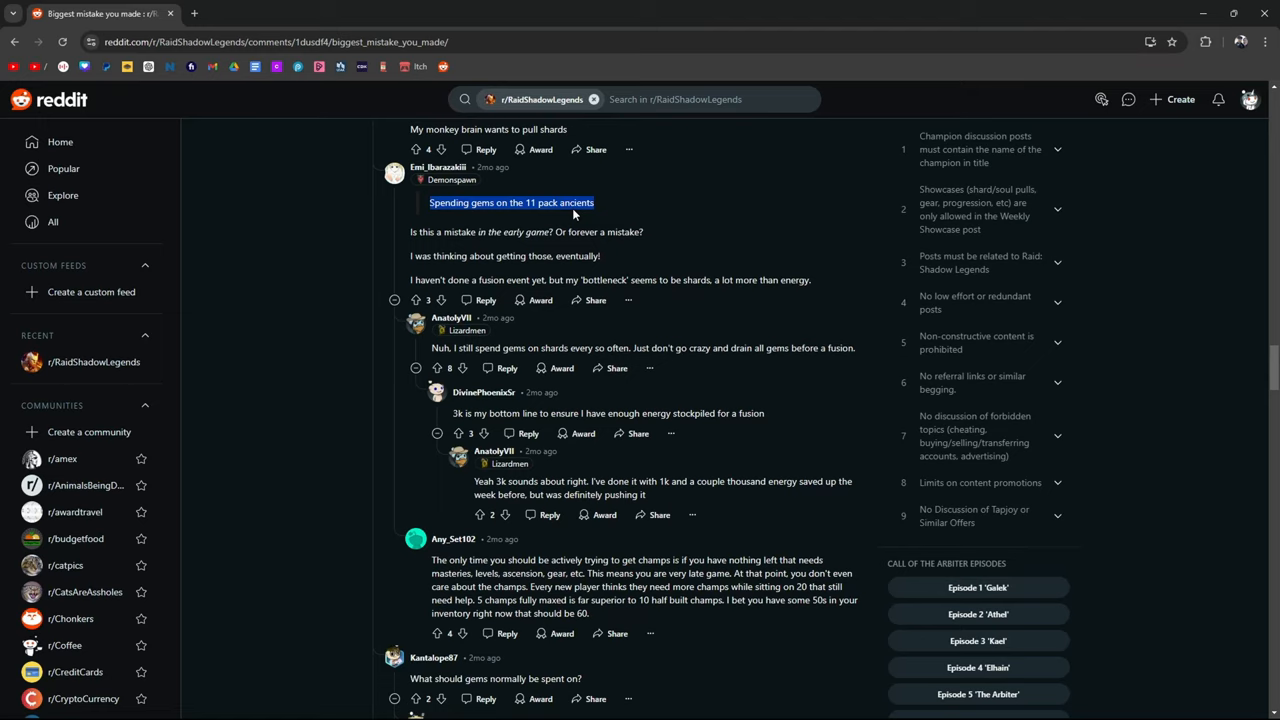
mouse_move(718, 216)
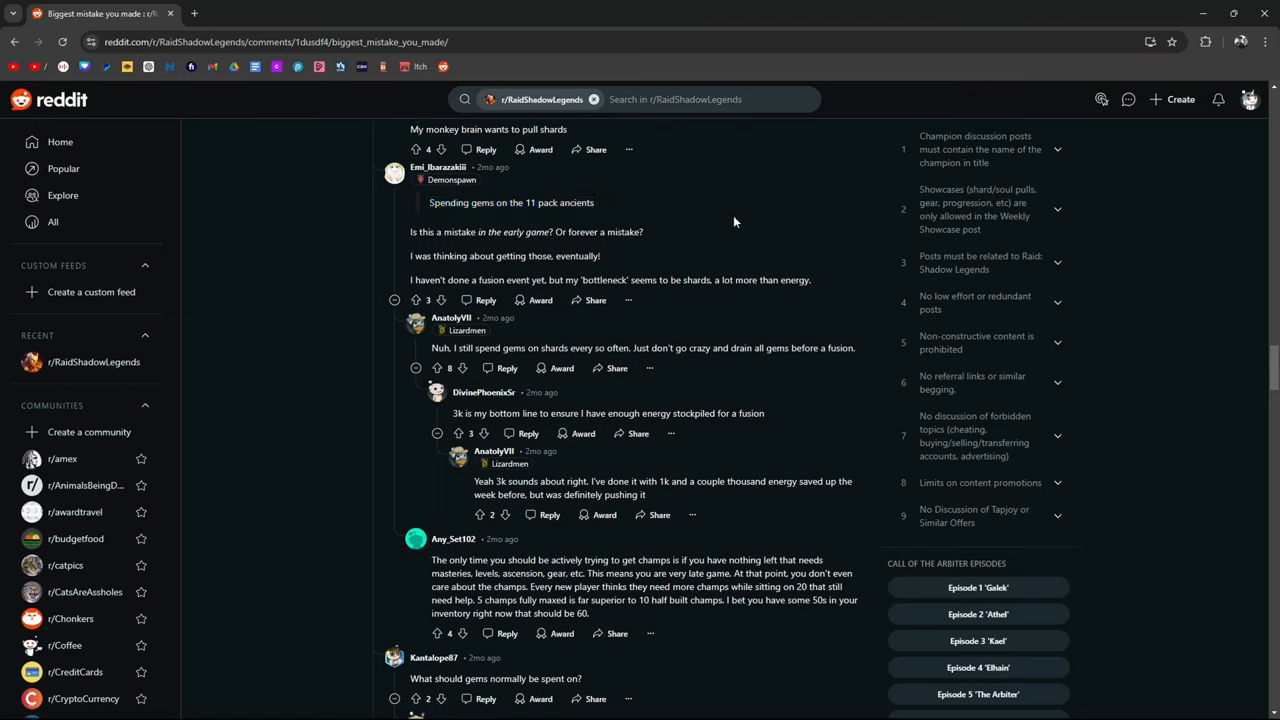
scroll("down", 3)
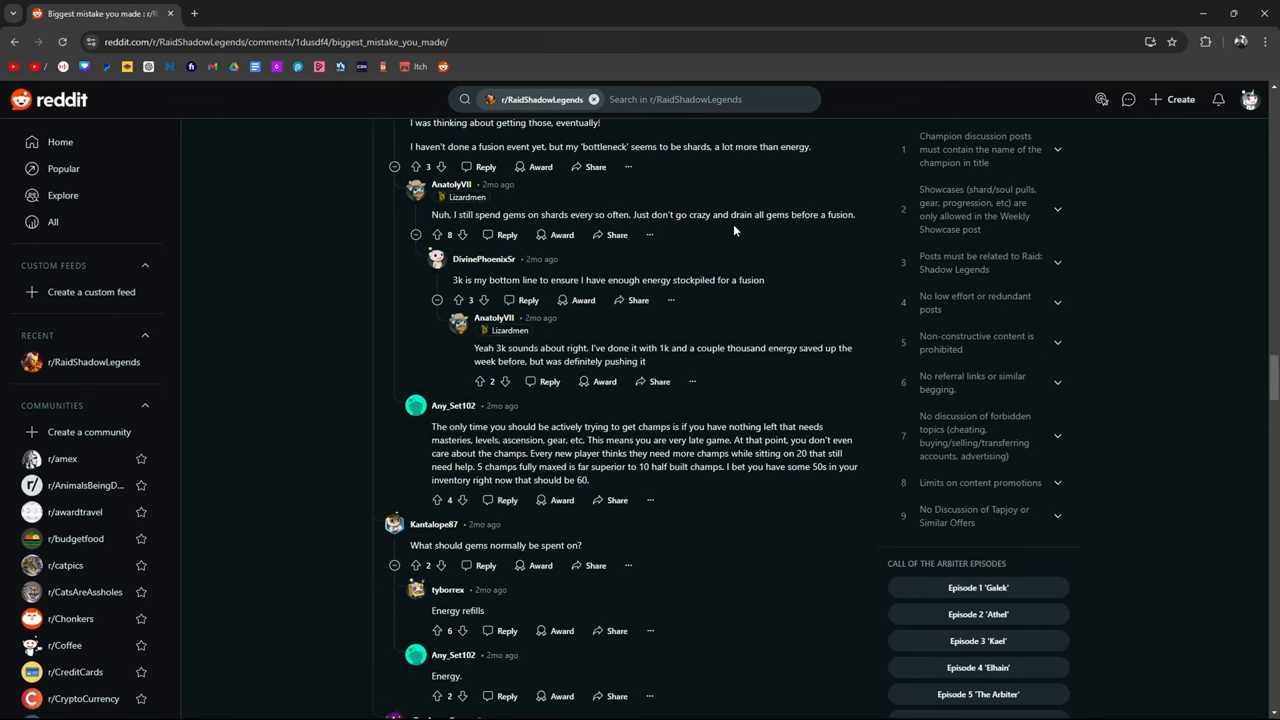
scroll("down", 3)
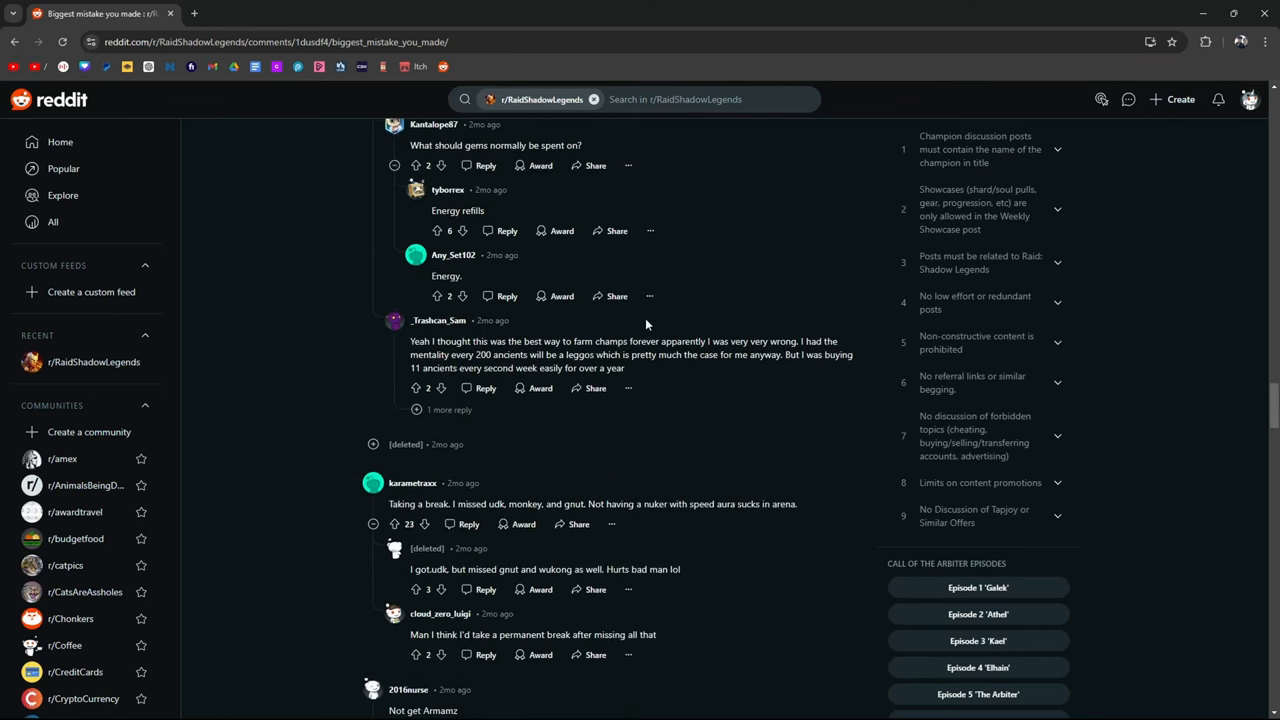
scroll("down", 3)
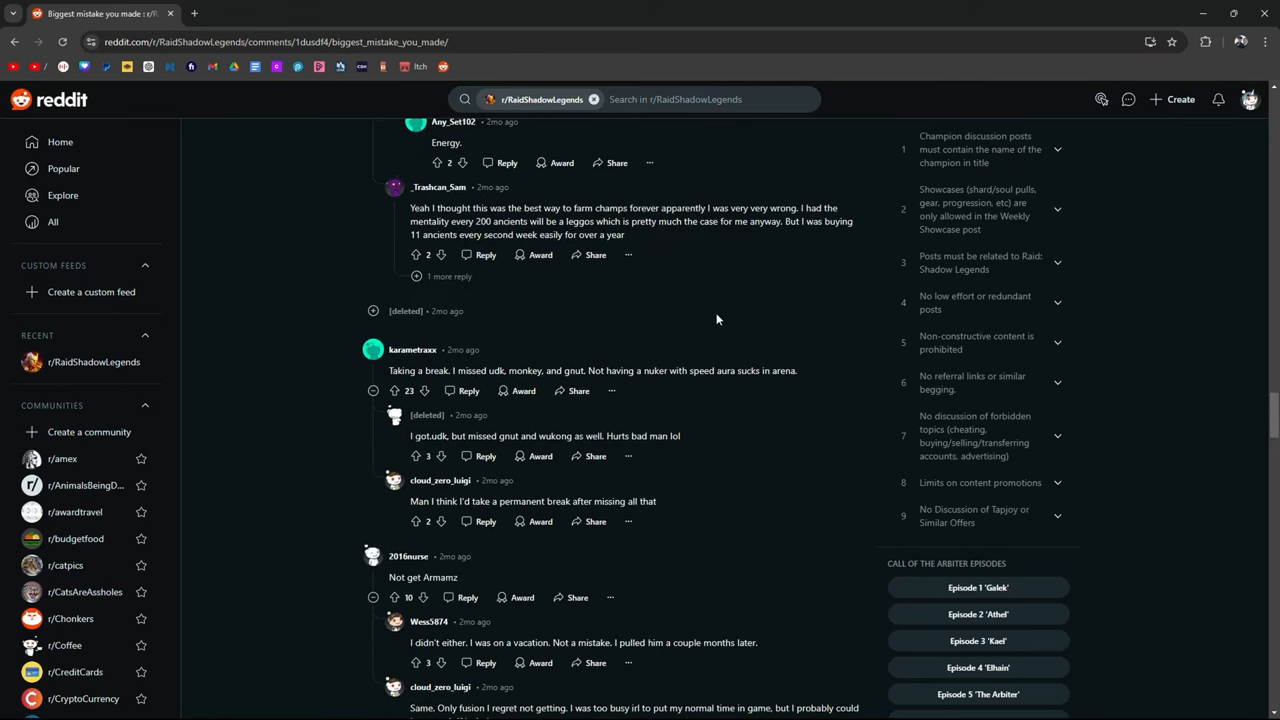
scroll("up", 3)
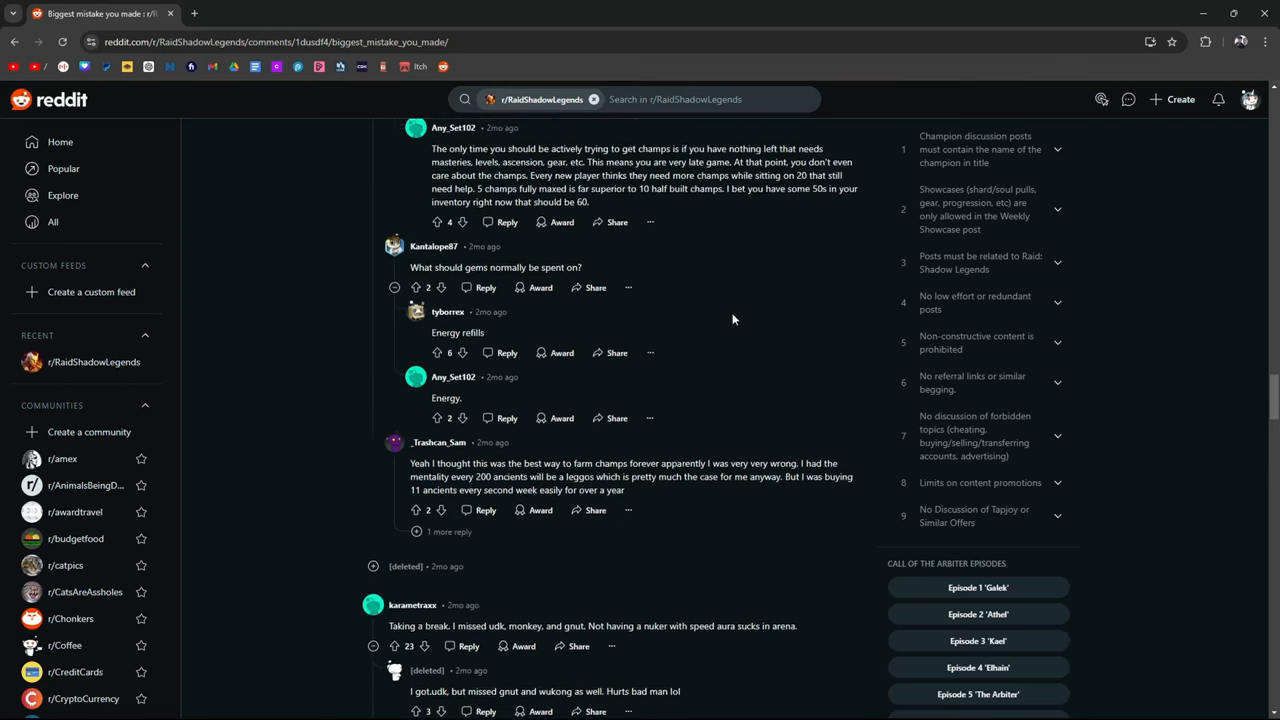
scroll("down", 3)
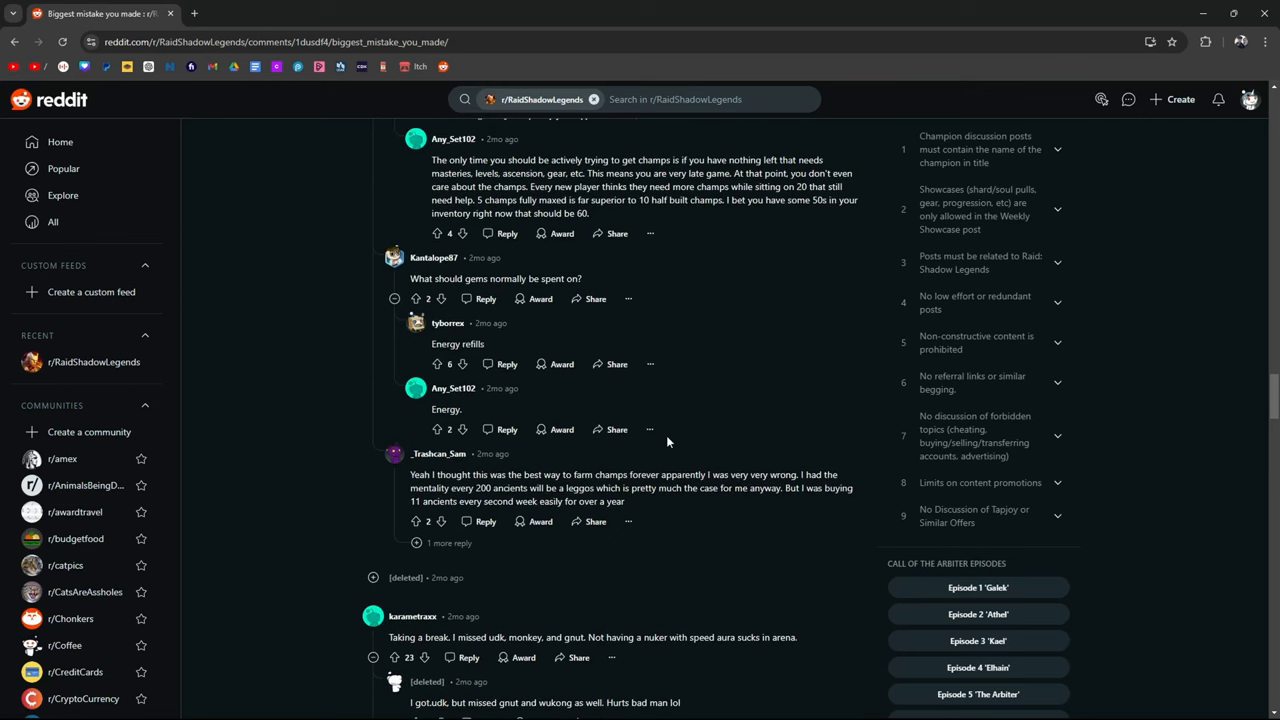
scroll("down", 3)
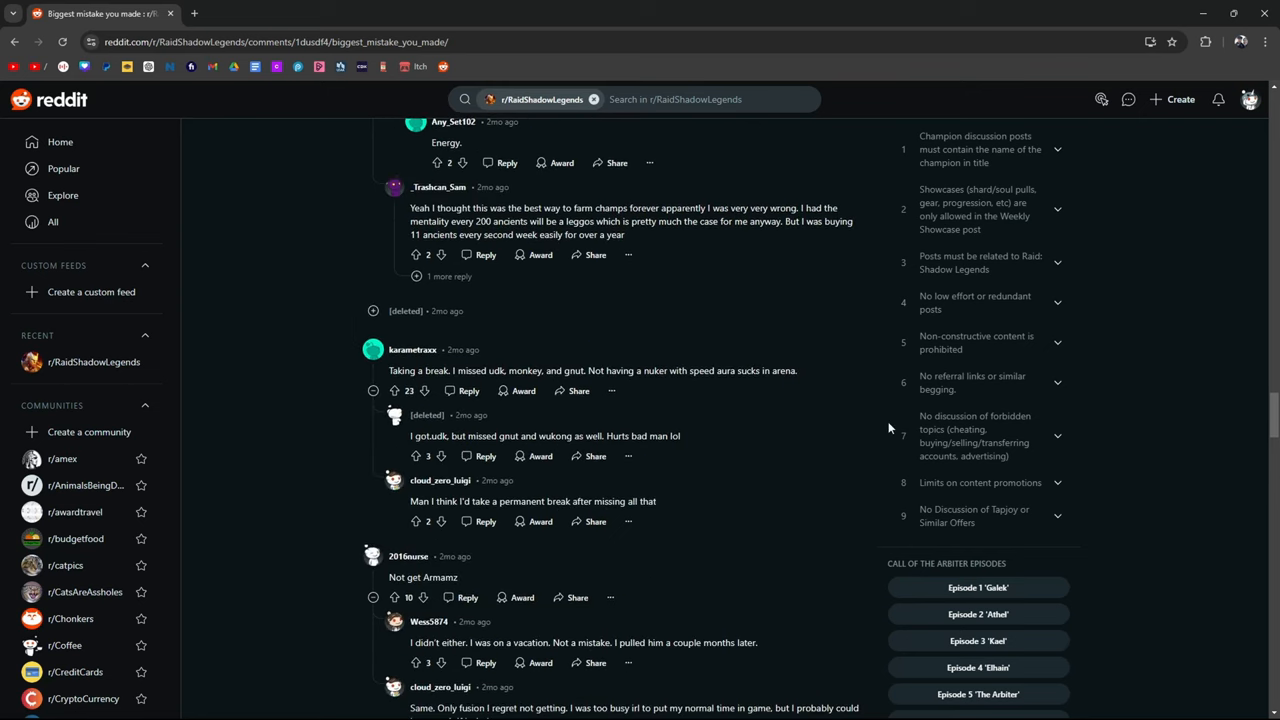
mouse_move(789, 482)
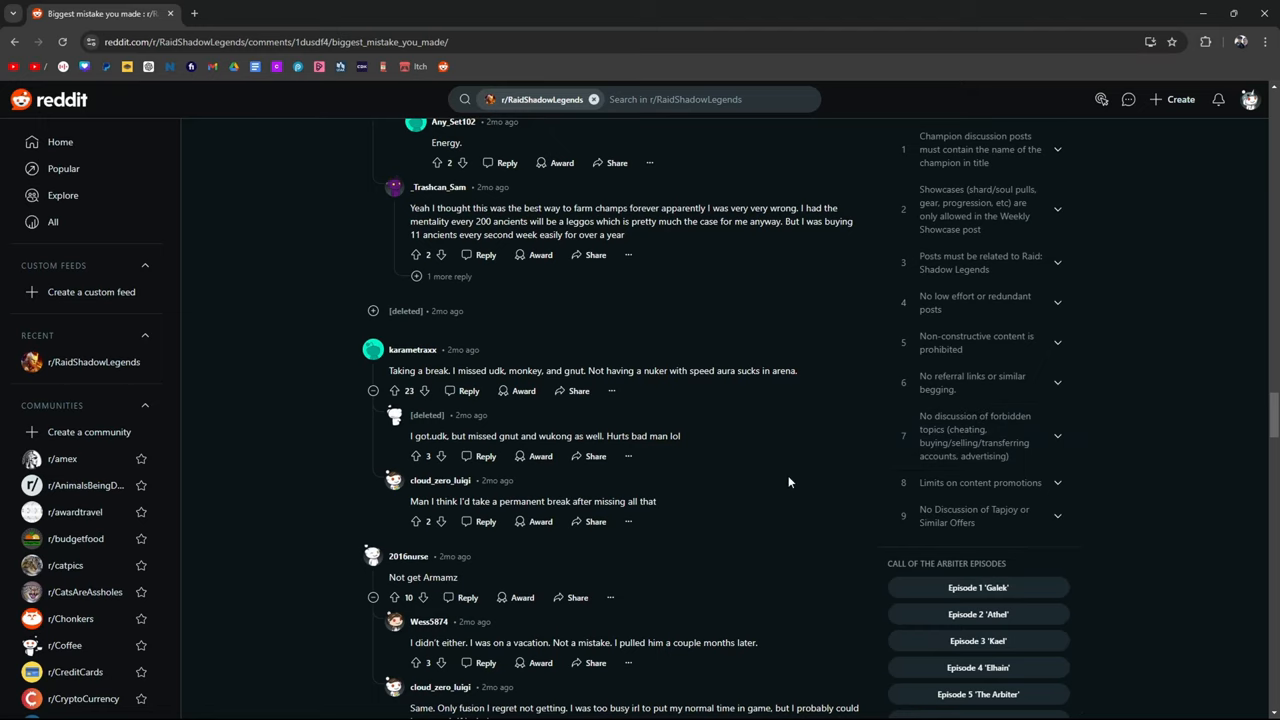
mouse_move(729, 392)
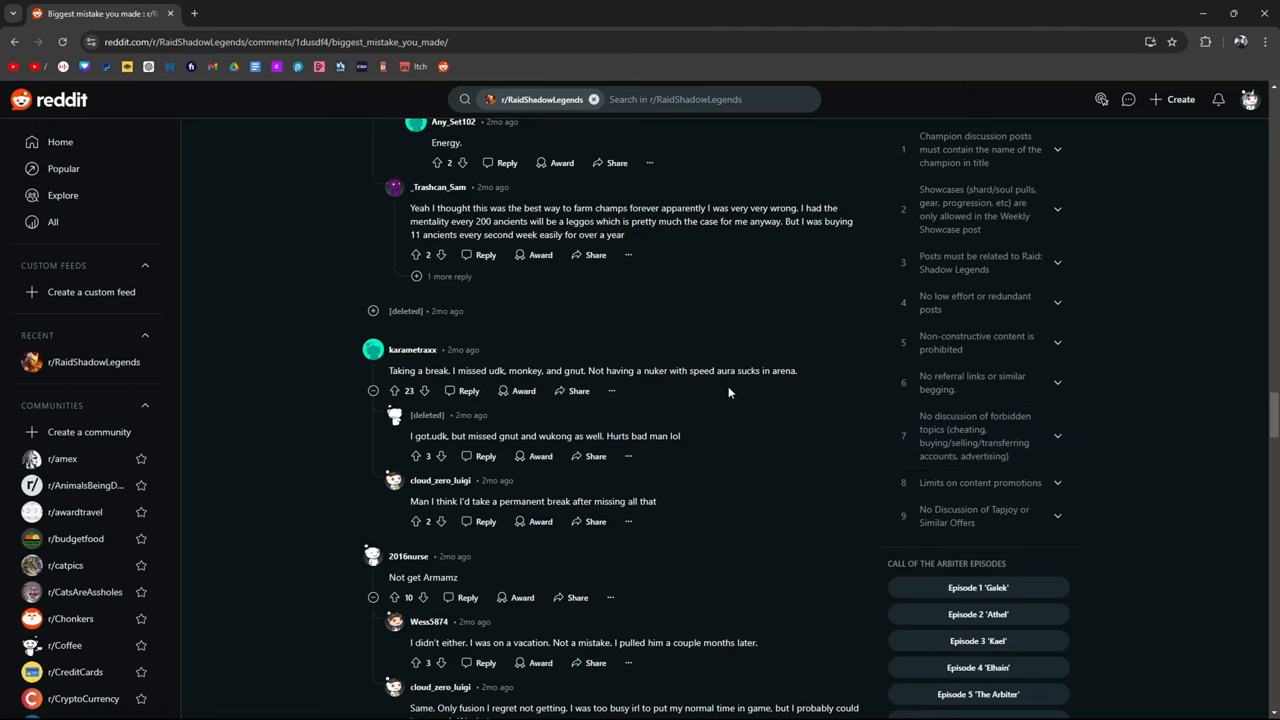
scroll("down", 3)
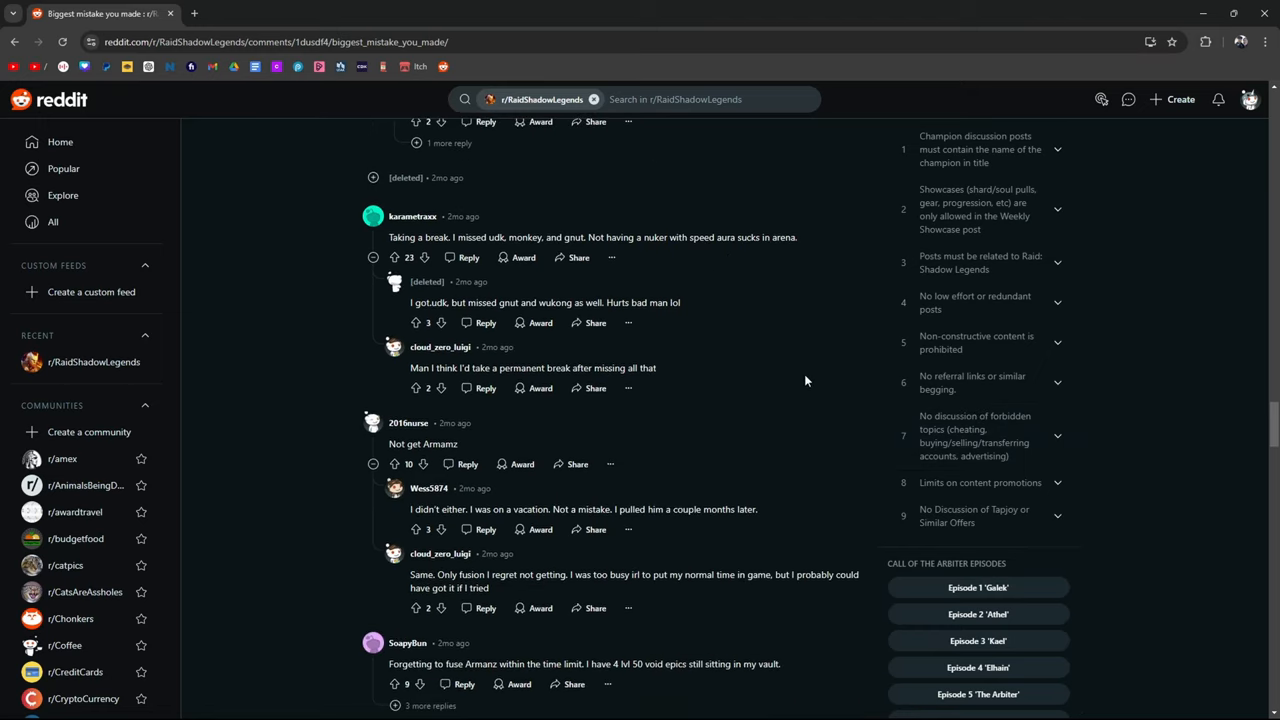
mouse_move(662, 290)
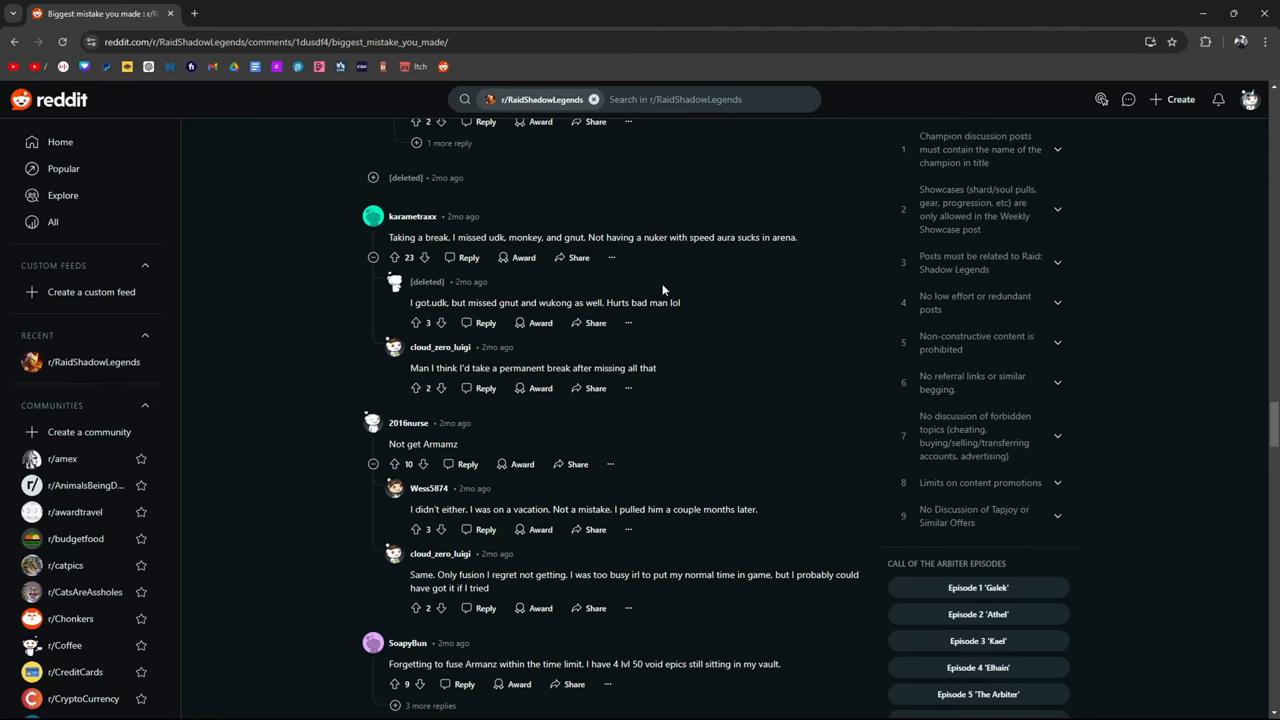
scroll("down", 3)
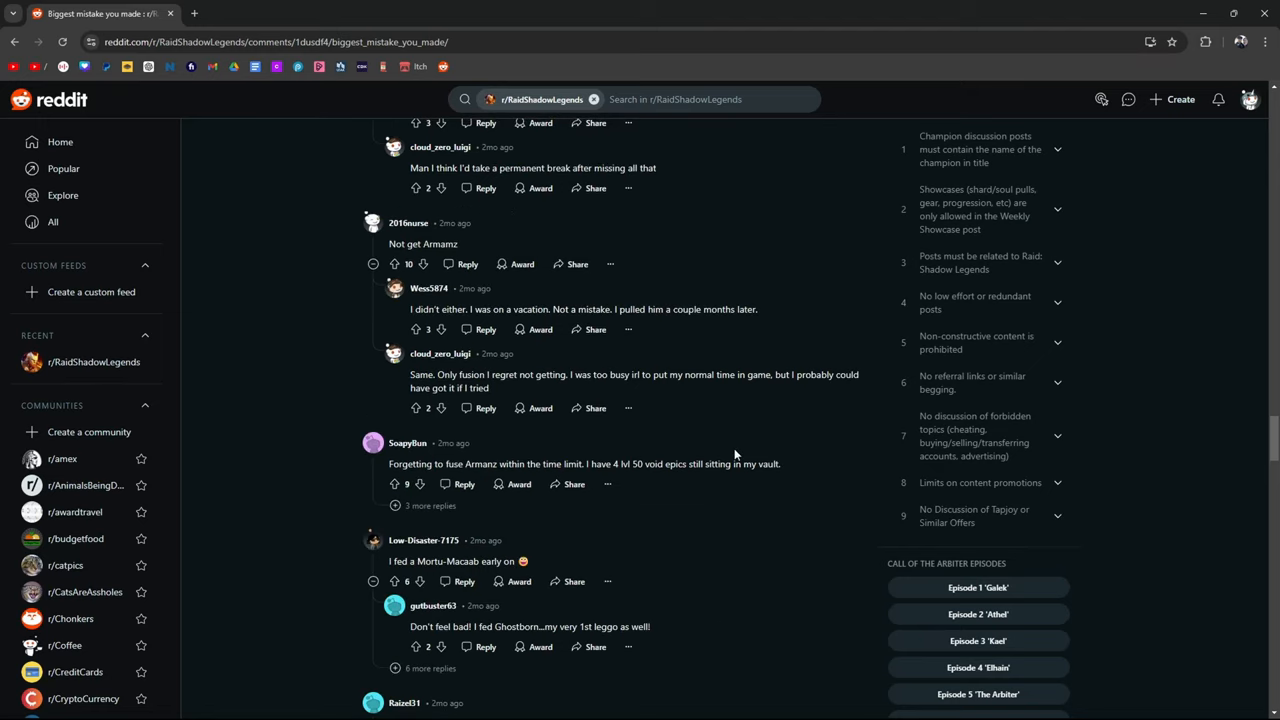
scroll("down", 3)
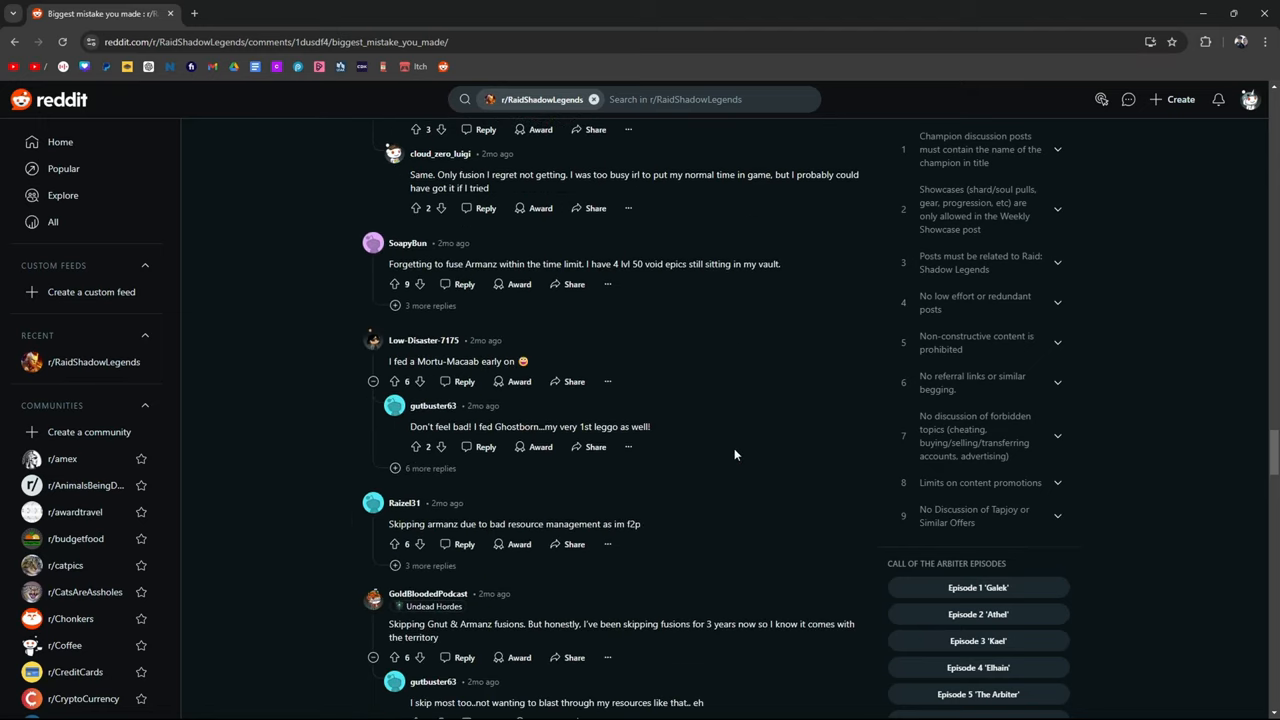
scroll("down", 3)
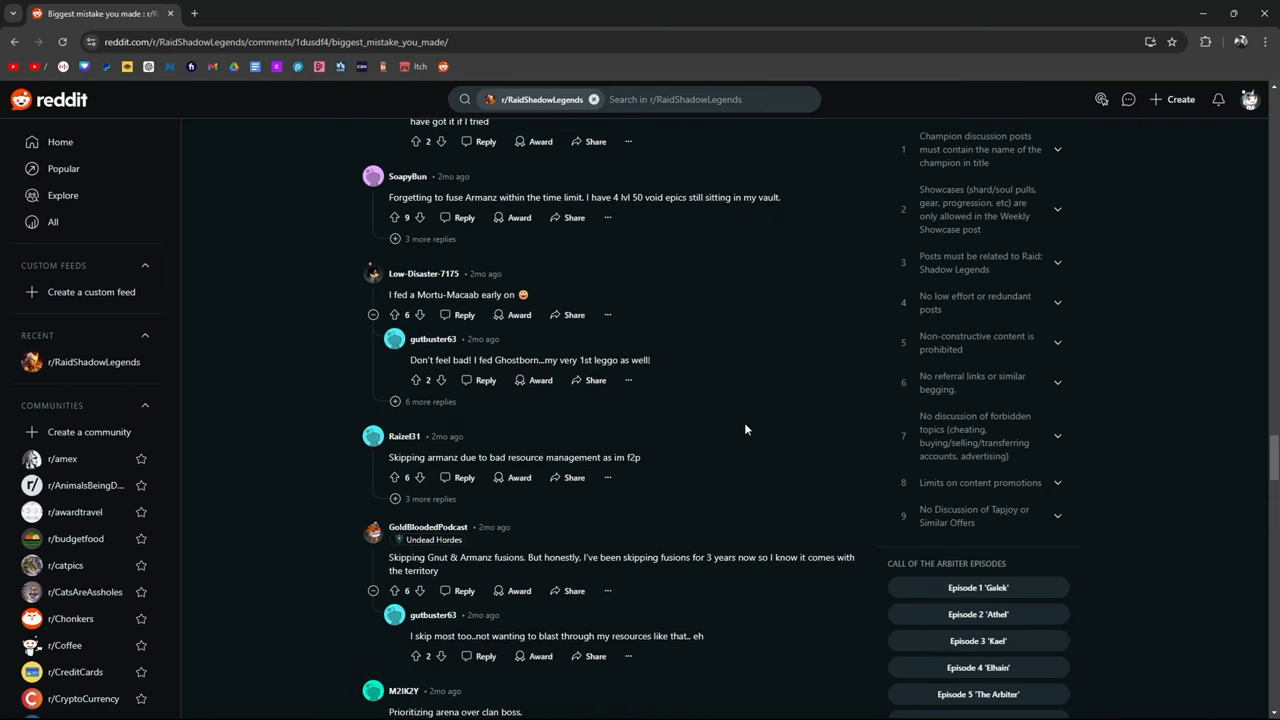
mouse_move(740, 343)
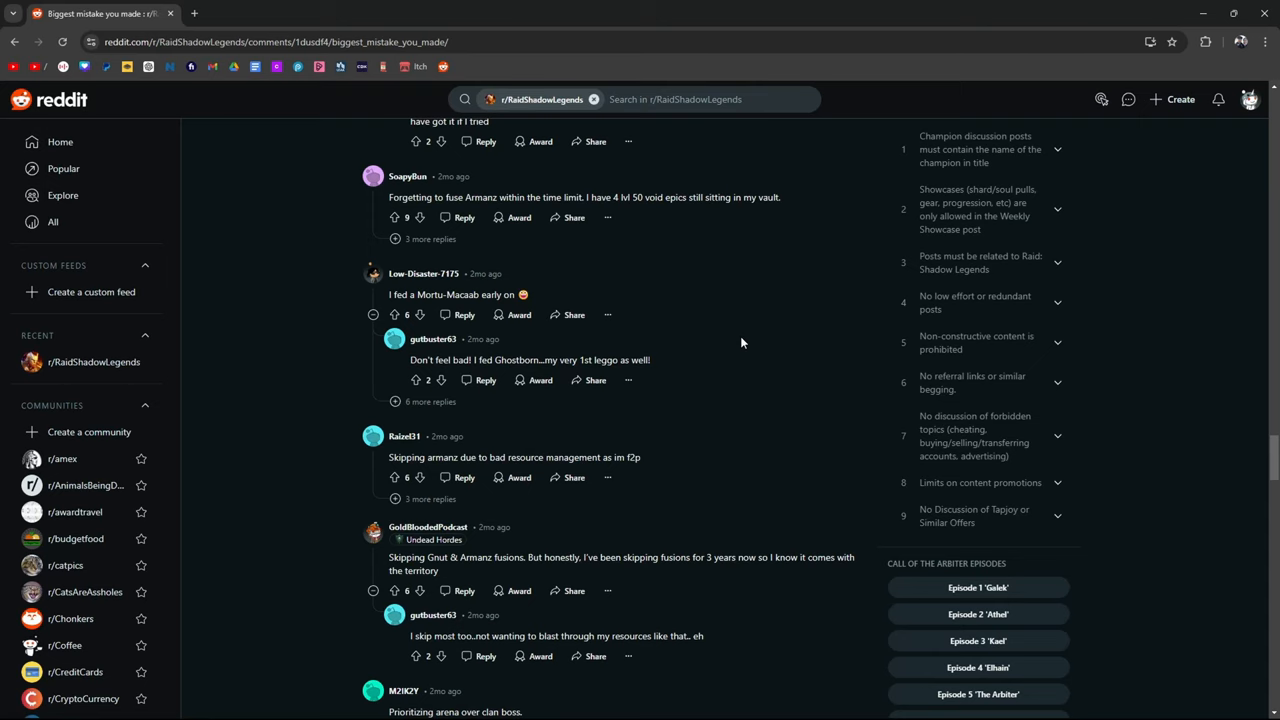
scroll("down", 3)
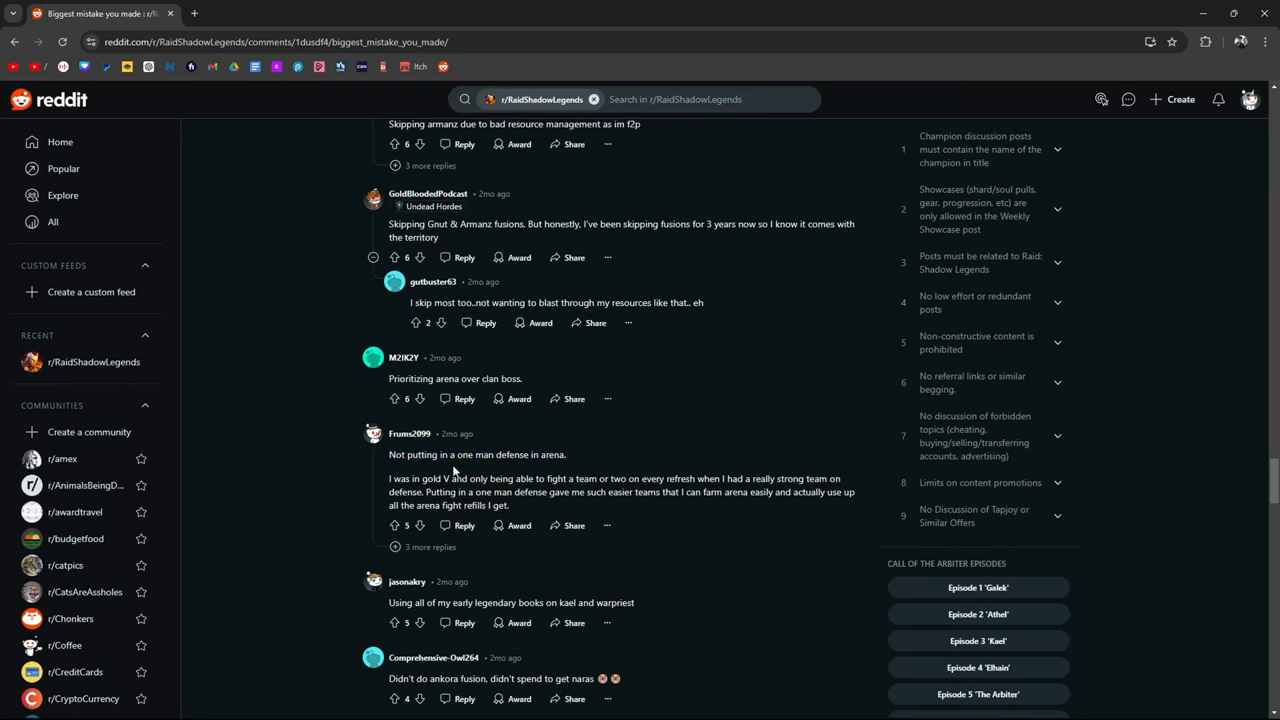
scroll("down", 3)
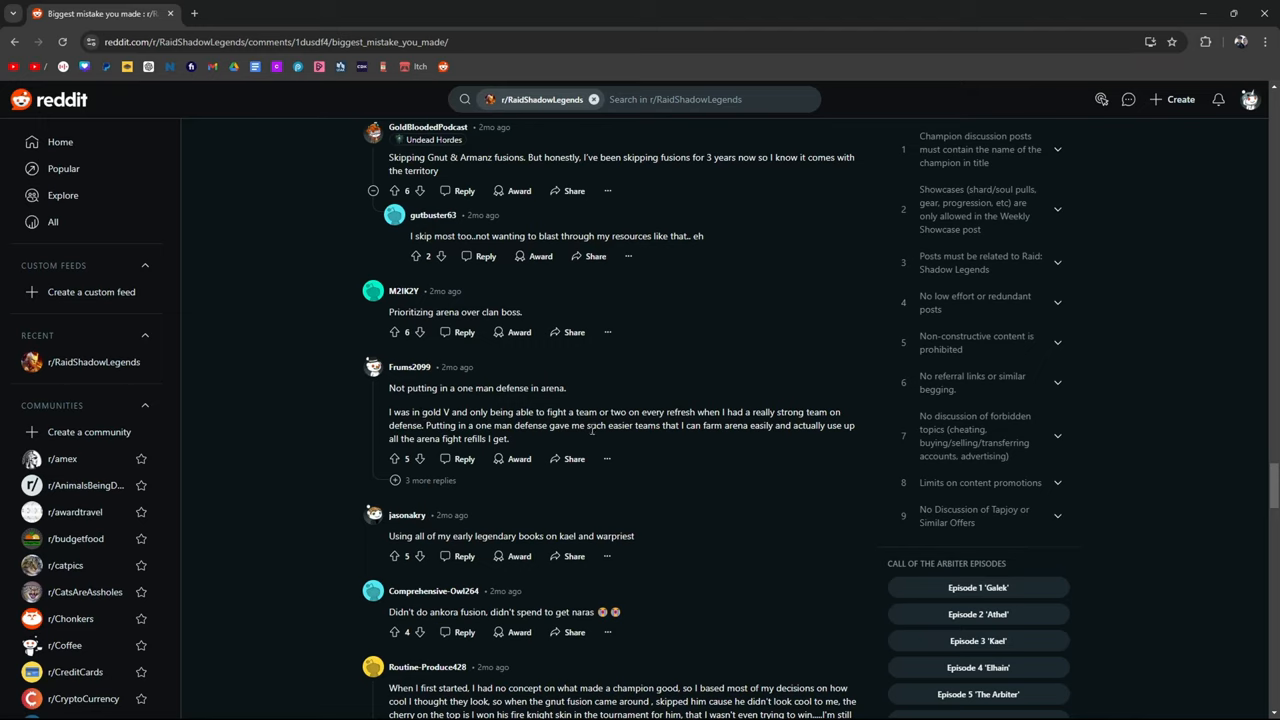
mouse_move(663, 440)
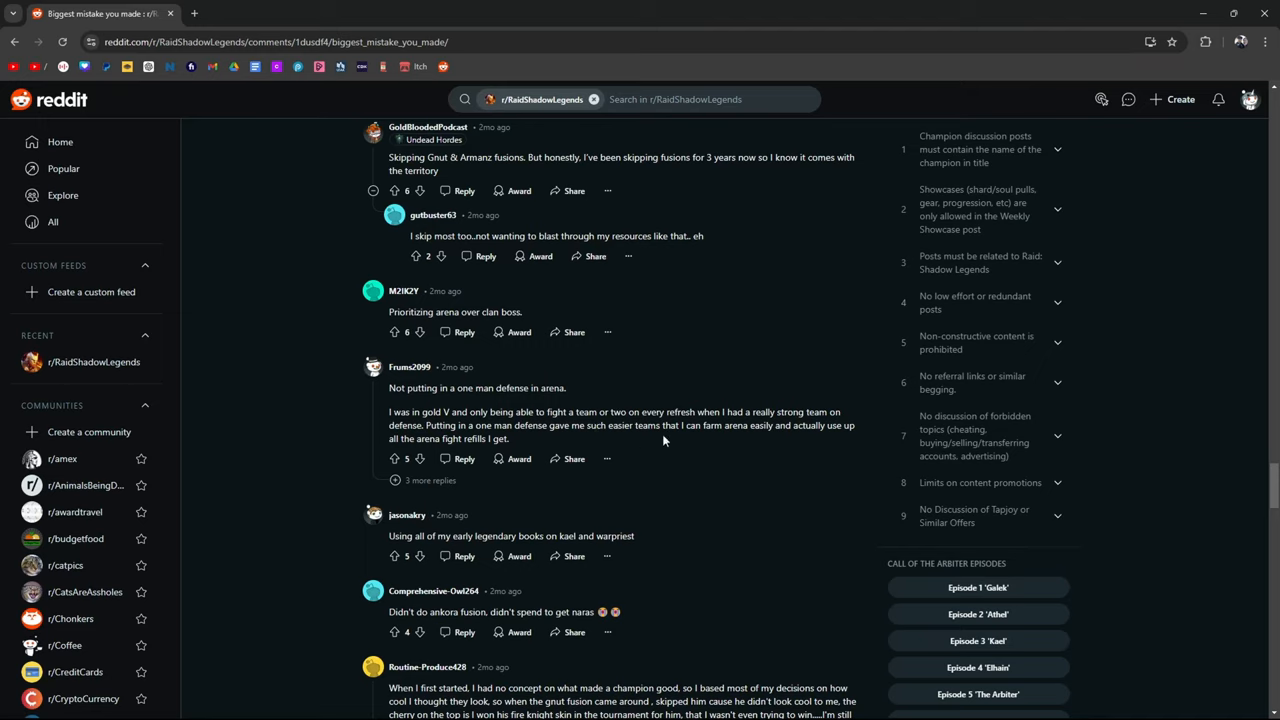
- Highlight Frums2099's whole comment about the one-man arena defense
left_click_drag(389, 387, 508, 438)
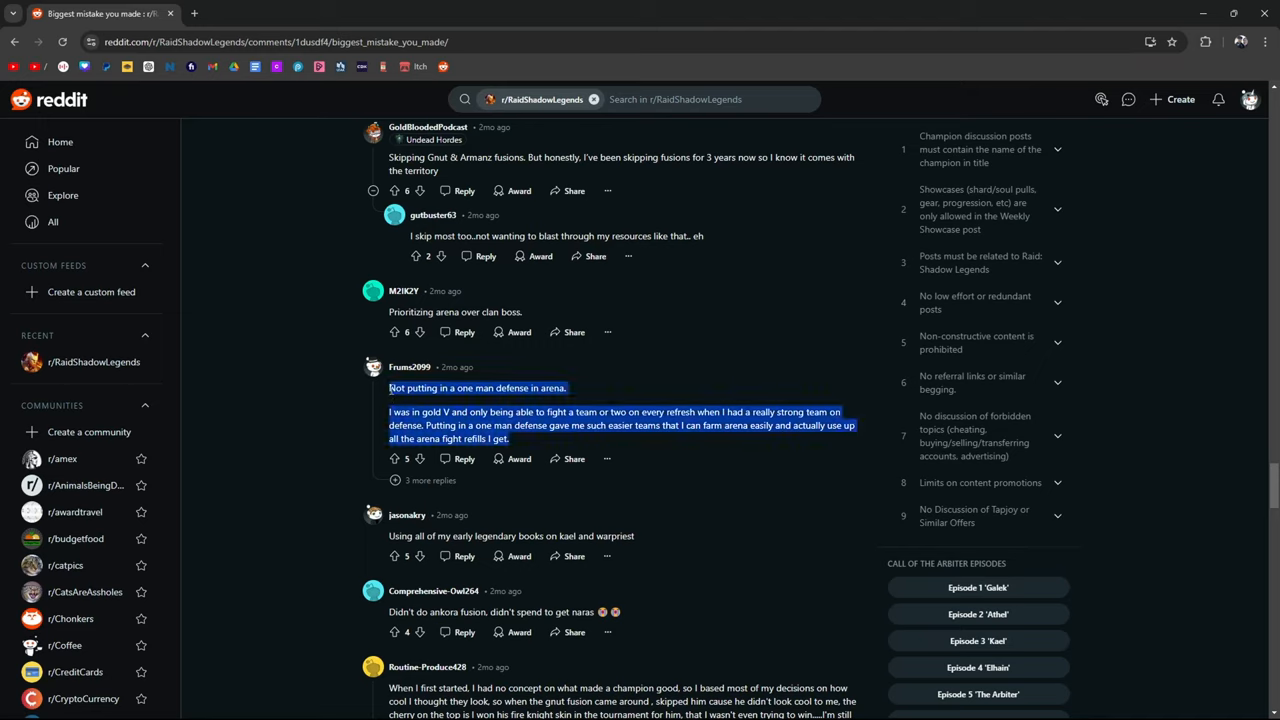
mouse_move(681, 390)
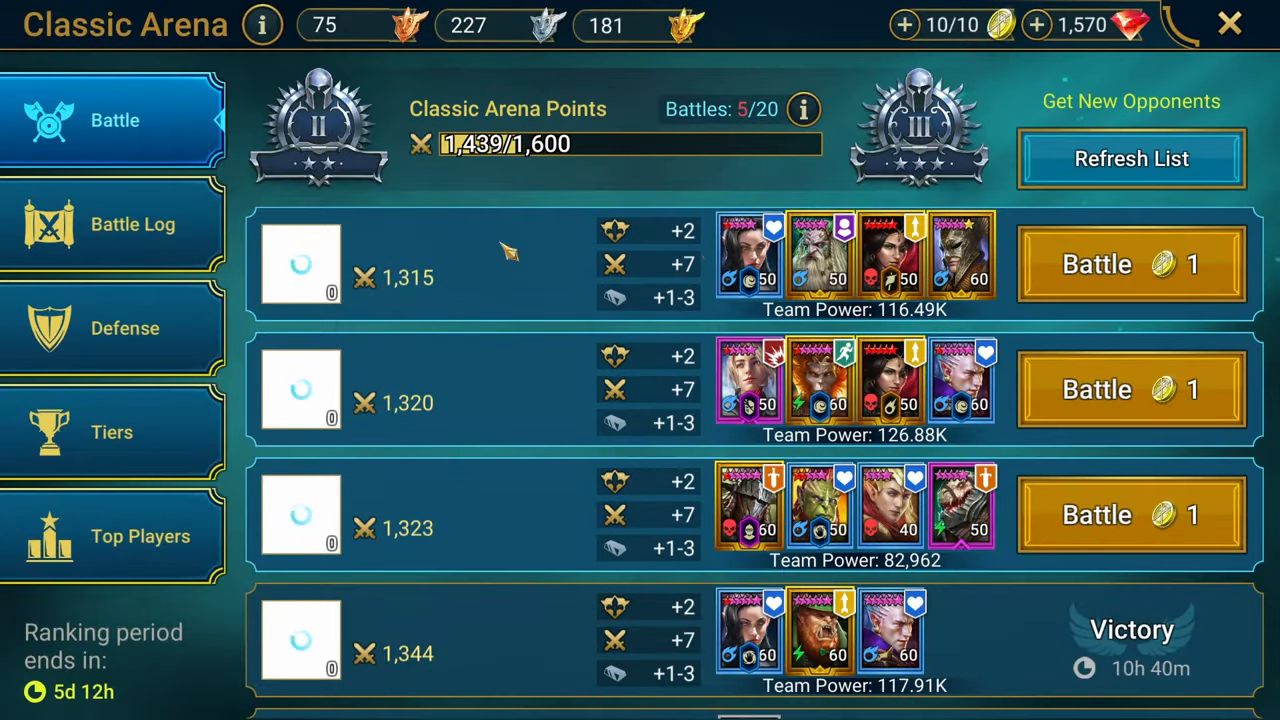
- Review the Classic Arena battle log and defense team, then return to Reddit
left_click(1131, 158)
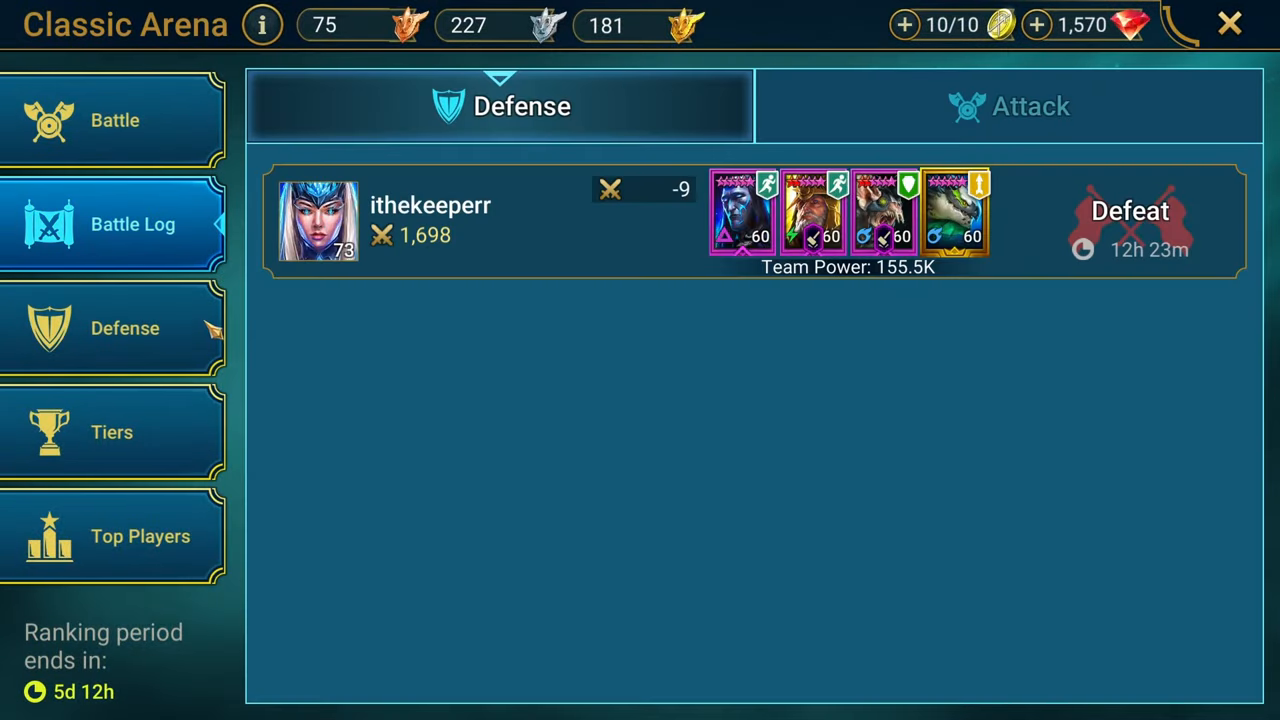
left_click(125, 328)
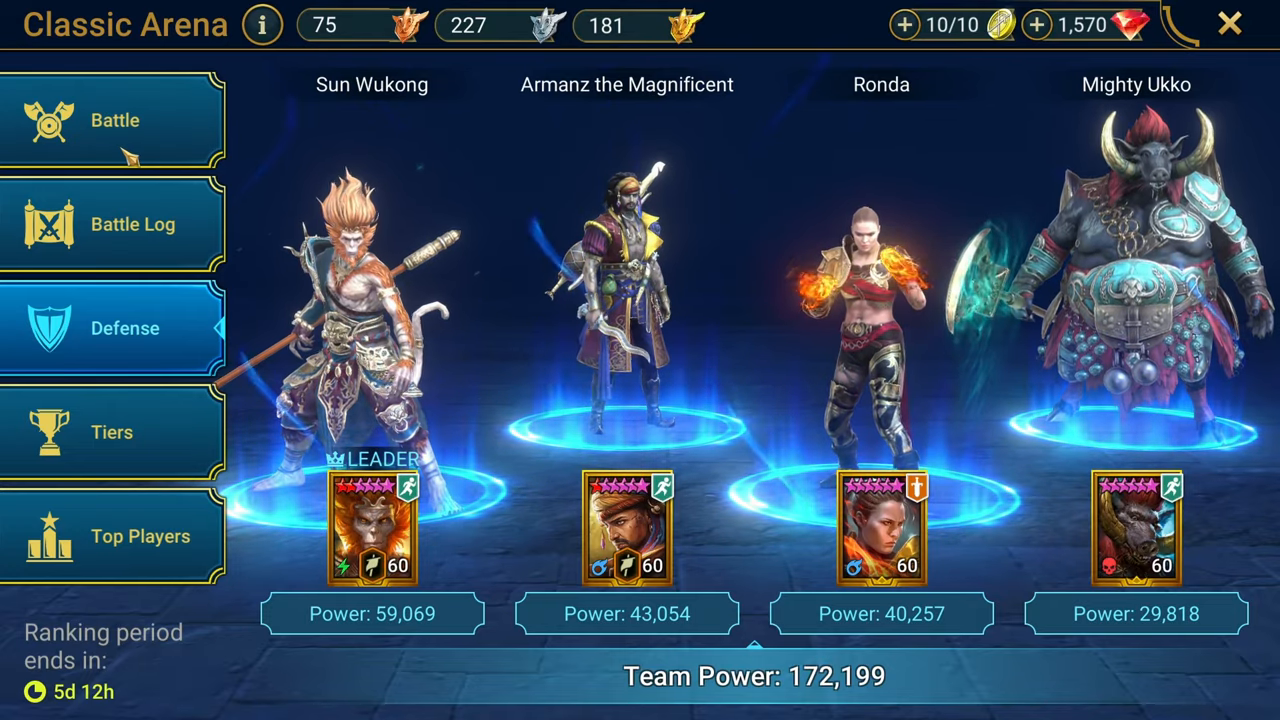
left_click(112, 120)
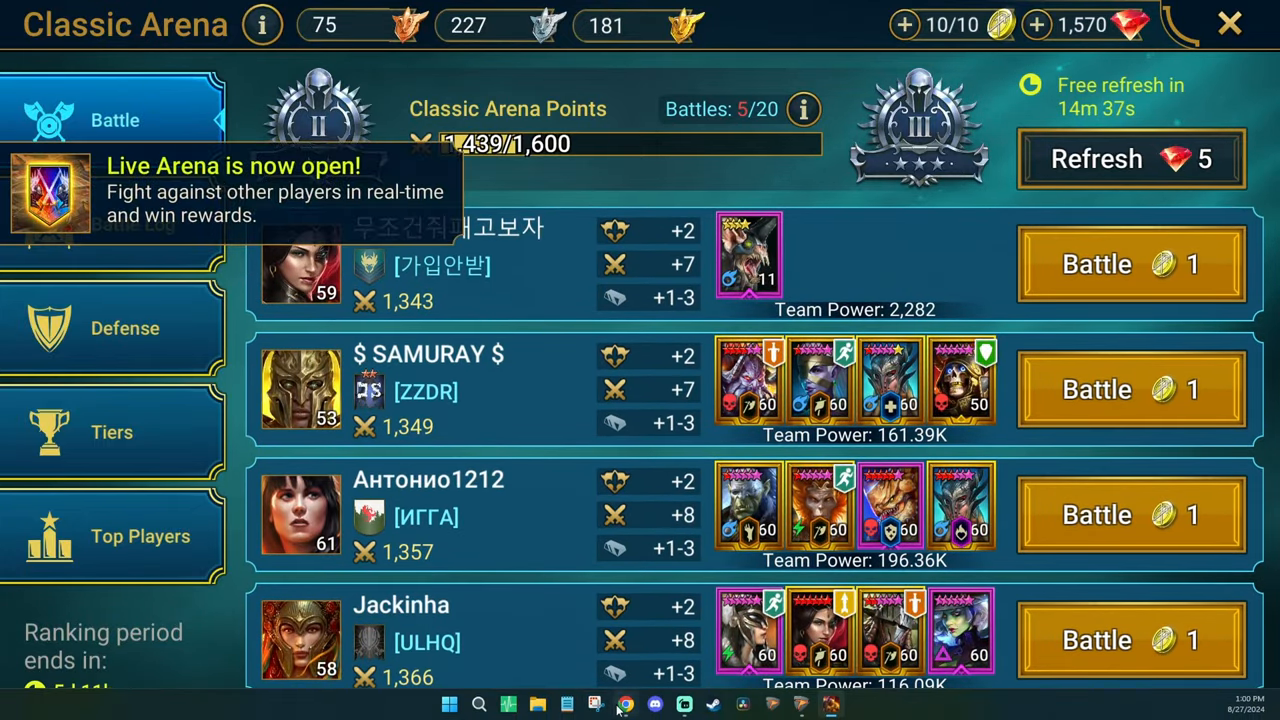
left_click(594, 705)
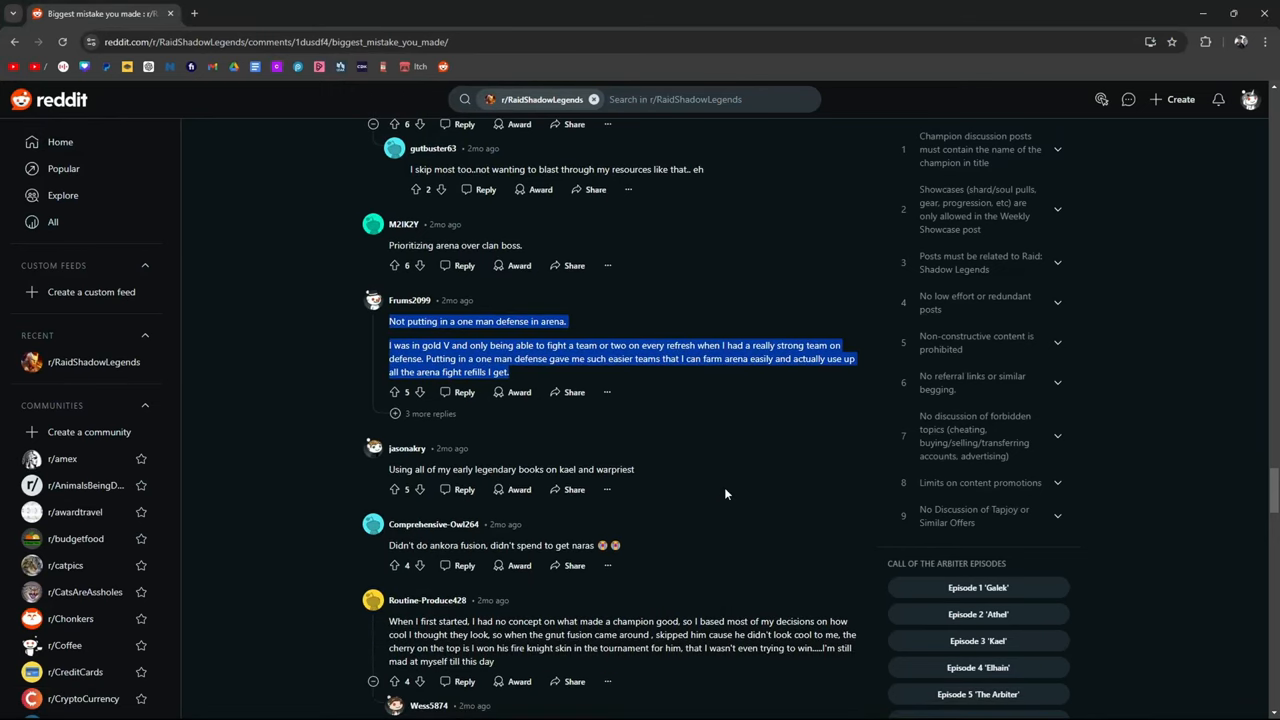
- Highlight part of the faction guardians comment while scrolling to the live arena and fusion comments
scroll("down", 3)
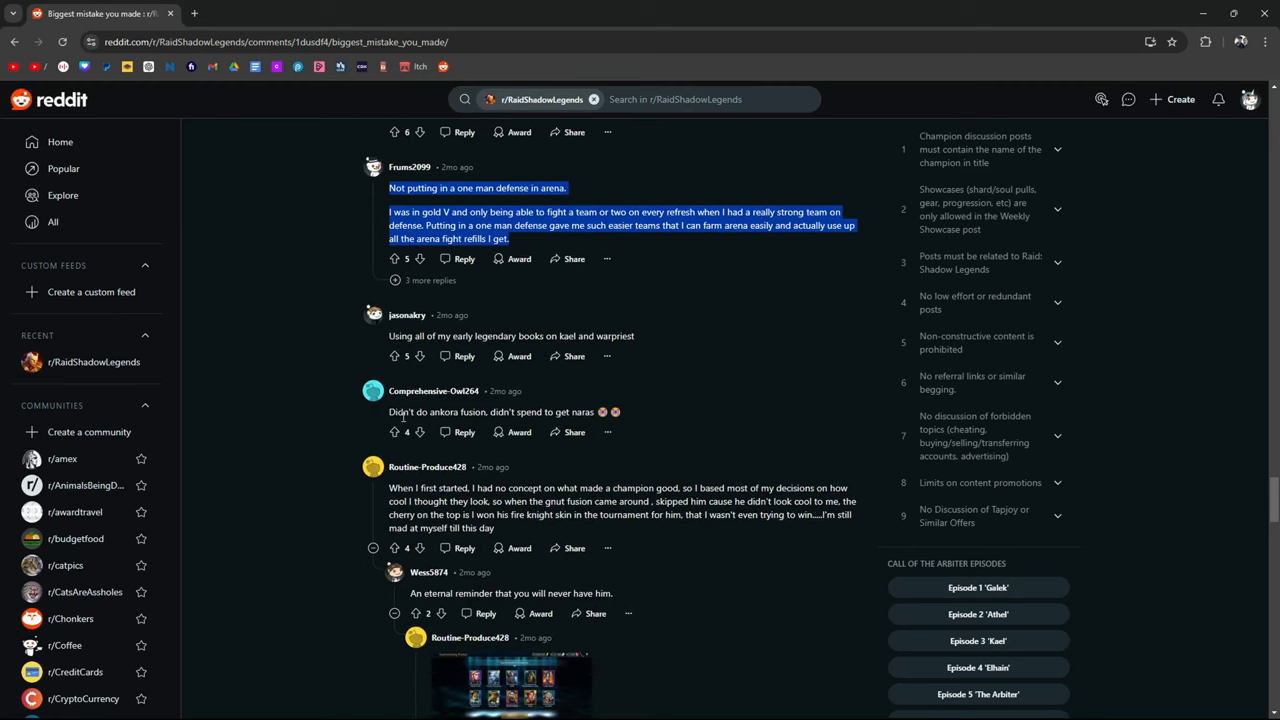
scroll("down", 3)
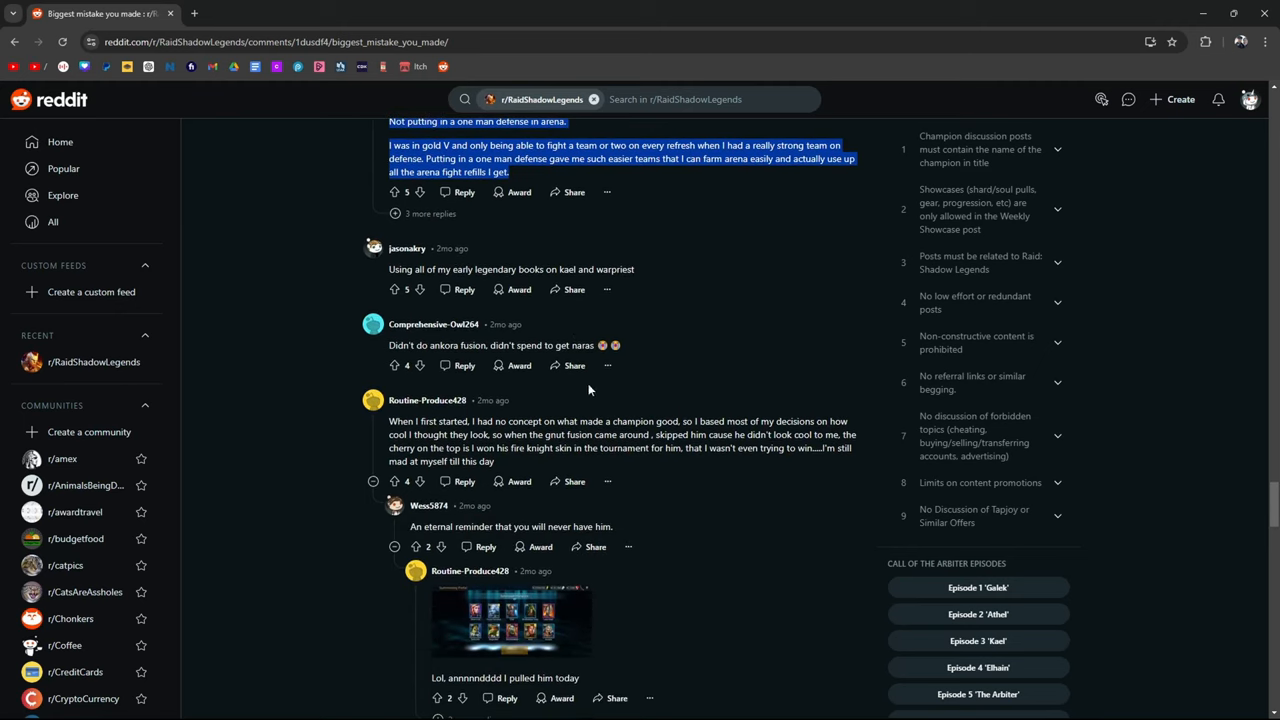
scroll("down", 3)
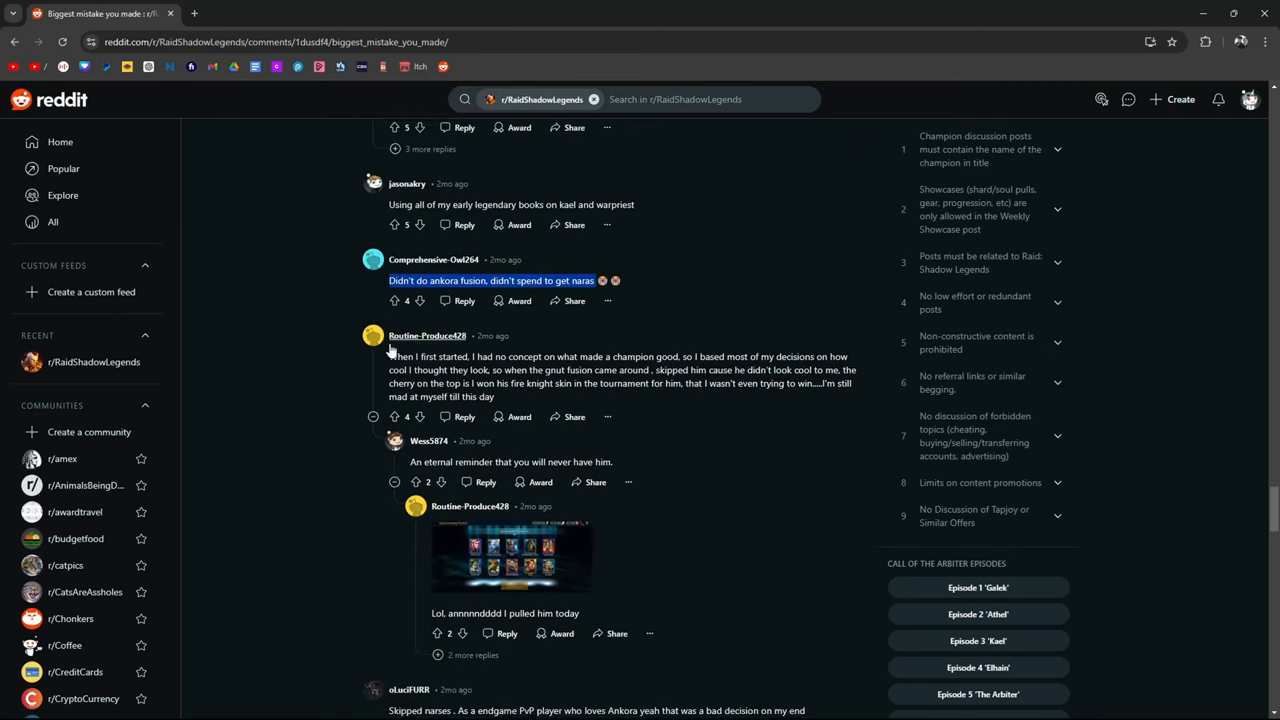
scroll("down", 3)
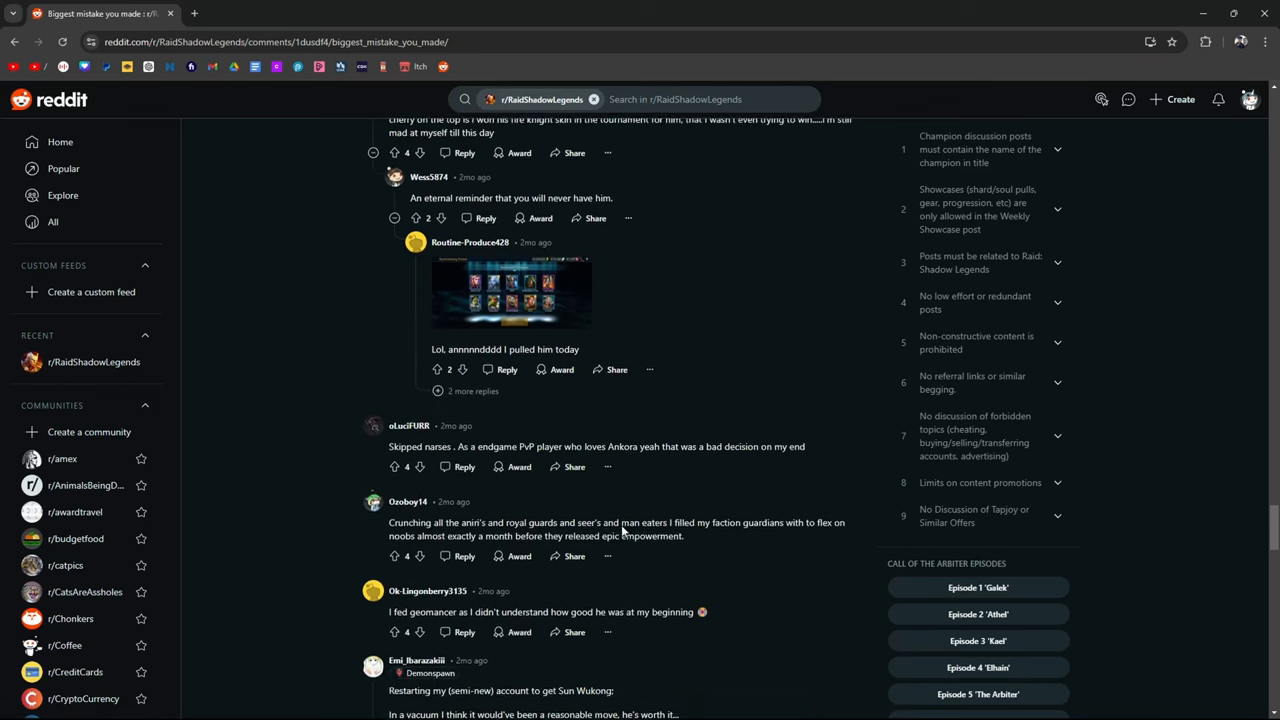
scroll("down", 3)
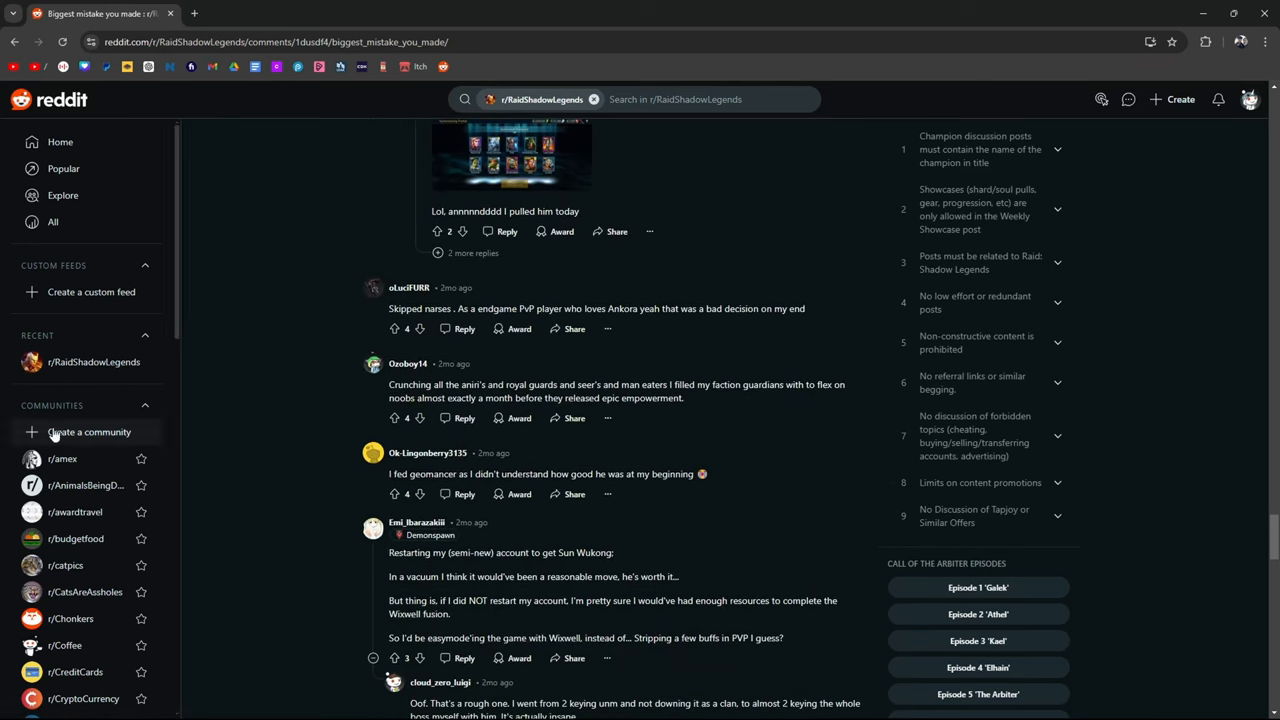
double_click(410, 384)
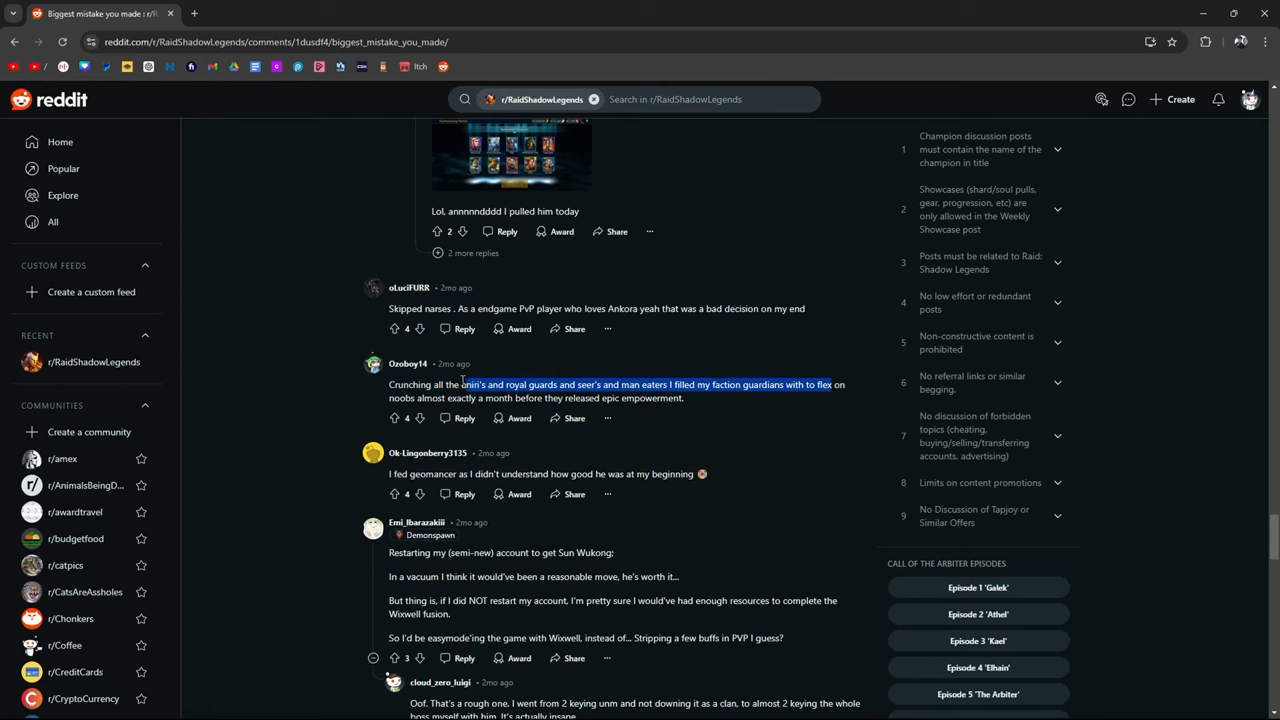
scroll("down", 3)
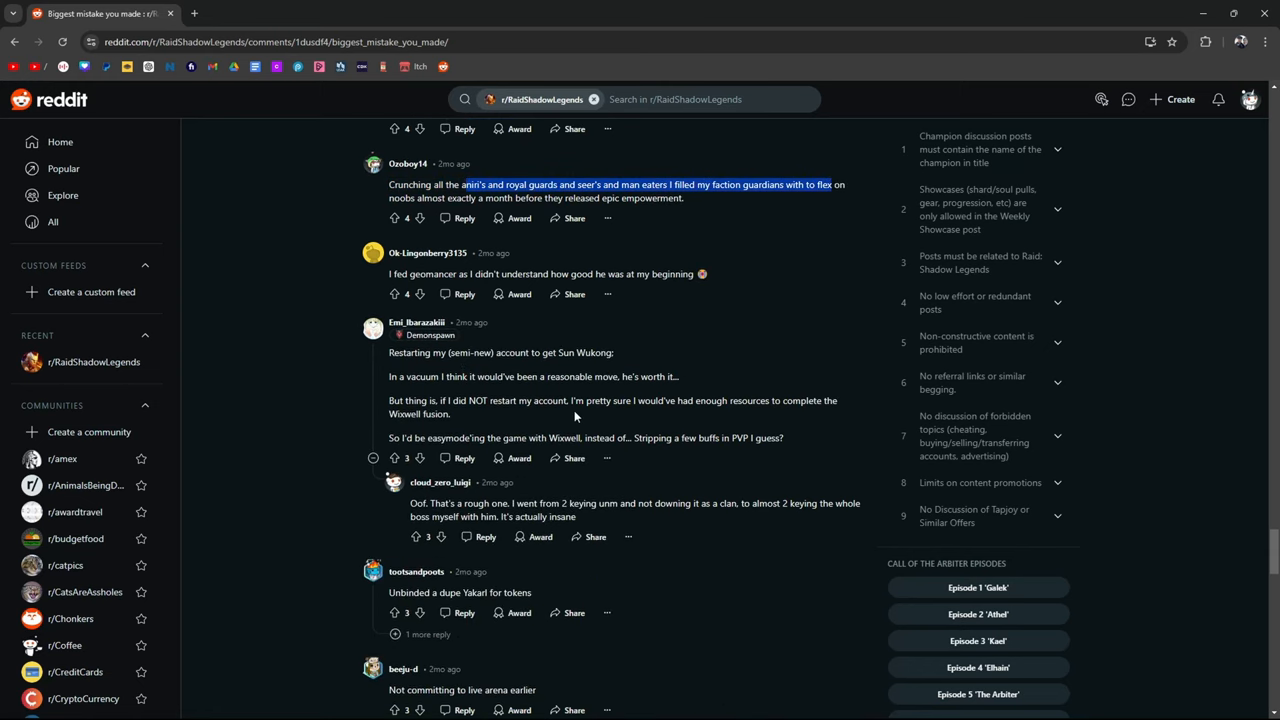
scroll("down", 3)
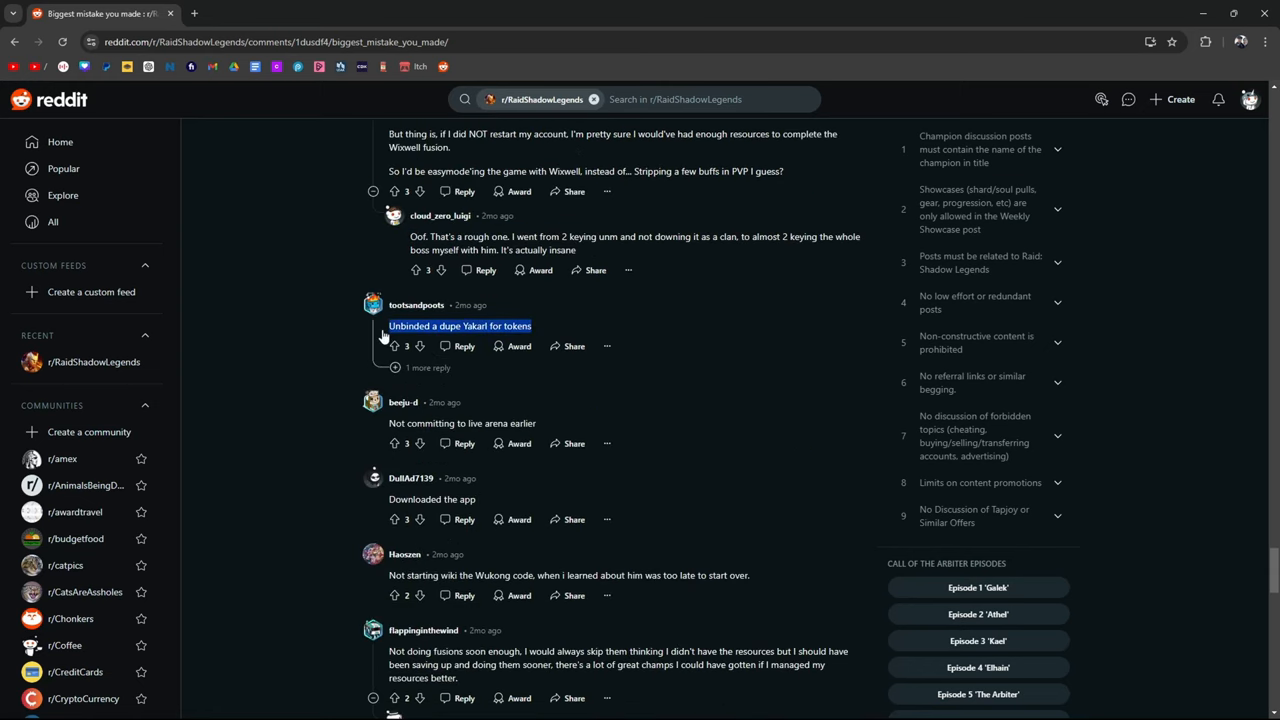
scroll("down", 3)
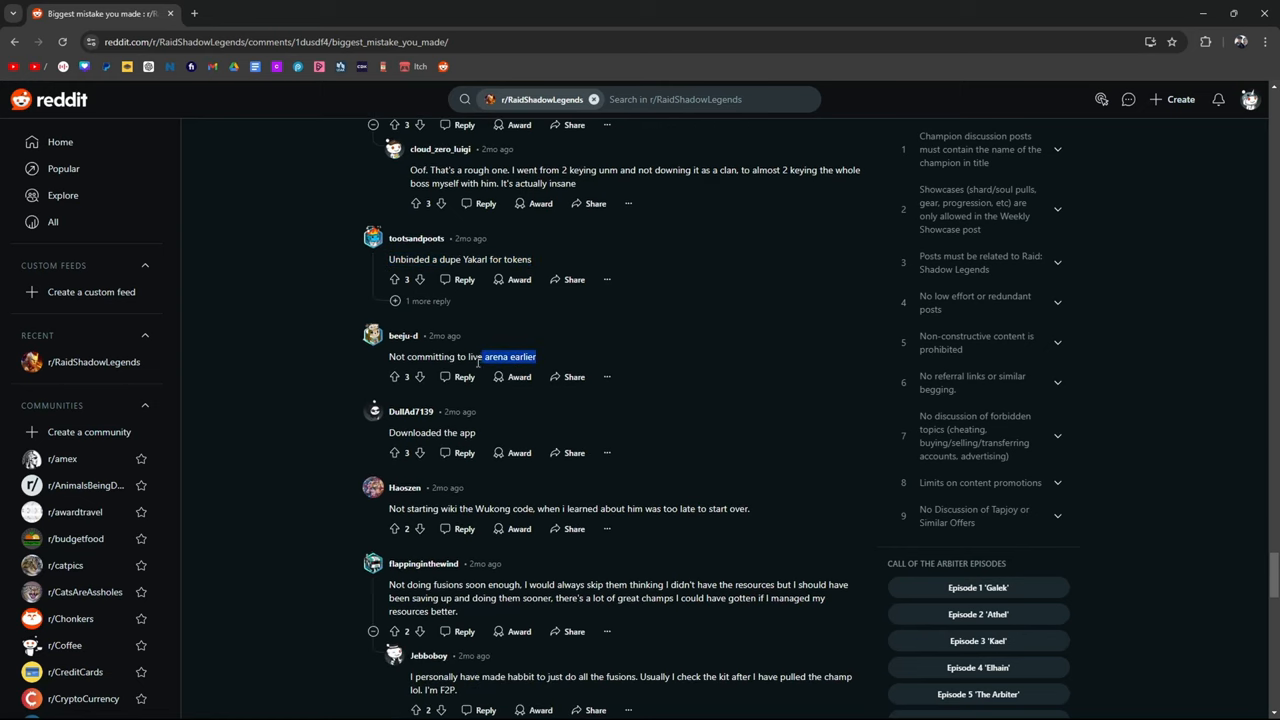